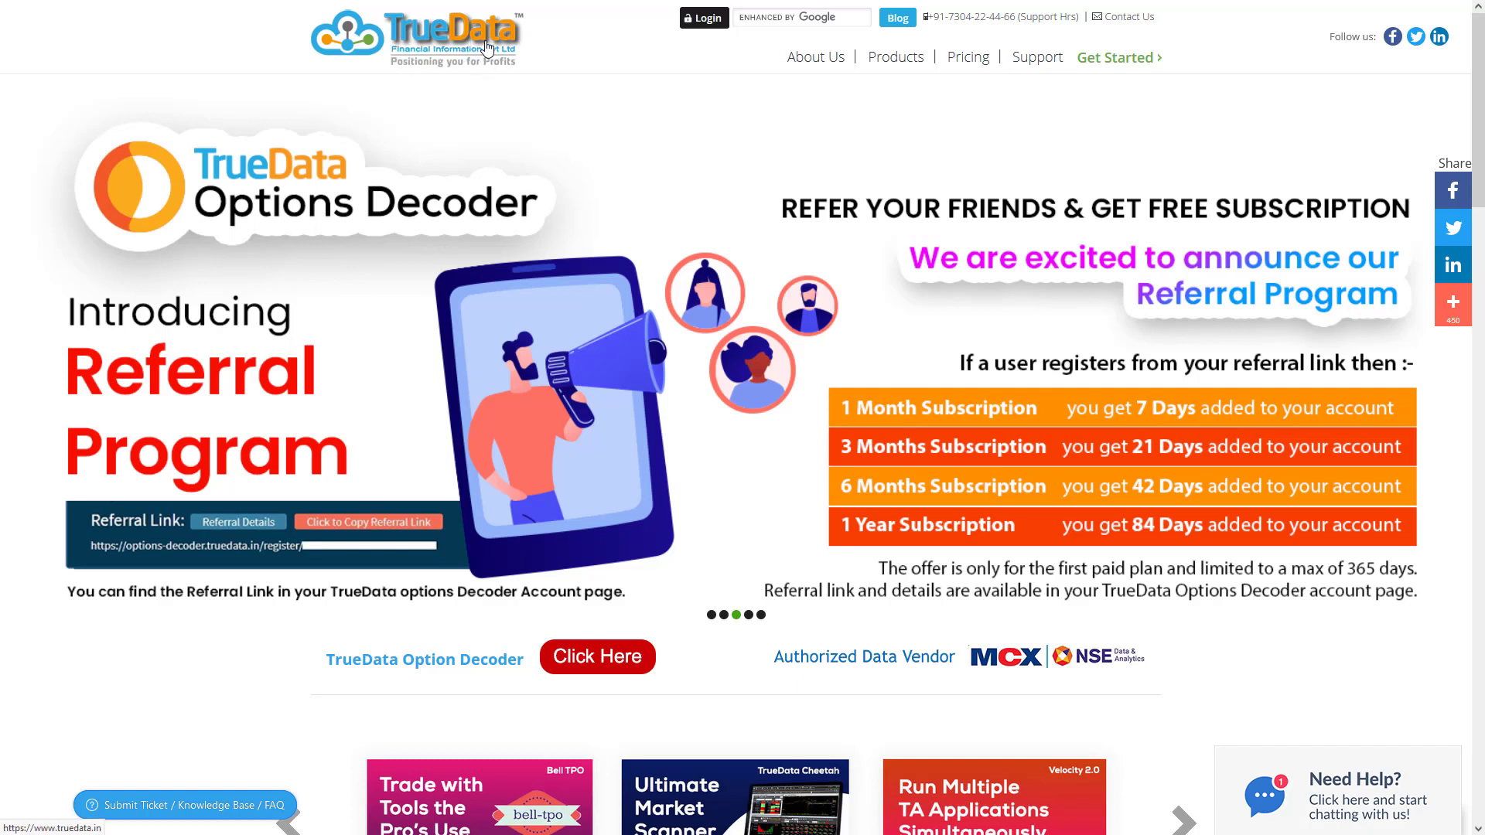
pyautogui.moveTo(516, 49)
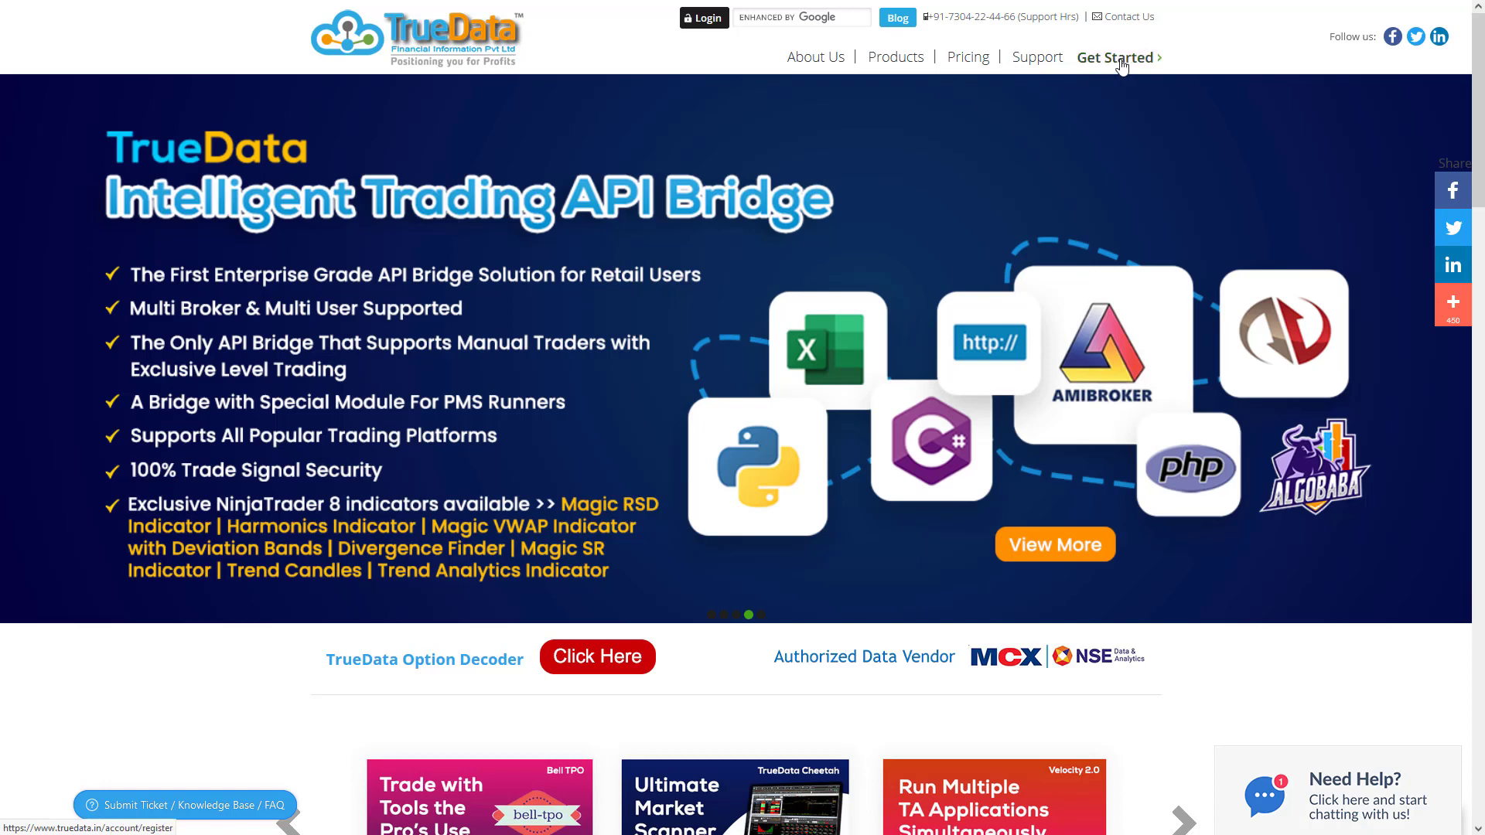
# Go to TrueData's Login/Register page via Get Started to reach the Sign Up form.
pyautogui.click(1115, 56)
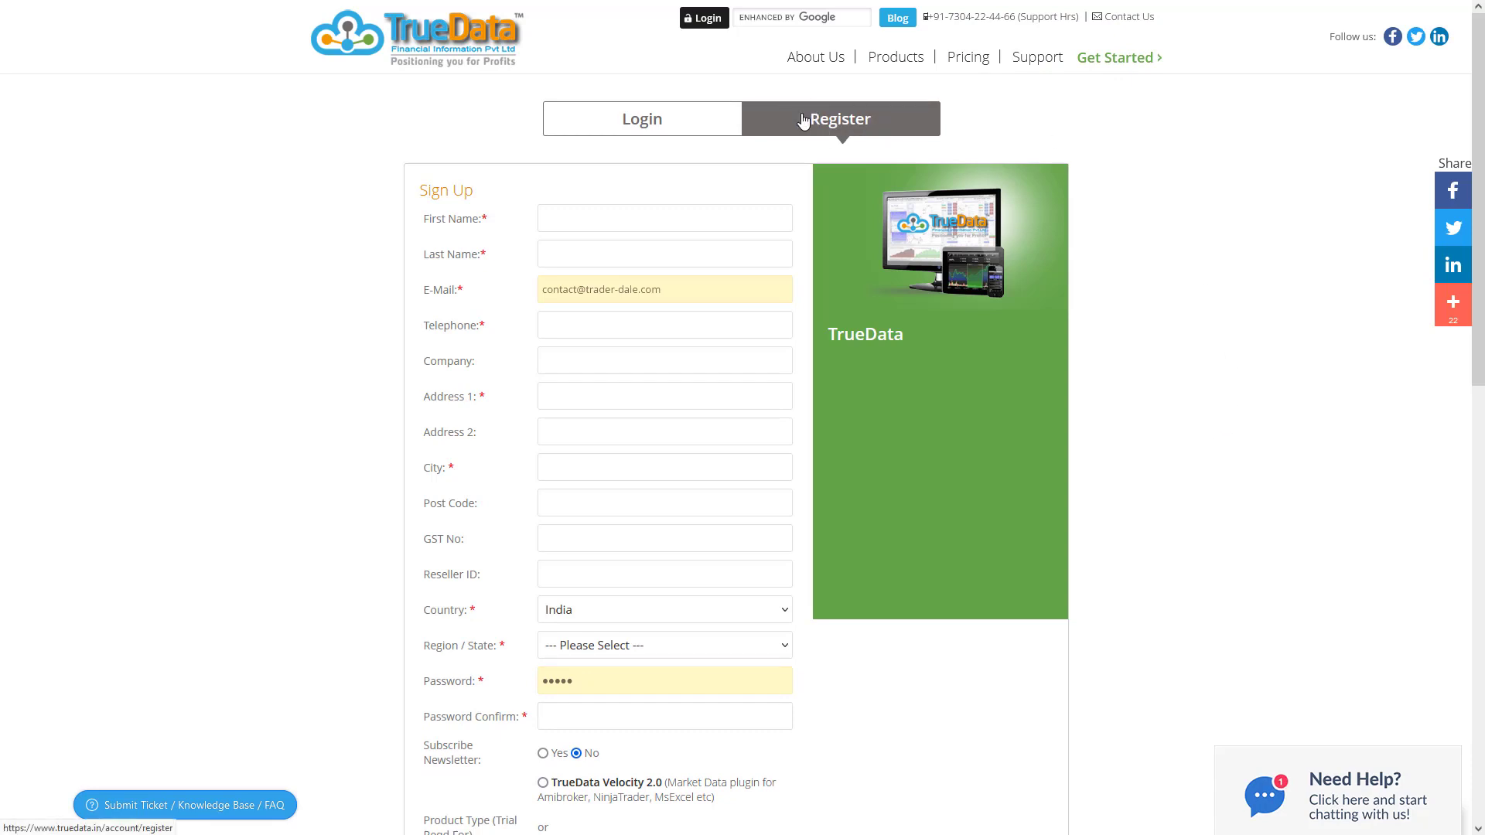
# Scroll the Sign Up form and select TrueData Velocity 2.0 under Product Type.
pyautogui.scroll(-3)
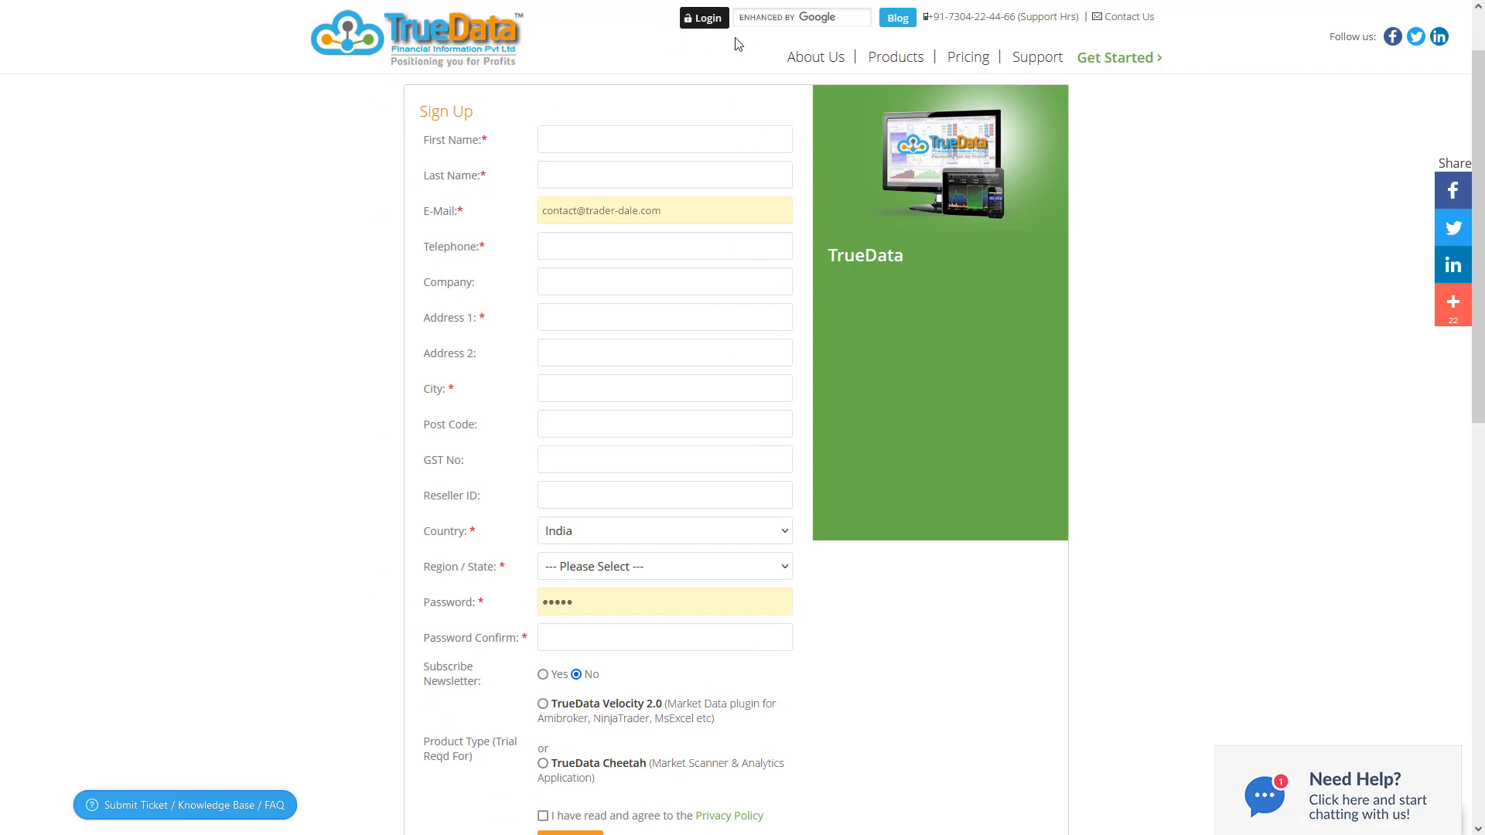
pyautogui.moveTo(476, 157)
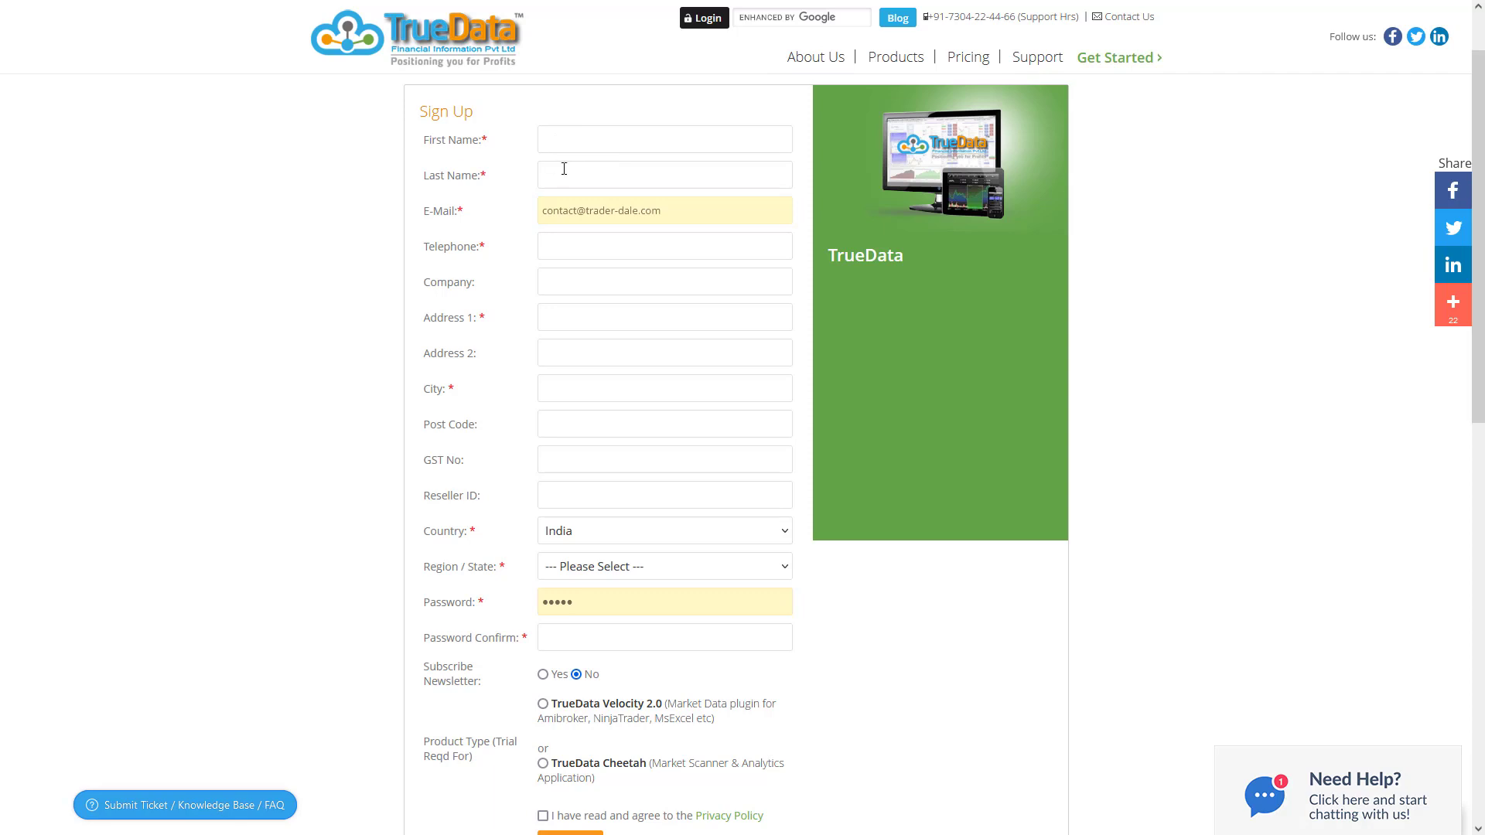
pyautogui.moveTo(718, 532)
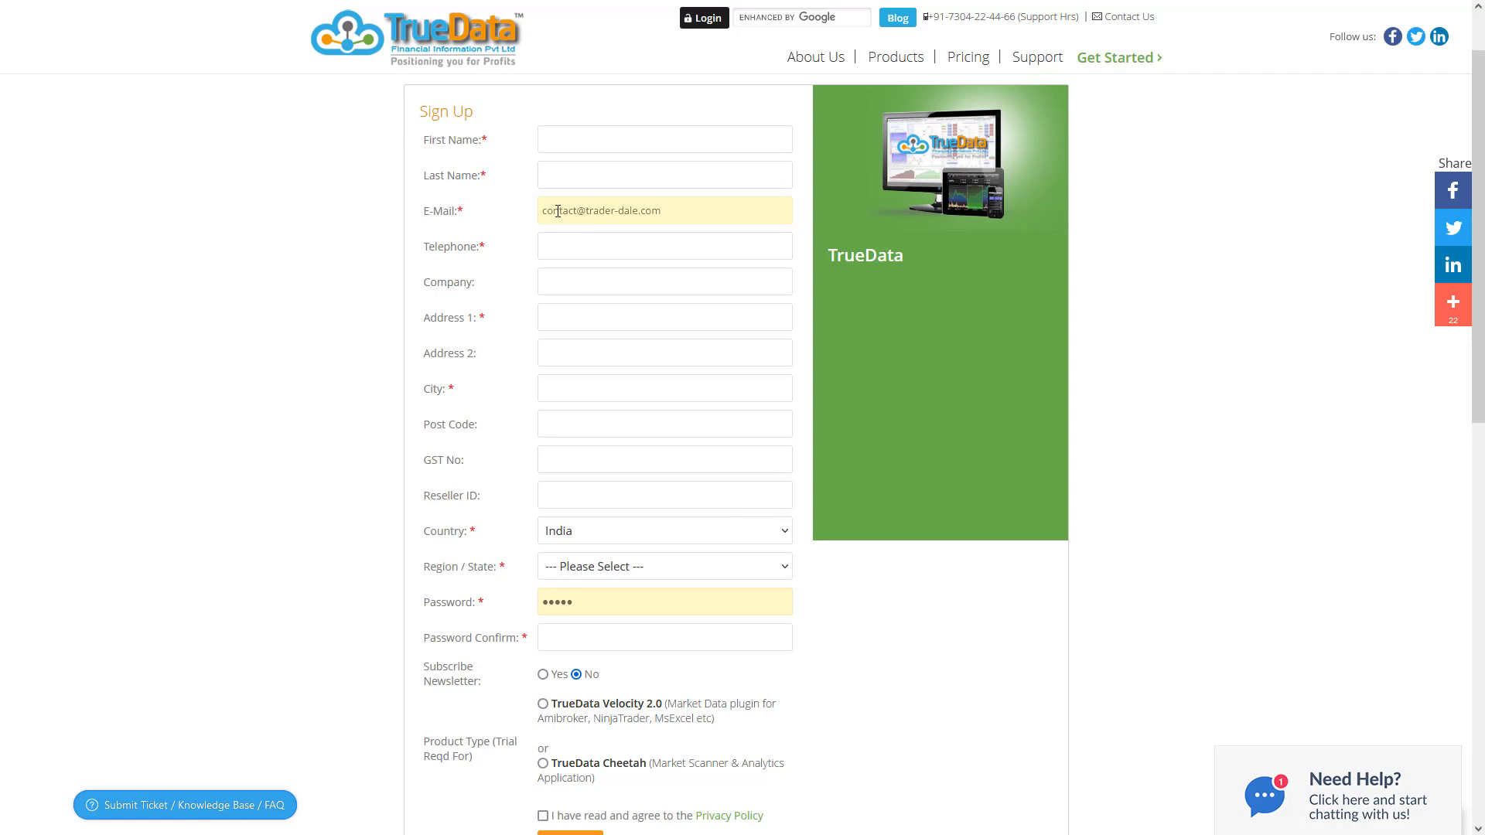
pyautogui.moveTo(600, 211)
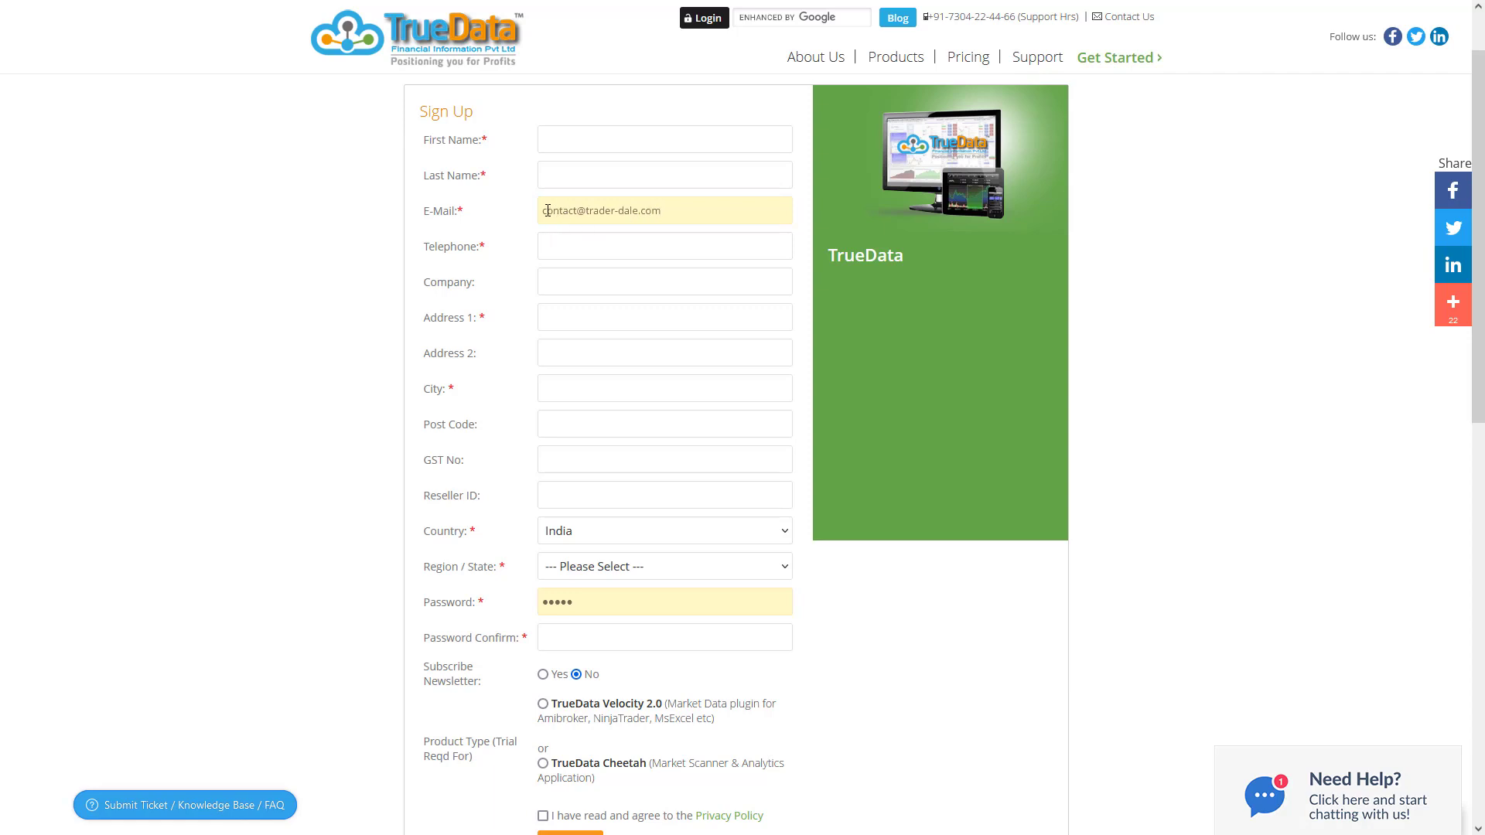
pyautogui.scroll(-3)
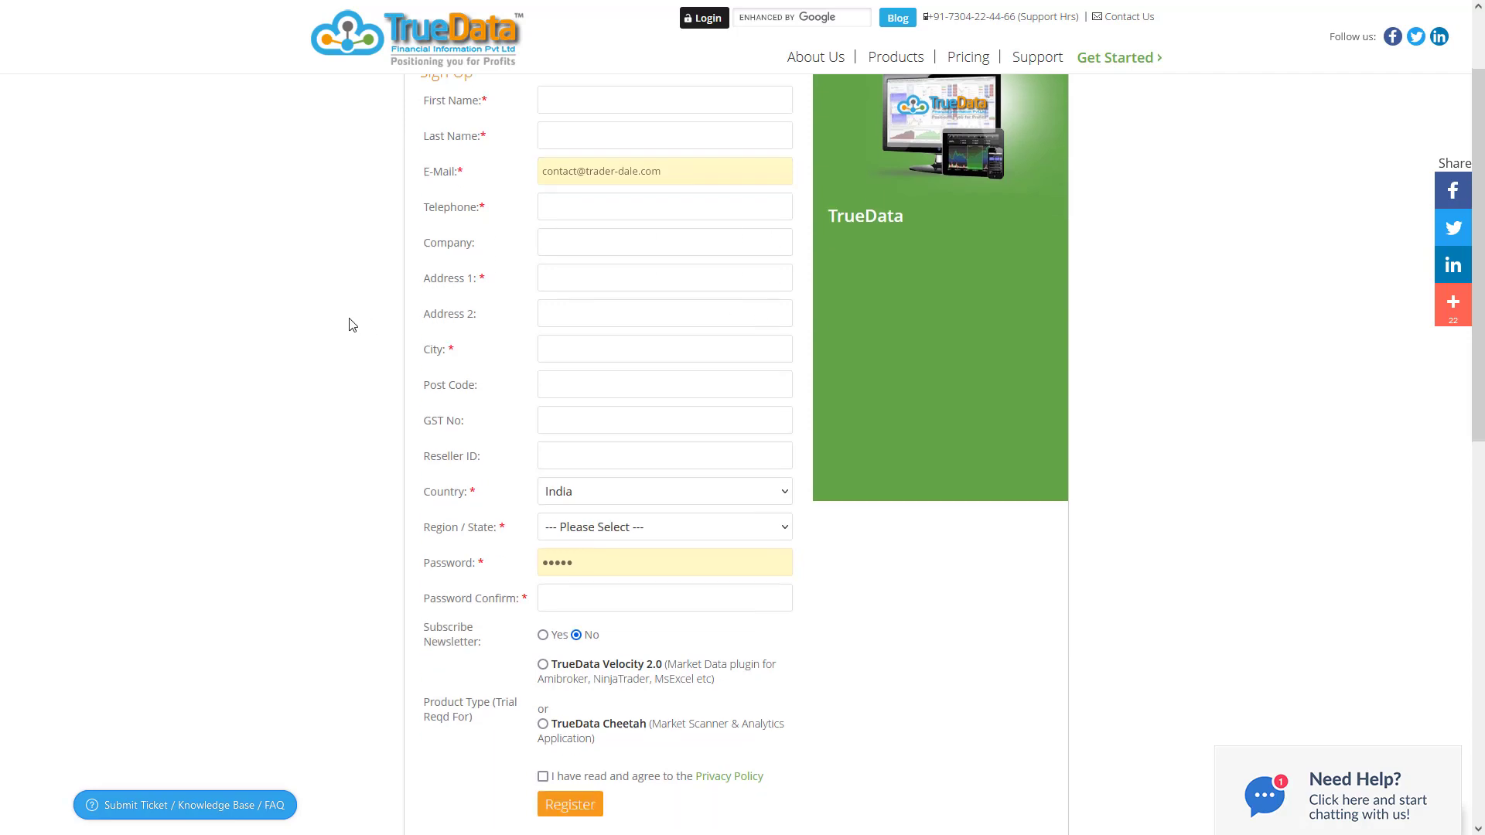
pyautogui.scroll(-3)
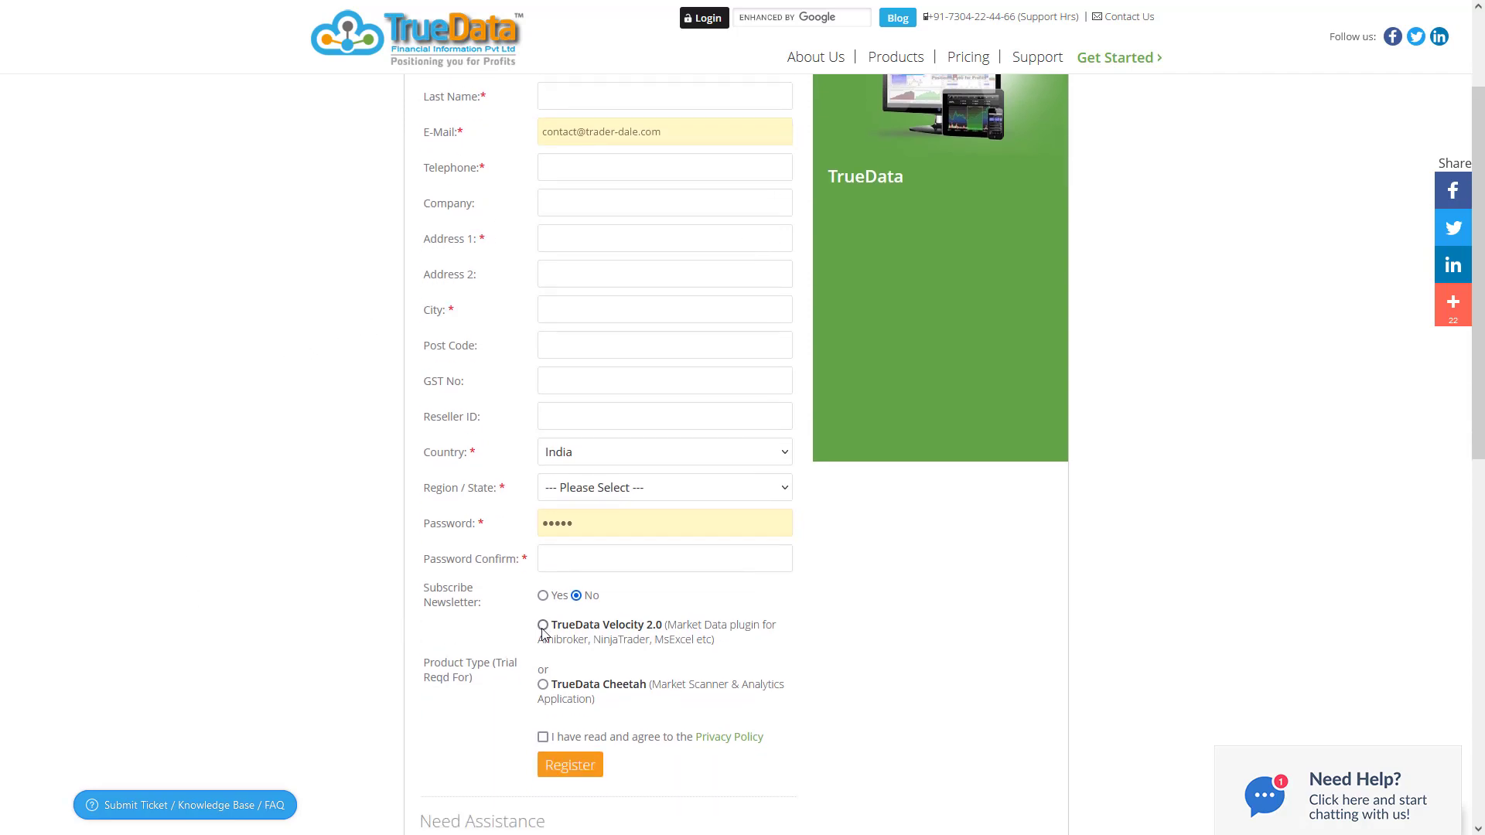
pyautogui.click(544, 624)
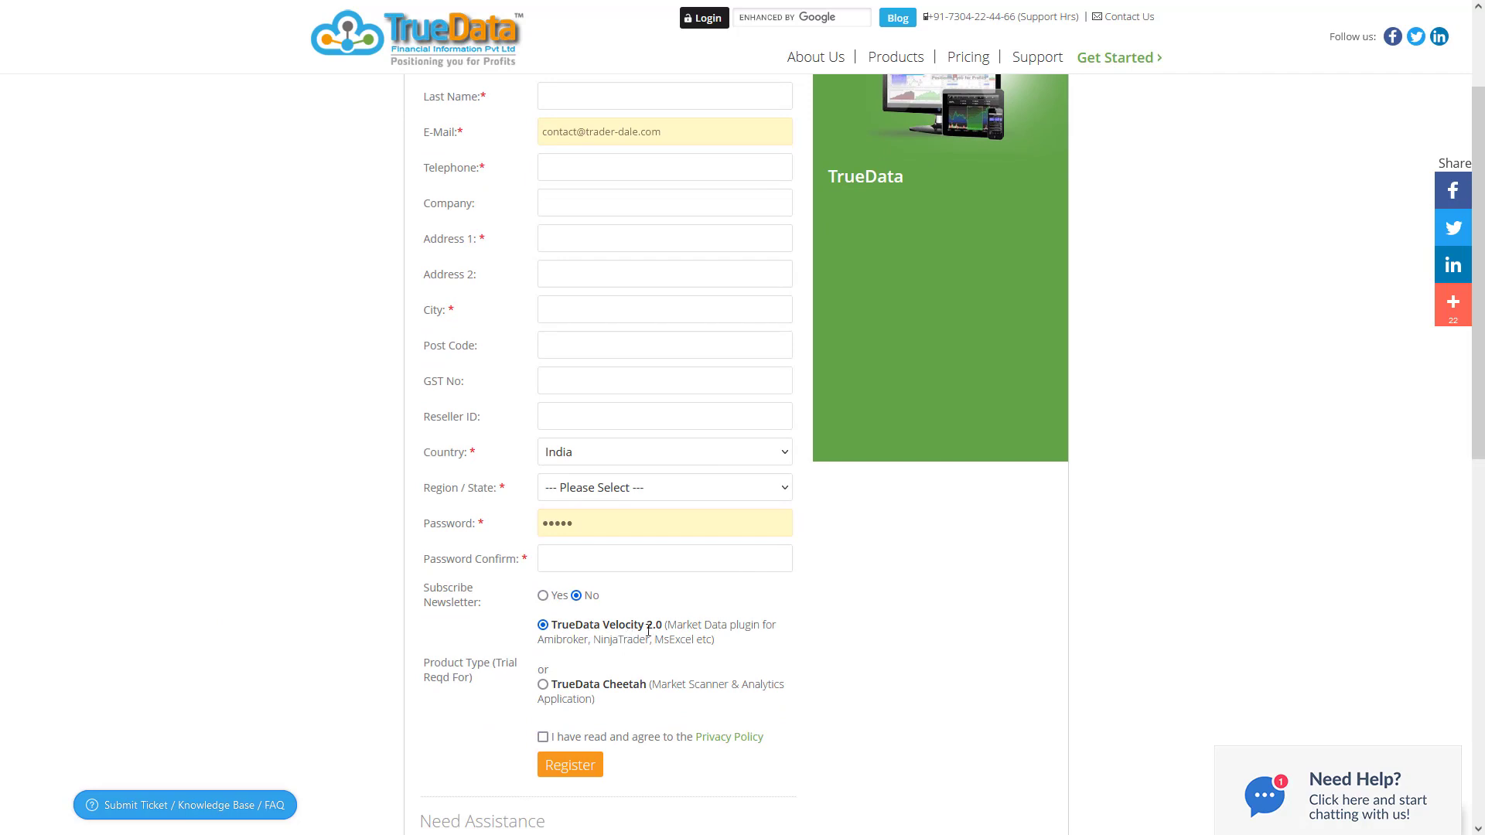
pyautogui.scroll(-3)
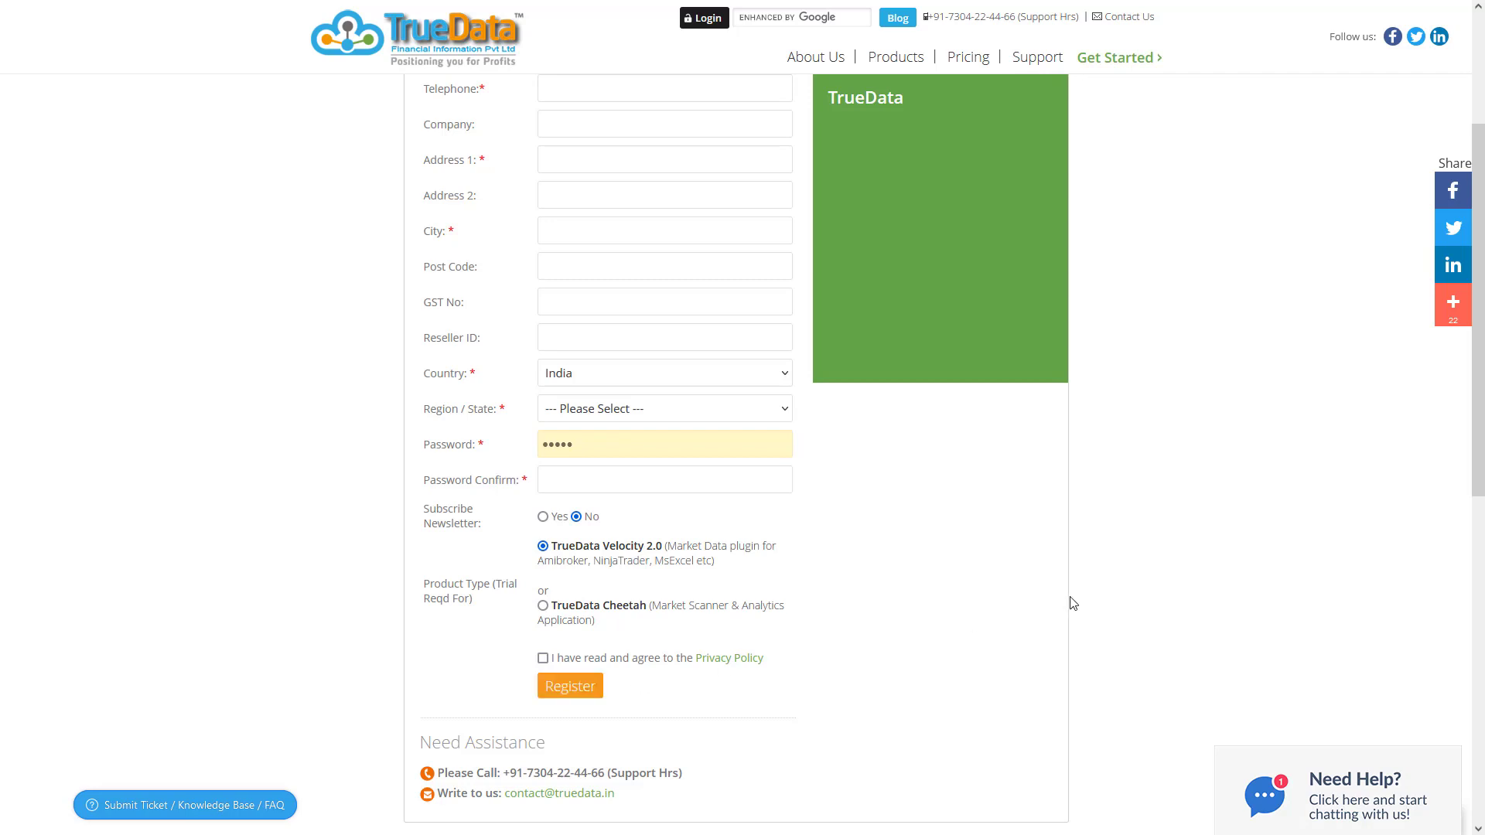
# Open the TrueData Velocity 2.0 trial registration email with login details.
pyautogui.click(569, 686)
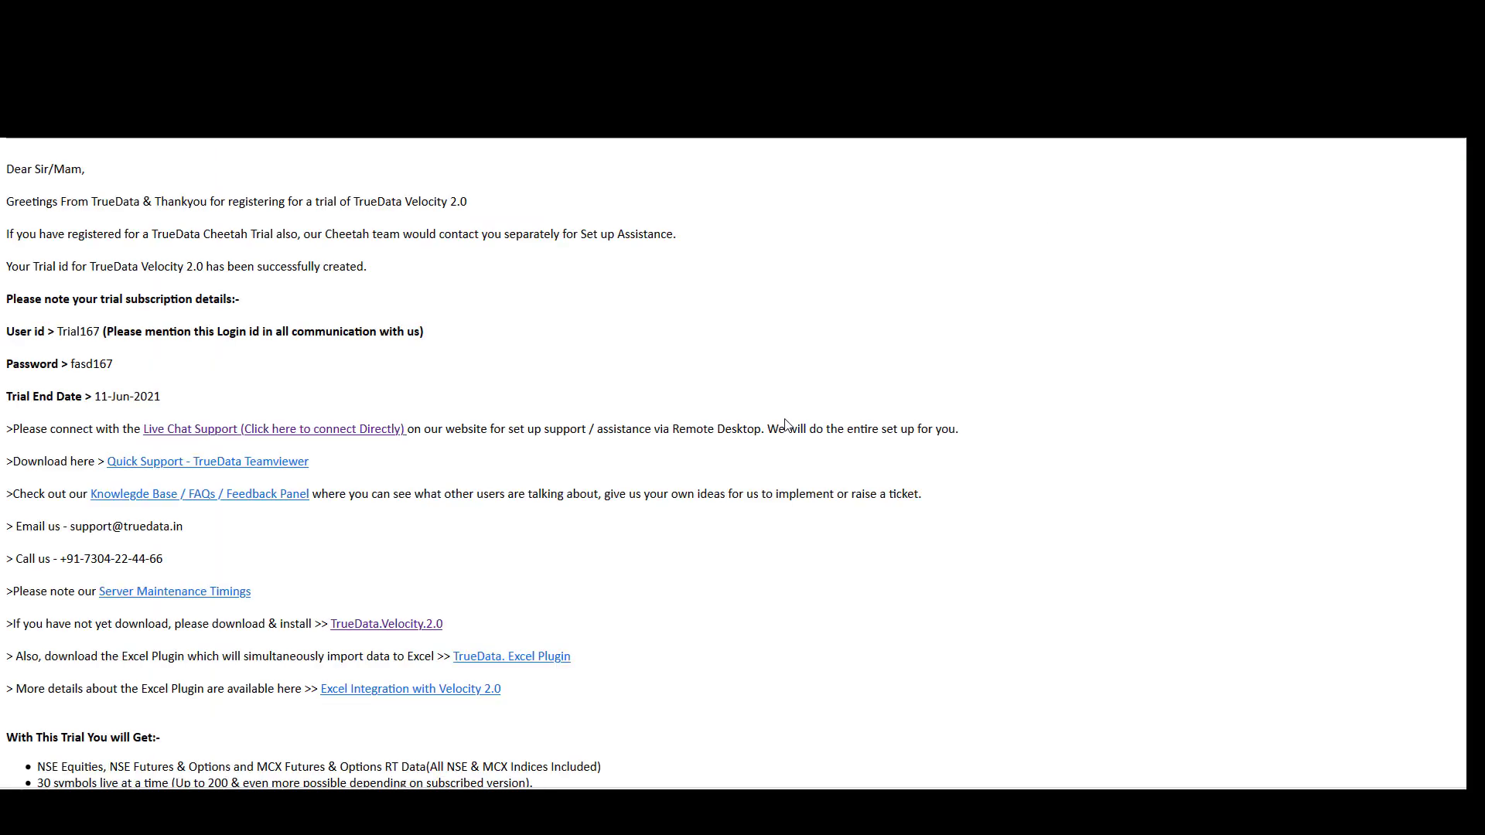
pyautogui.moveTo(1039, 604)
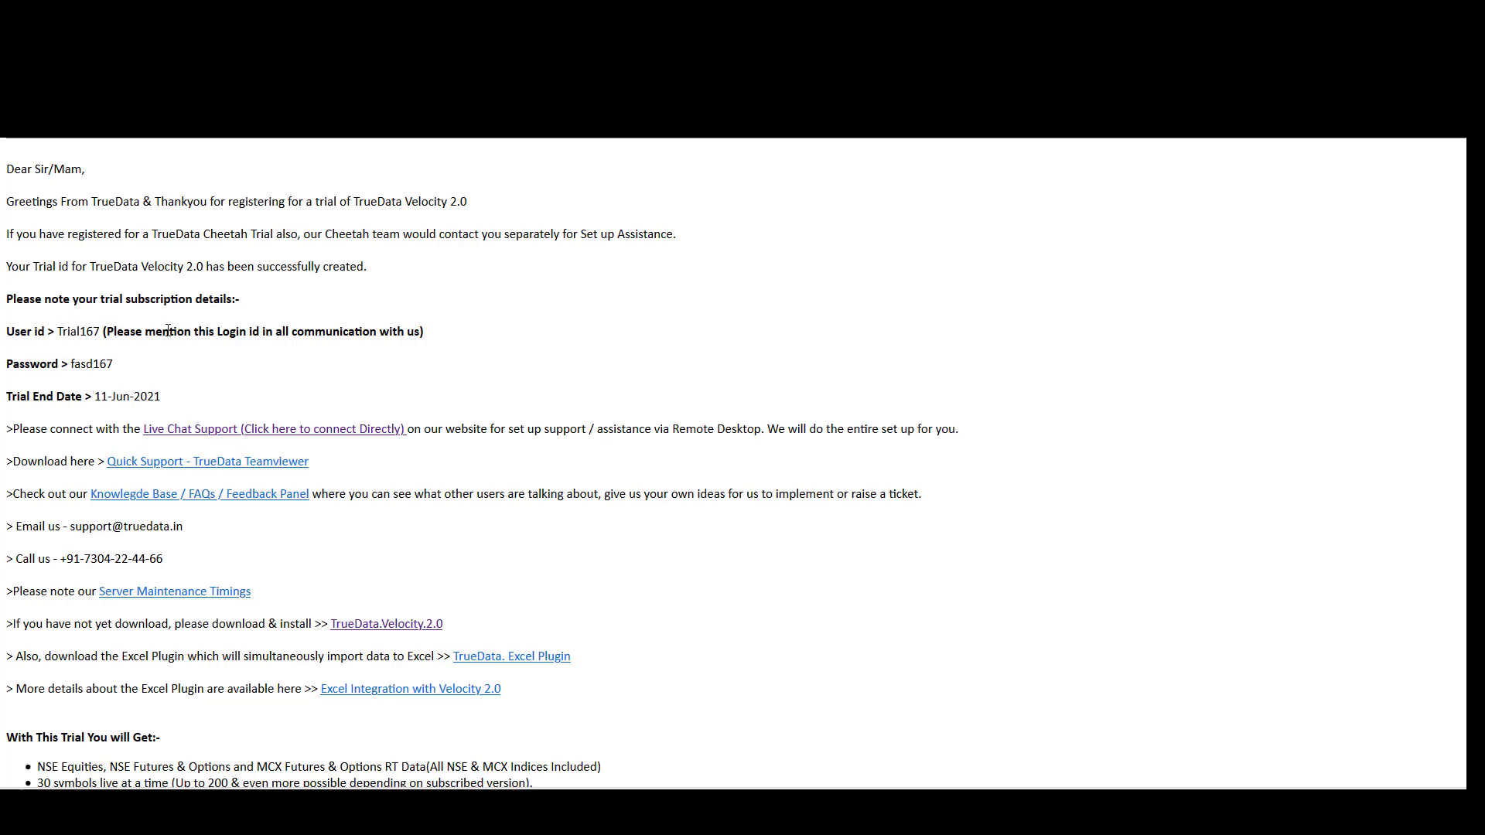
pyautogui.doubleClick(16, 396)
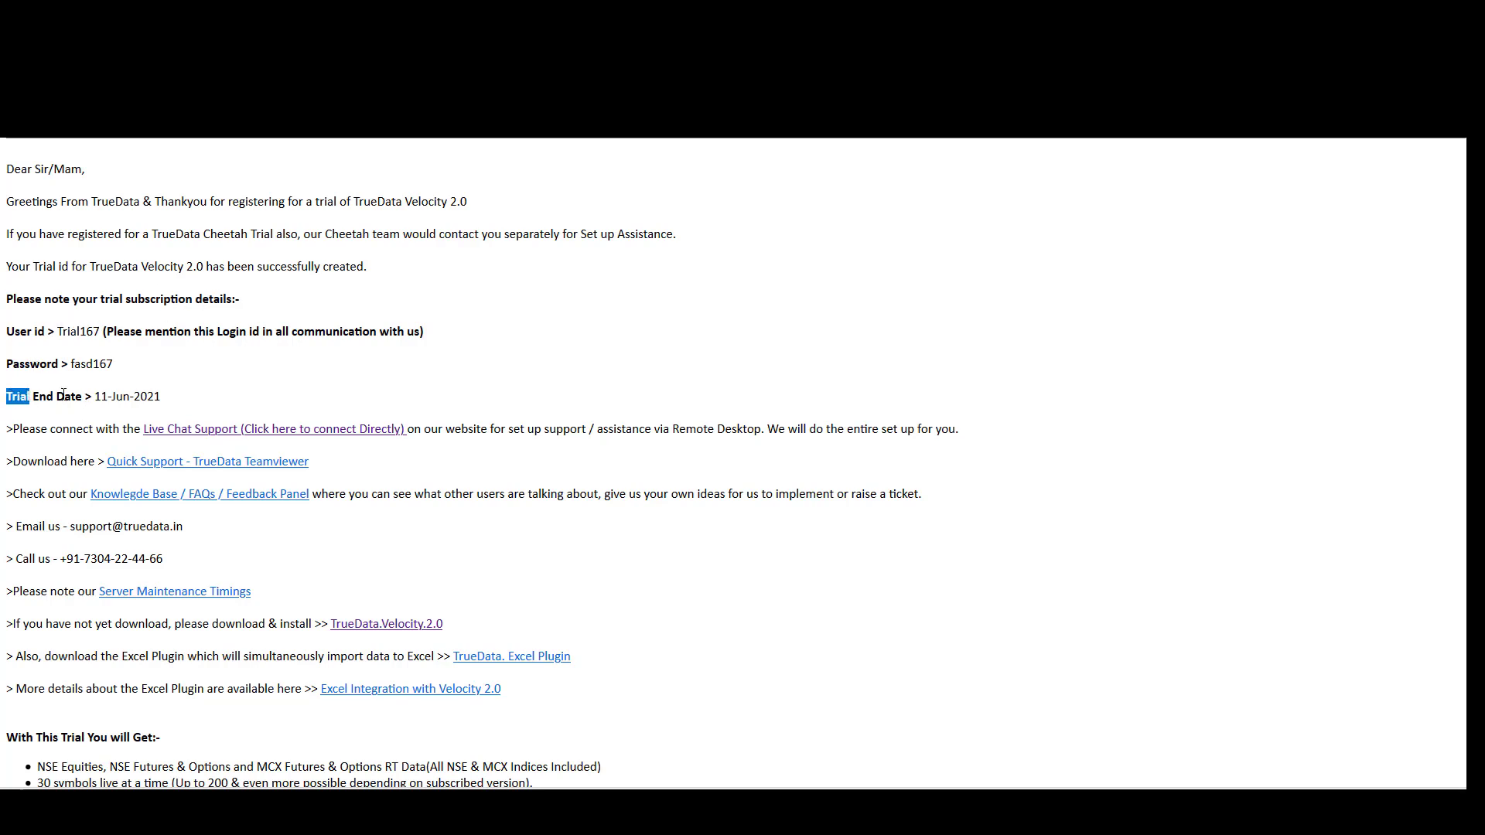
pyautogui.moveTo(5, 396); pyautogui.dragTo(161, 396)
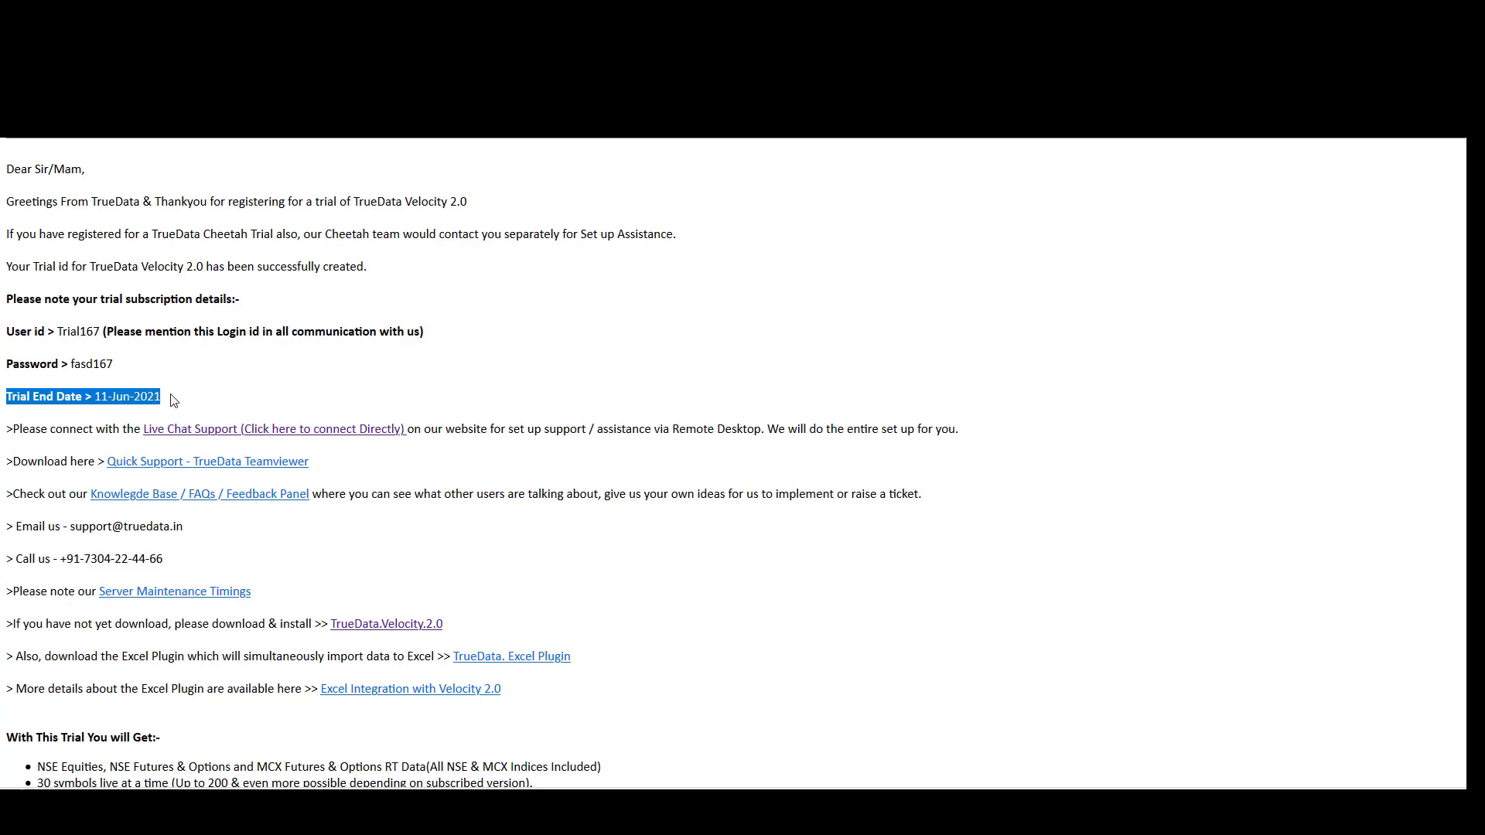
pyautogui.click(272, 383)
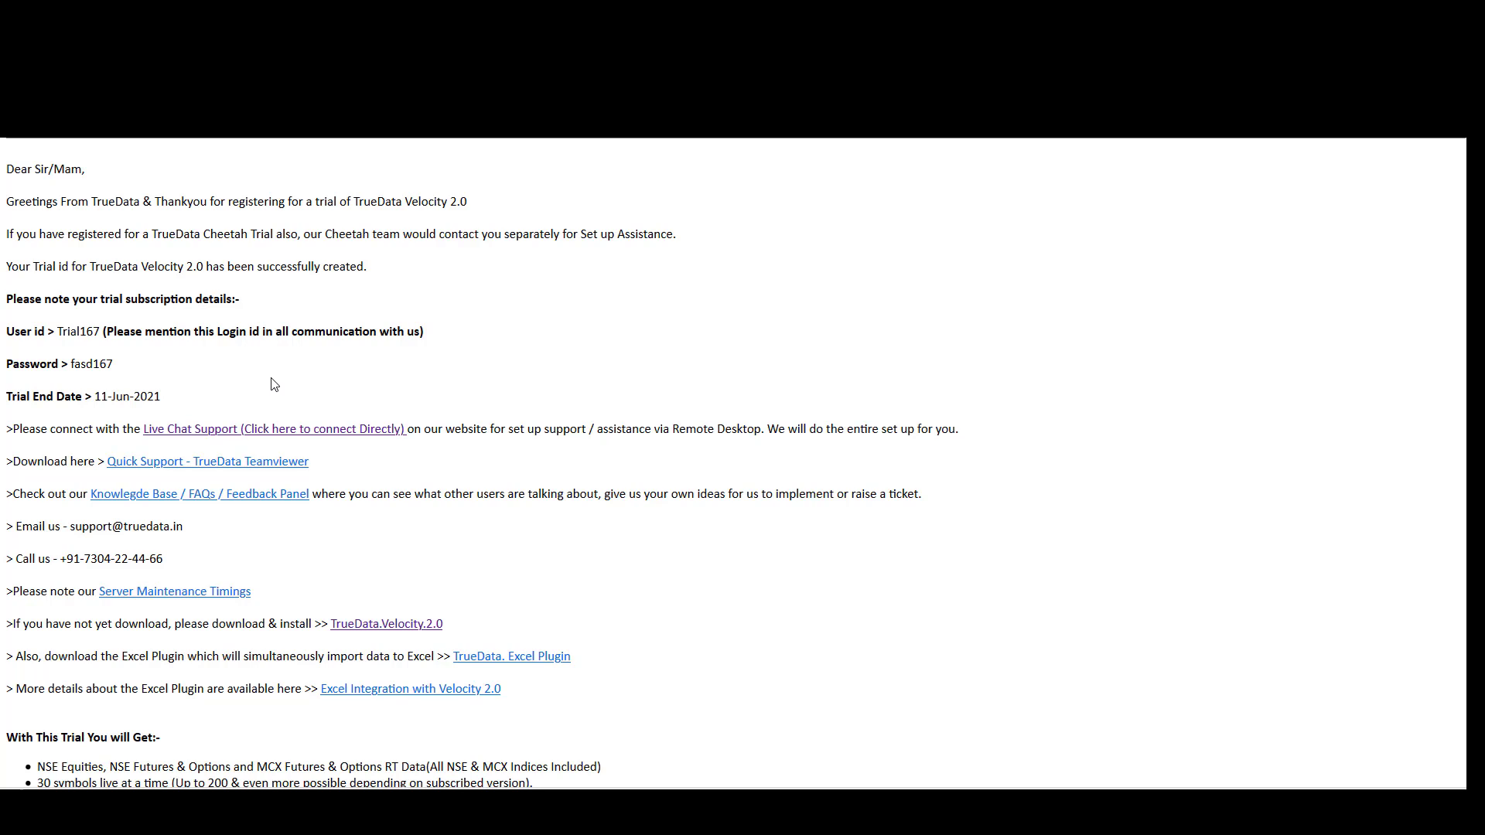
pyautogui.moveTo(486, 657)
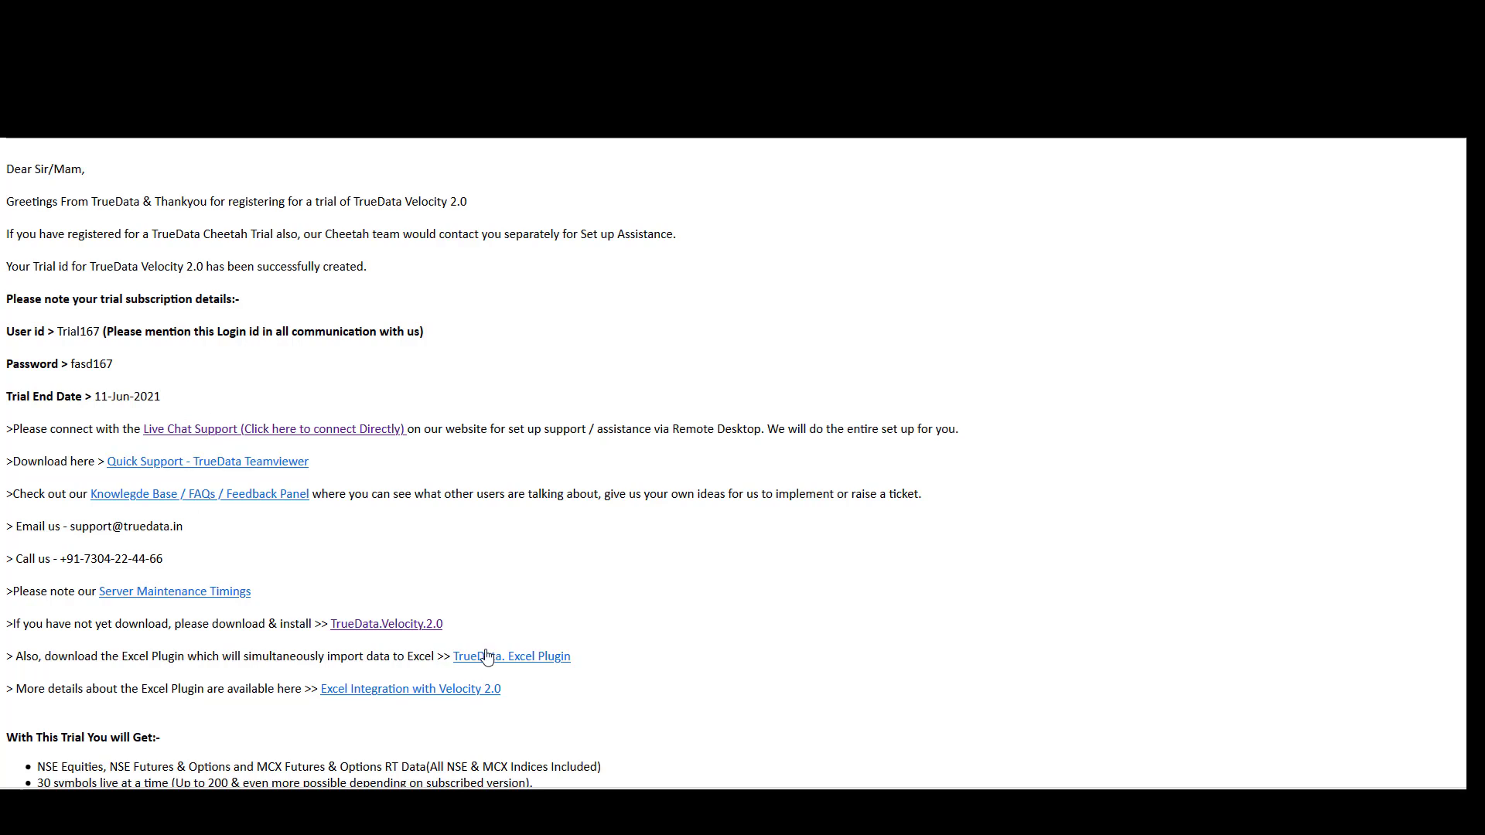
pyautogui.moveTo(282, 623); pyautogui.dragTo(442, 624)
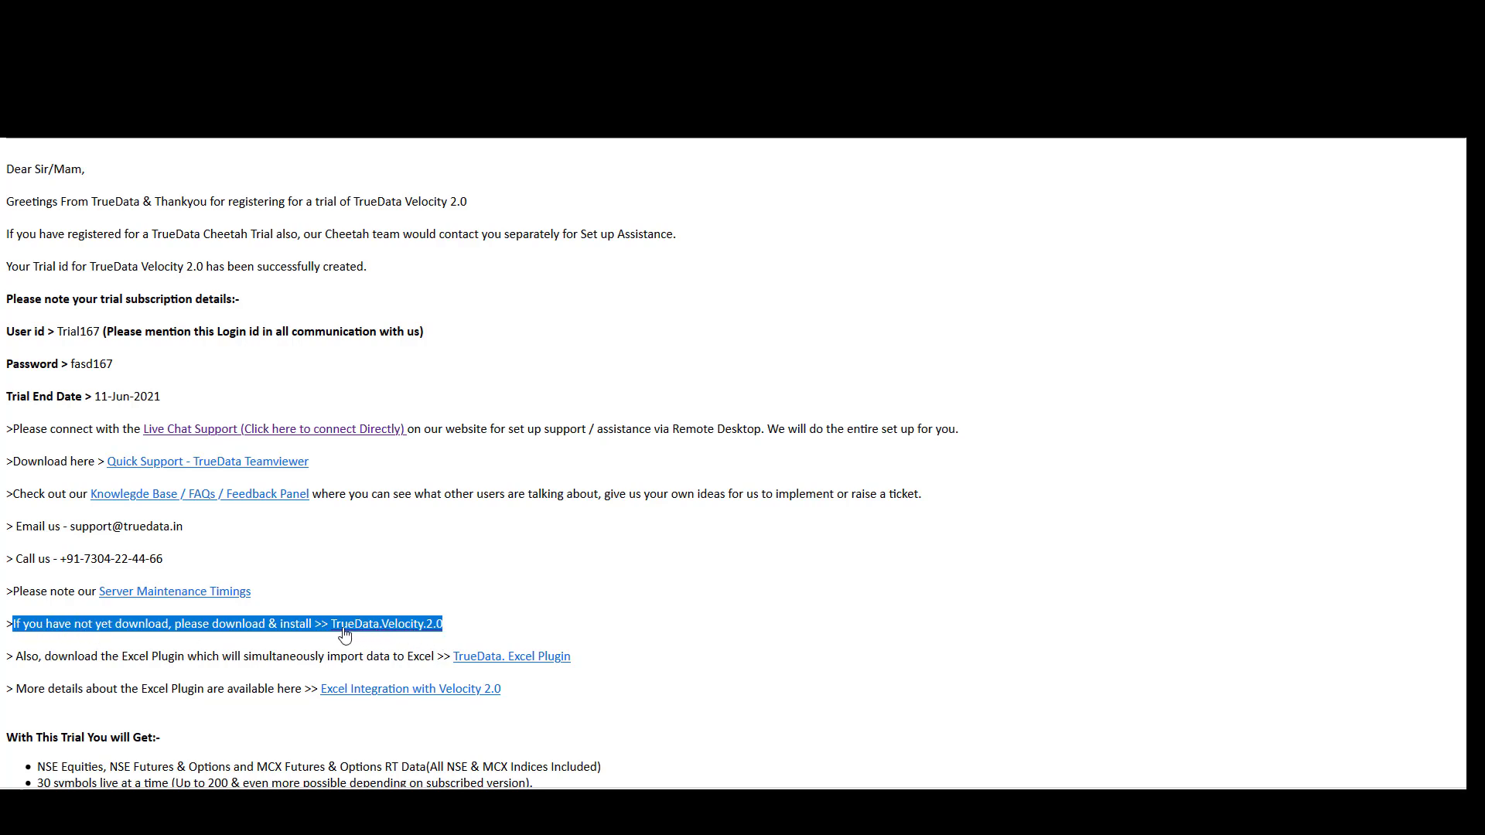
pyautogui.moveTo(447, 637)
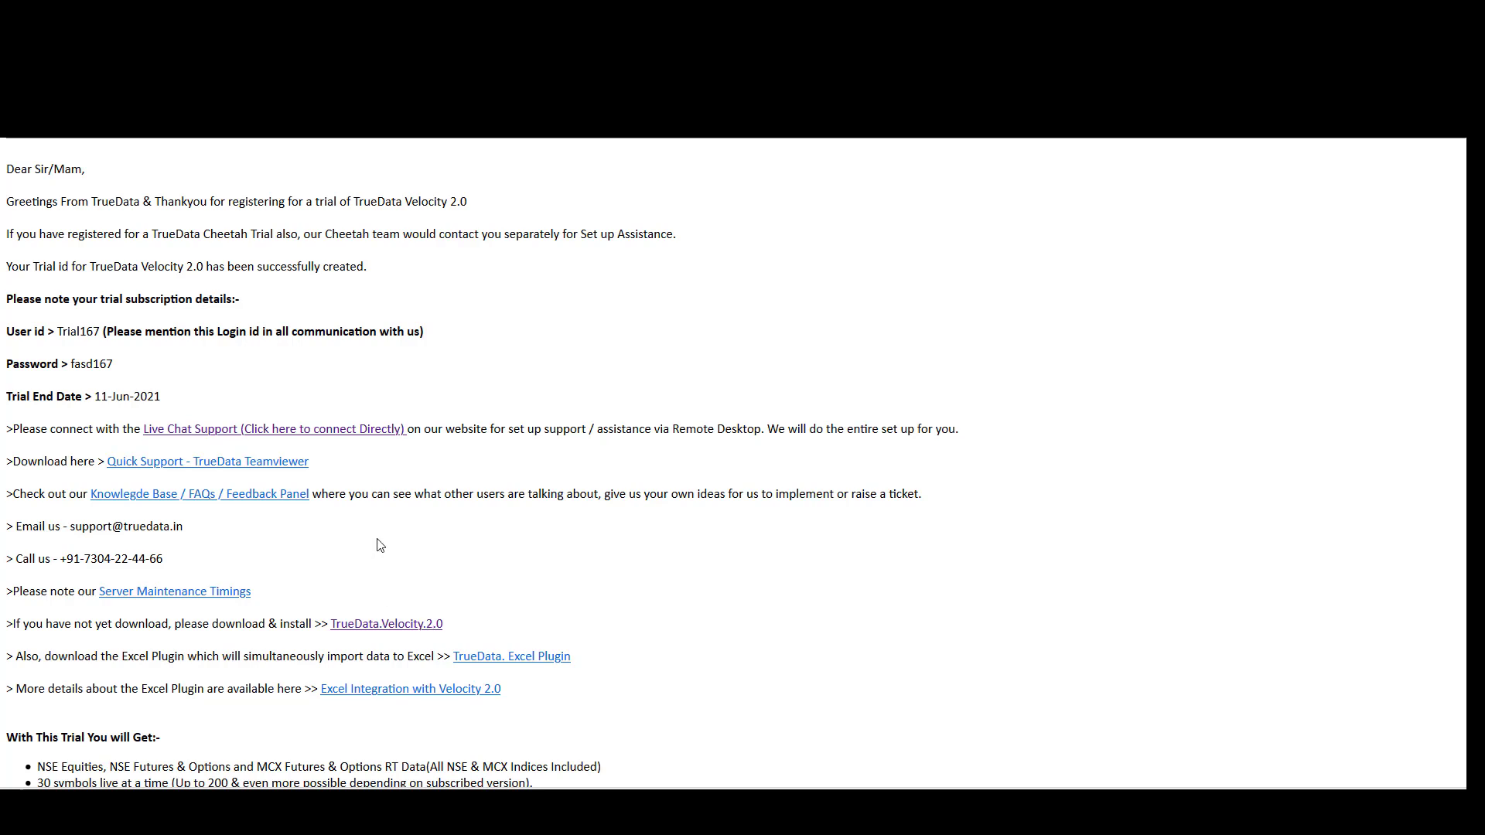
pyautogui.moveTo(300, 441)
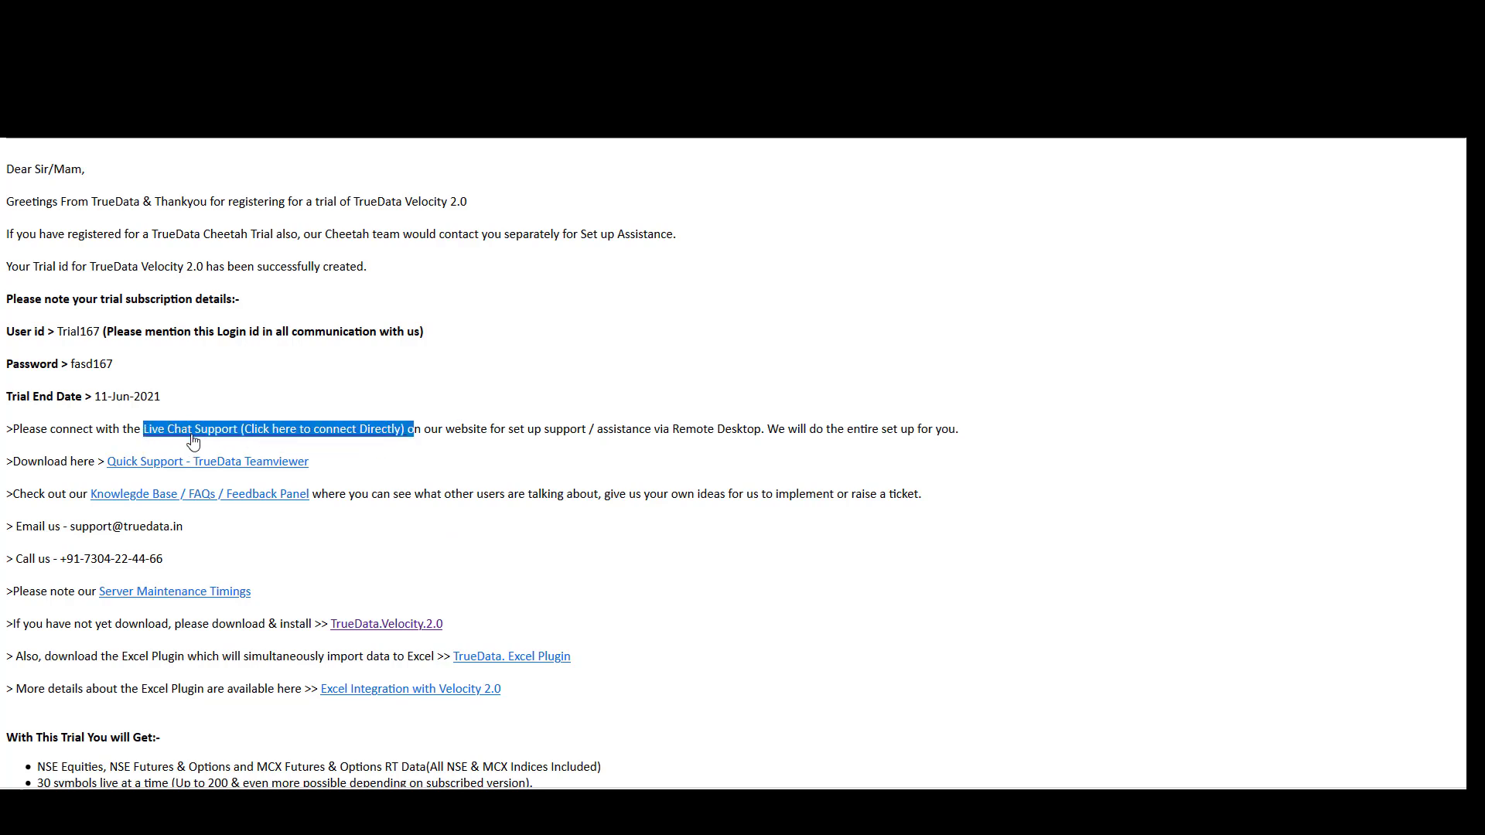
pyautogui.moveTo(299, 437)
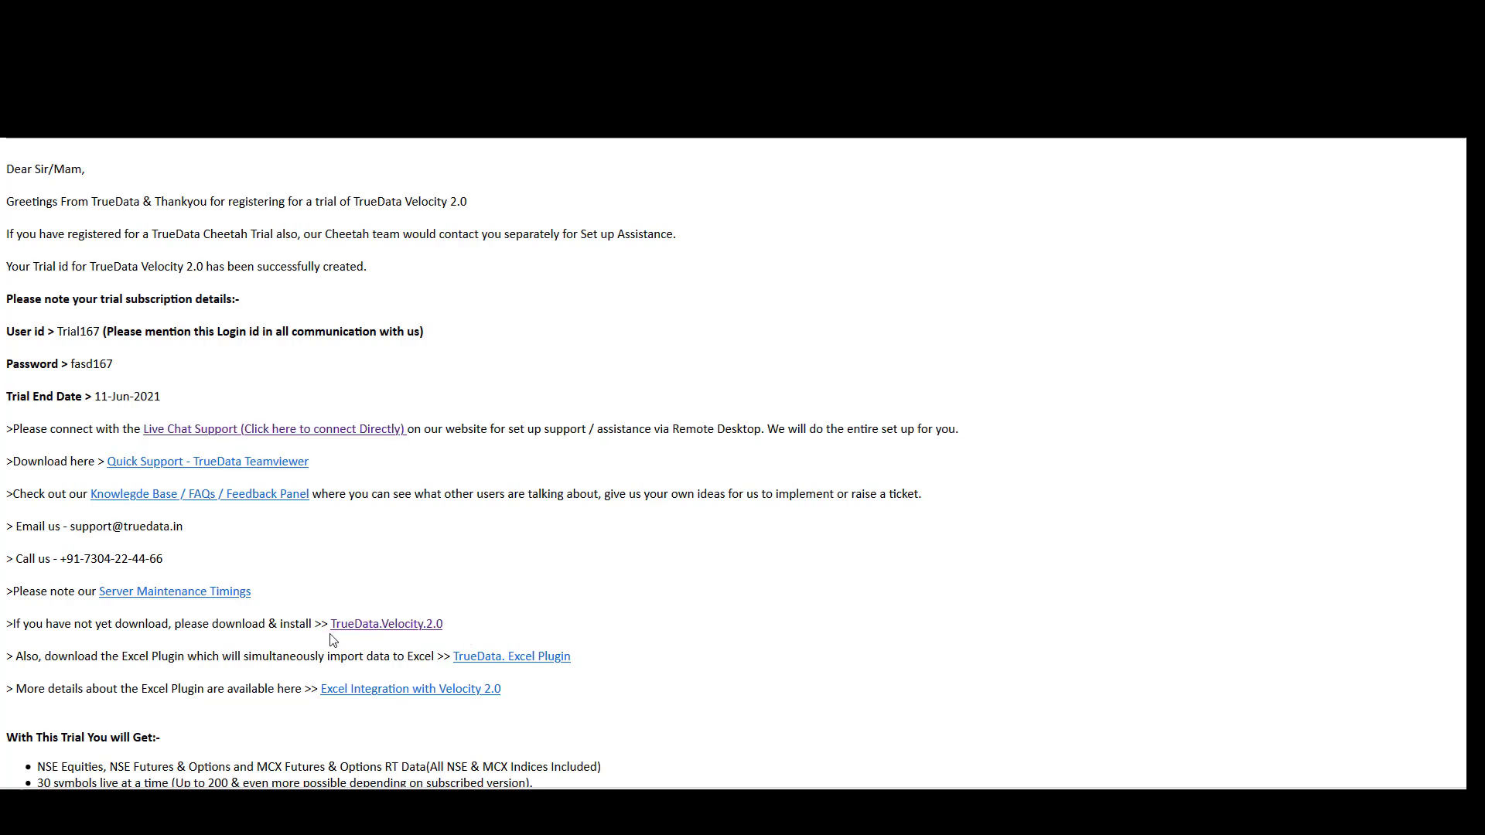
pyautogui.doubleClick(385, 624)
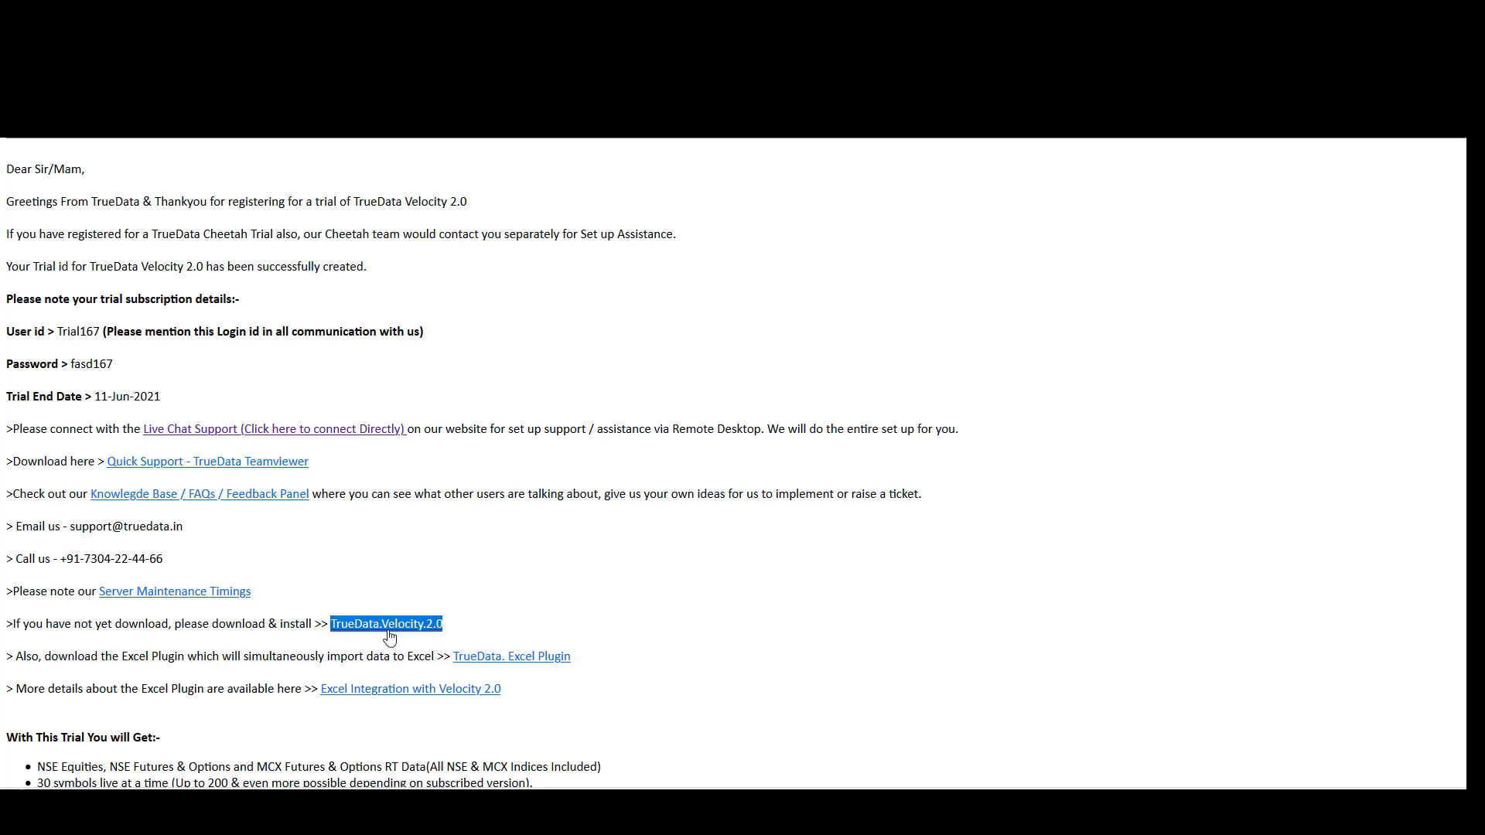
pyautogui.moveTo(370, 637)
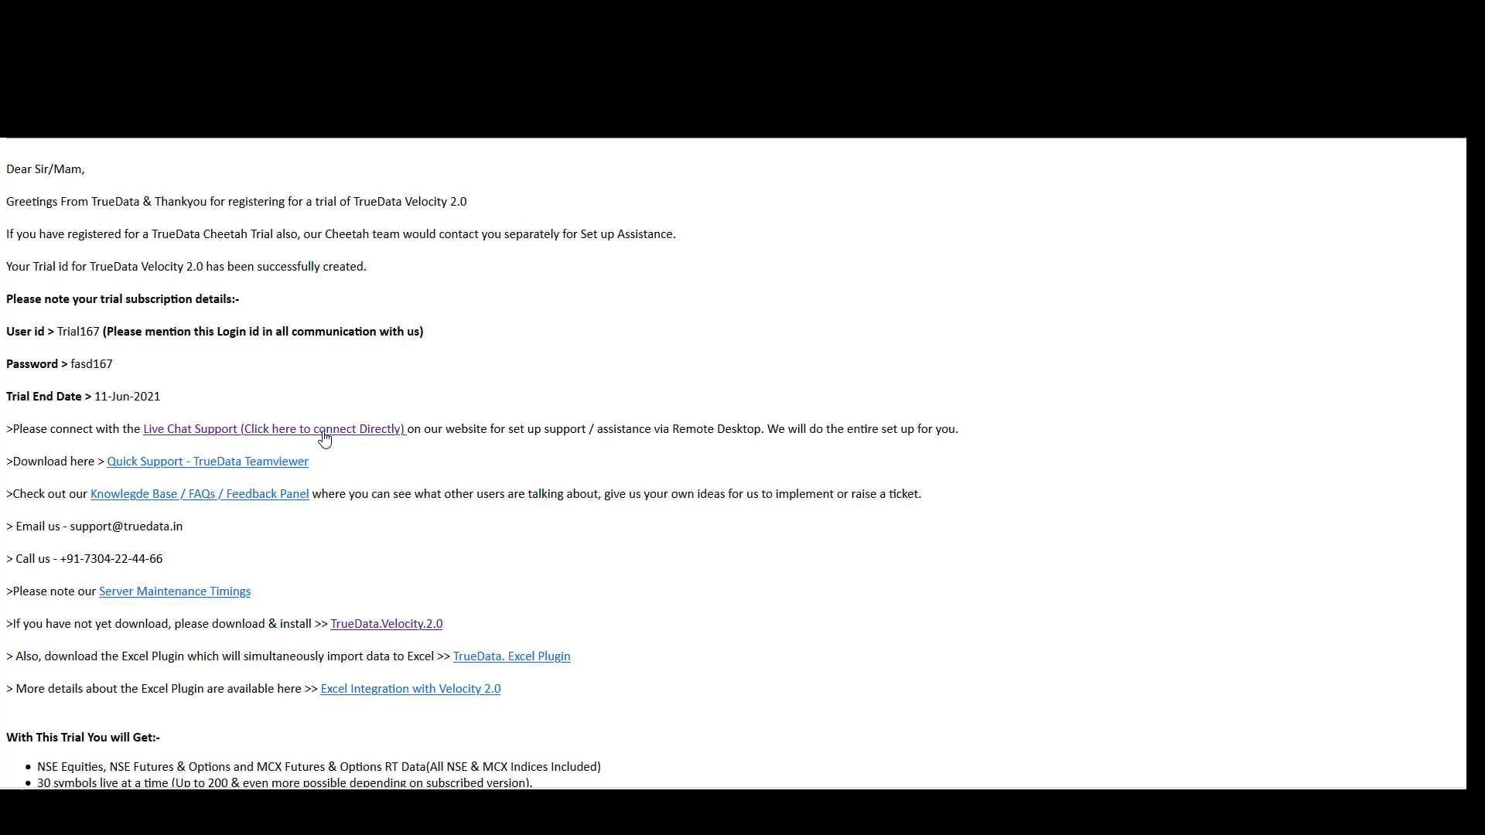
pyautogui.moveTo(643, 555)
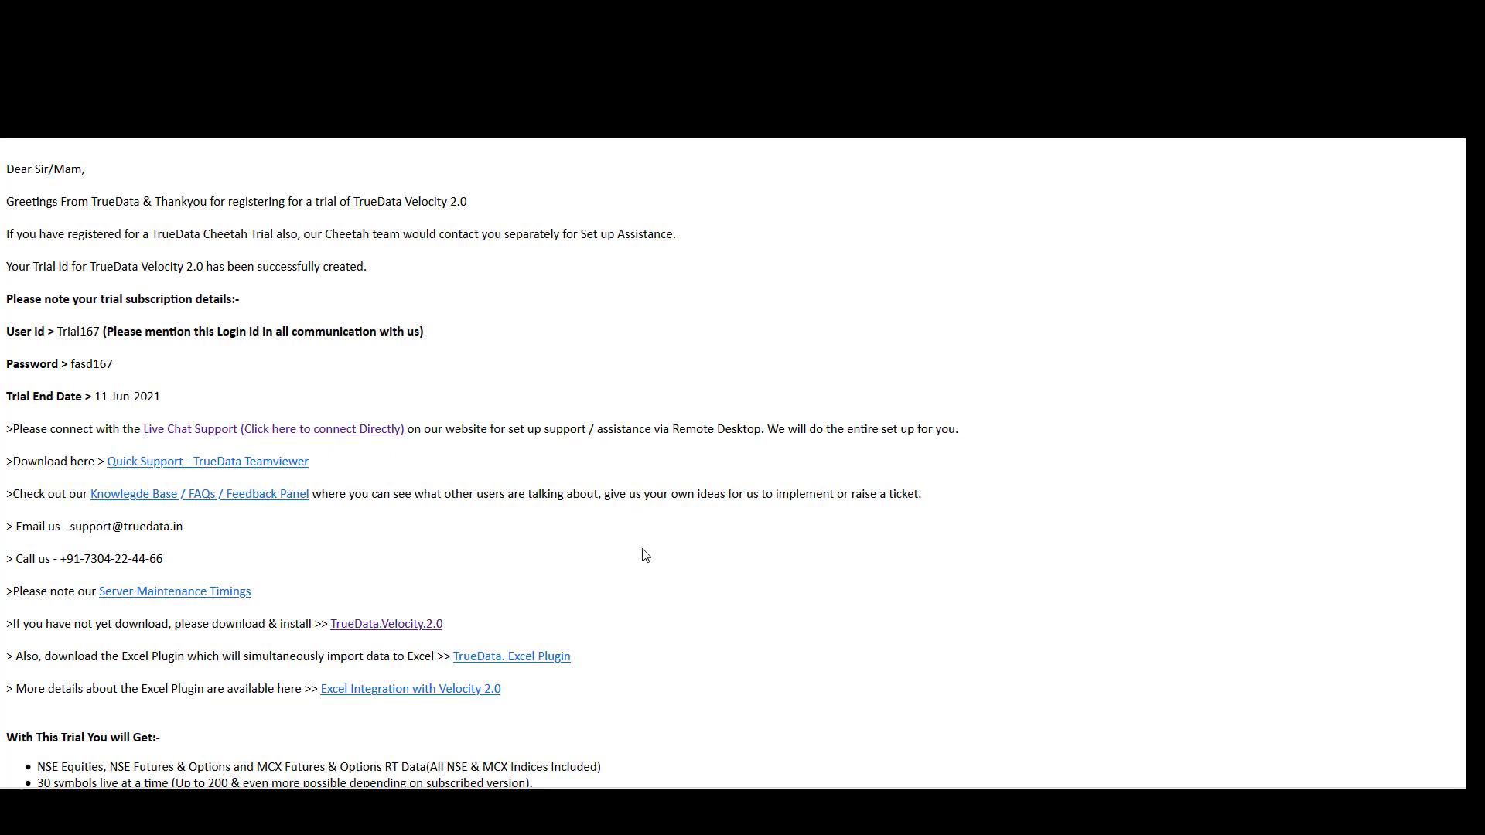
pyautogui.moveTo(667, 661)
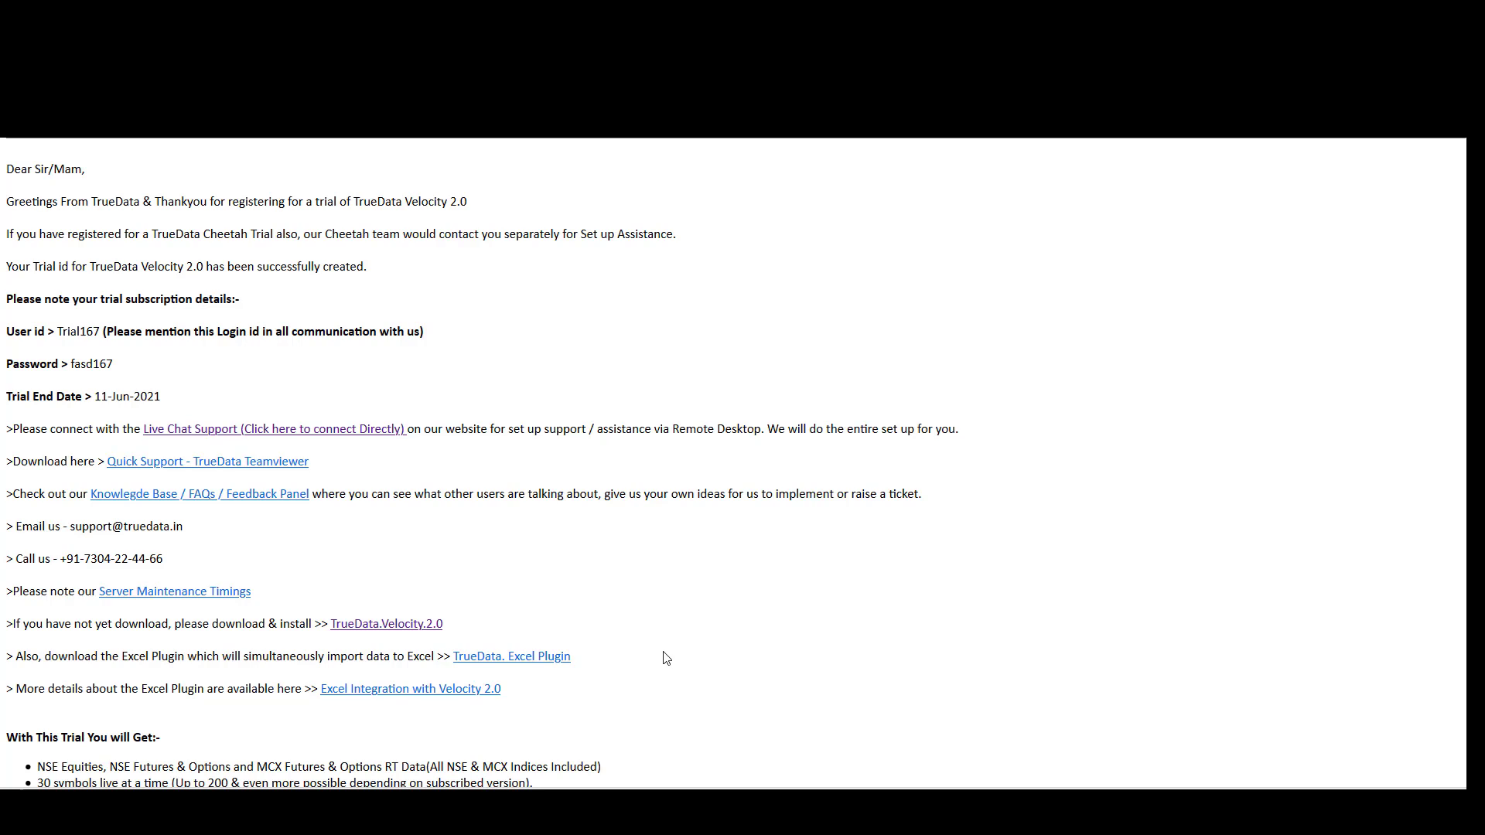
pyautogui.moveTo(691, 653)
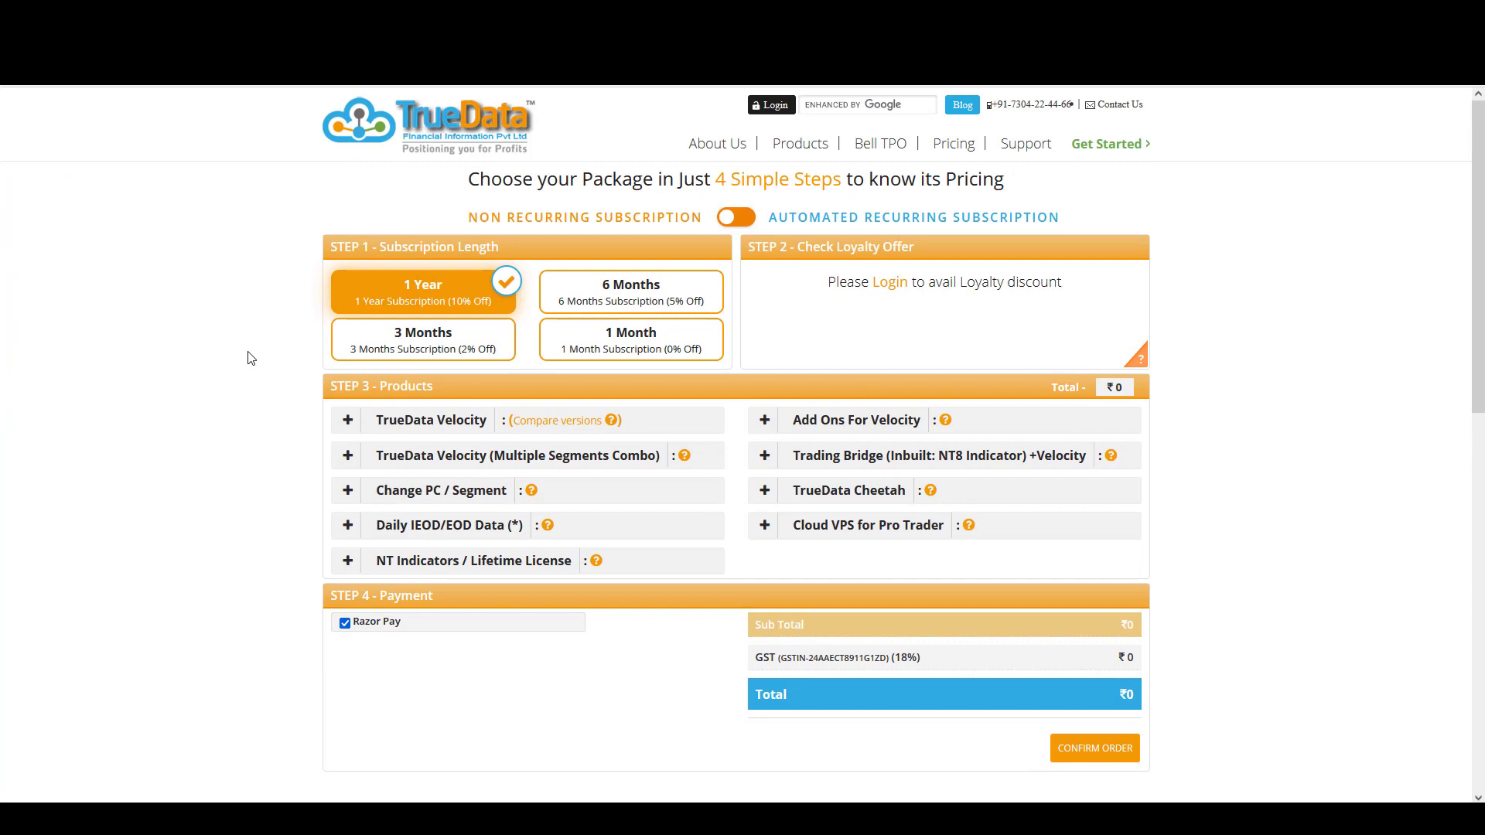
pyautogui.moveTo(408, 443)
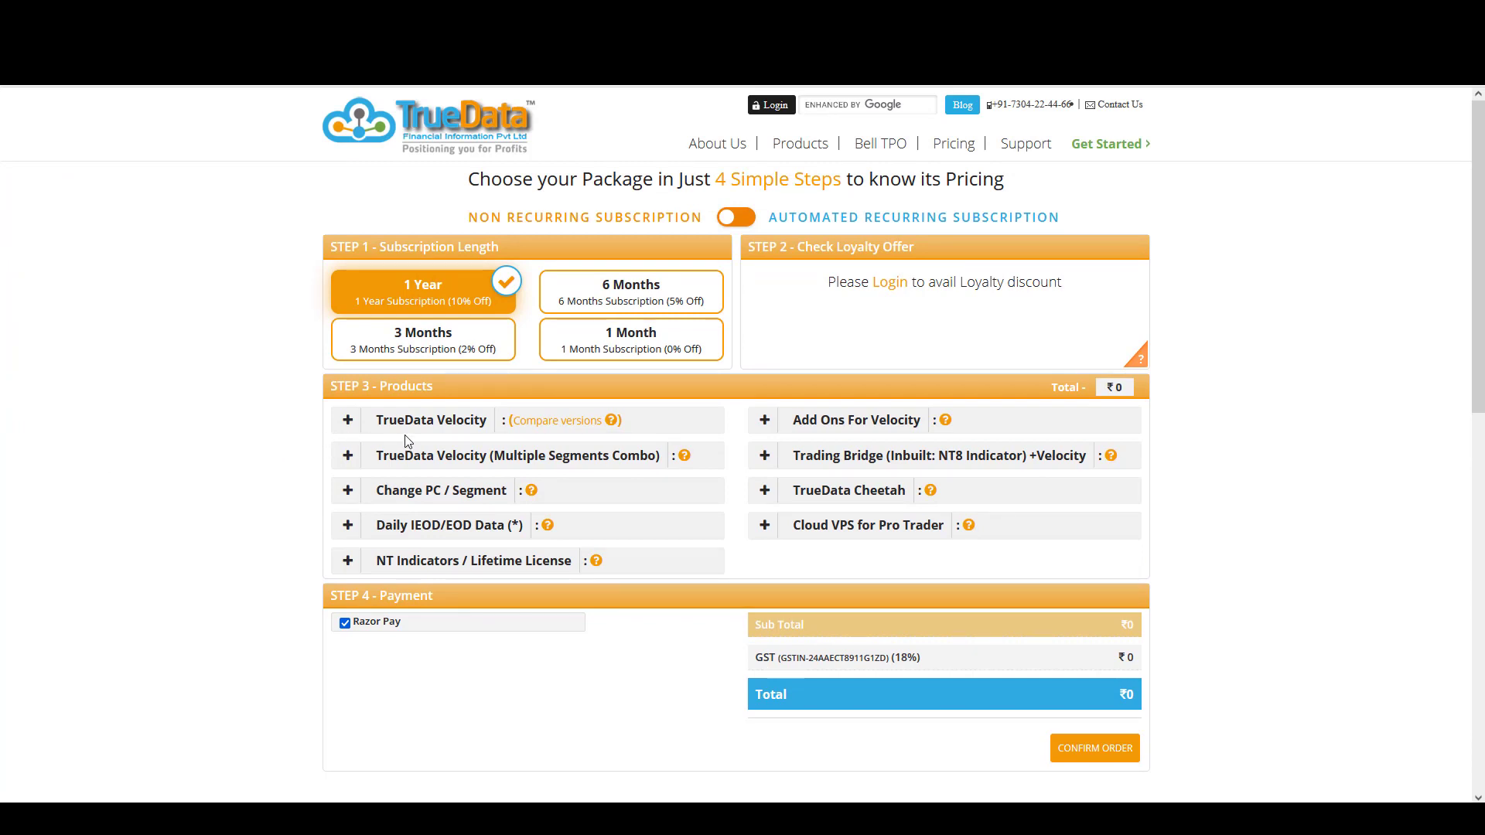
# Expand TrueData Velocity, tick Velocity Lite, and expand its exchange segment options.
pyautogui.click(347, 420)
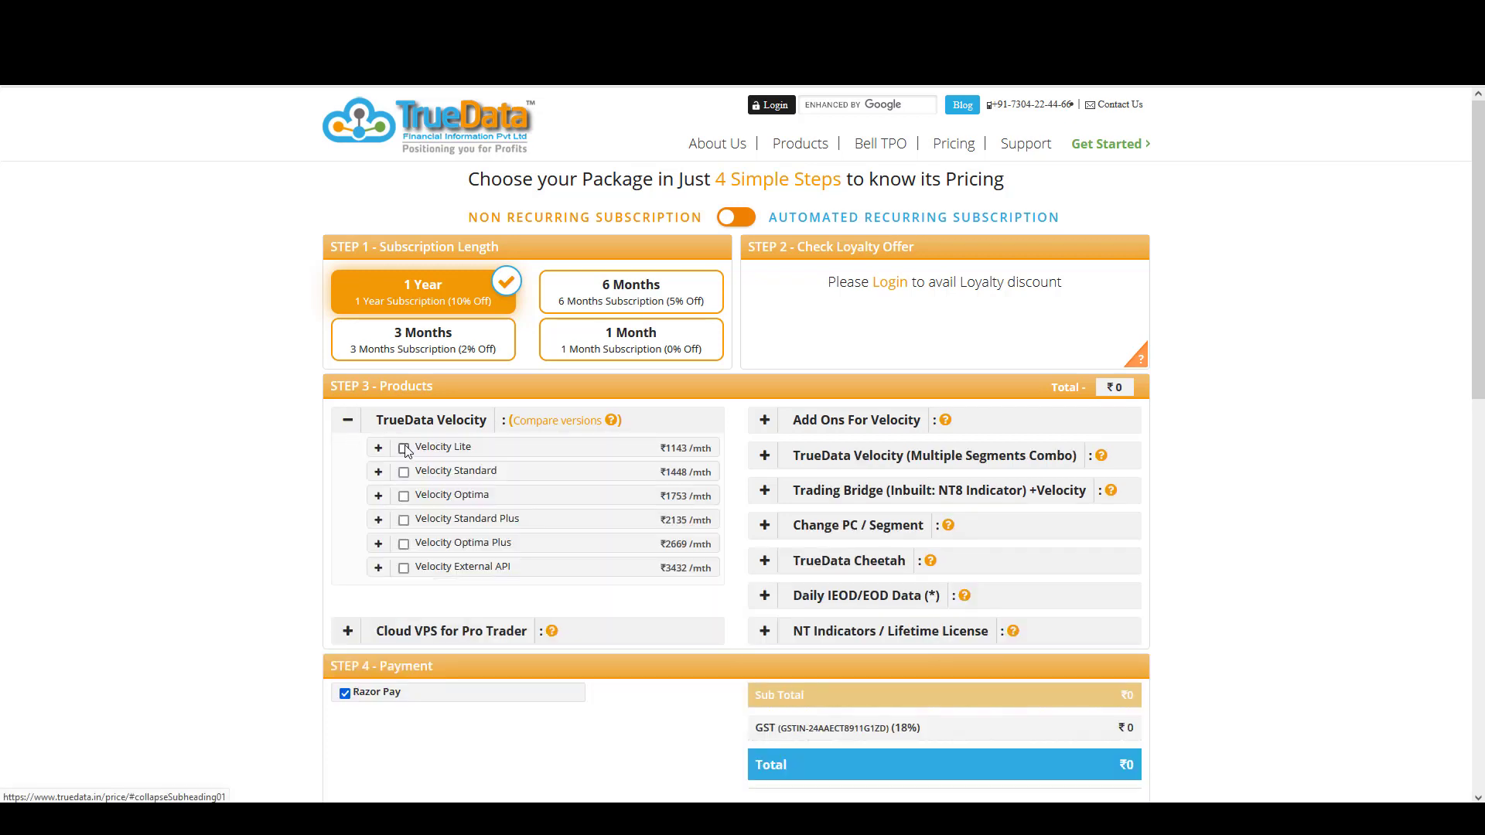
pyautogui.click(404, 447)
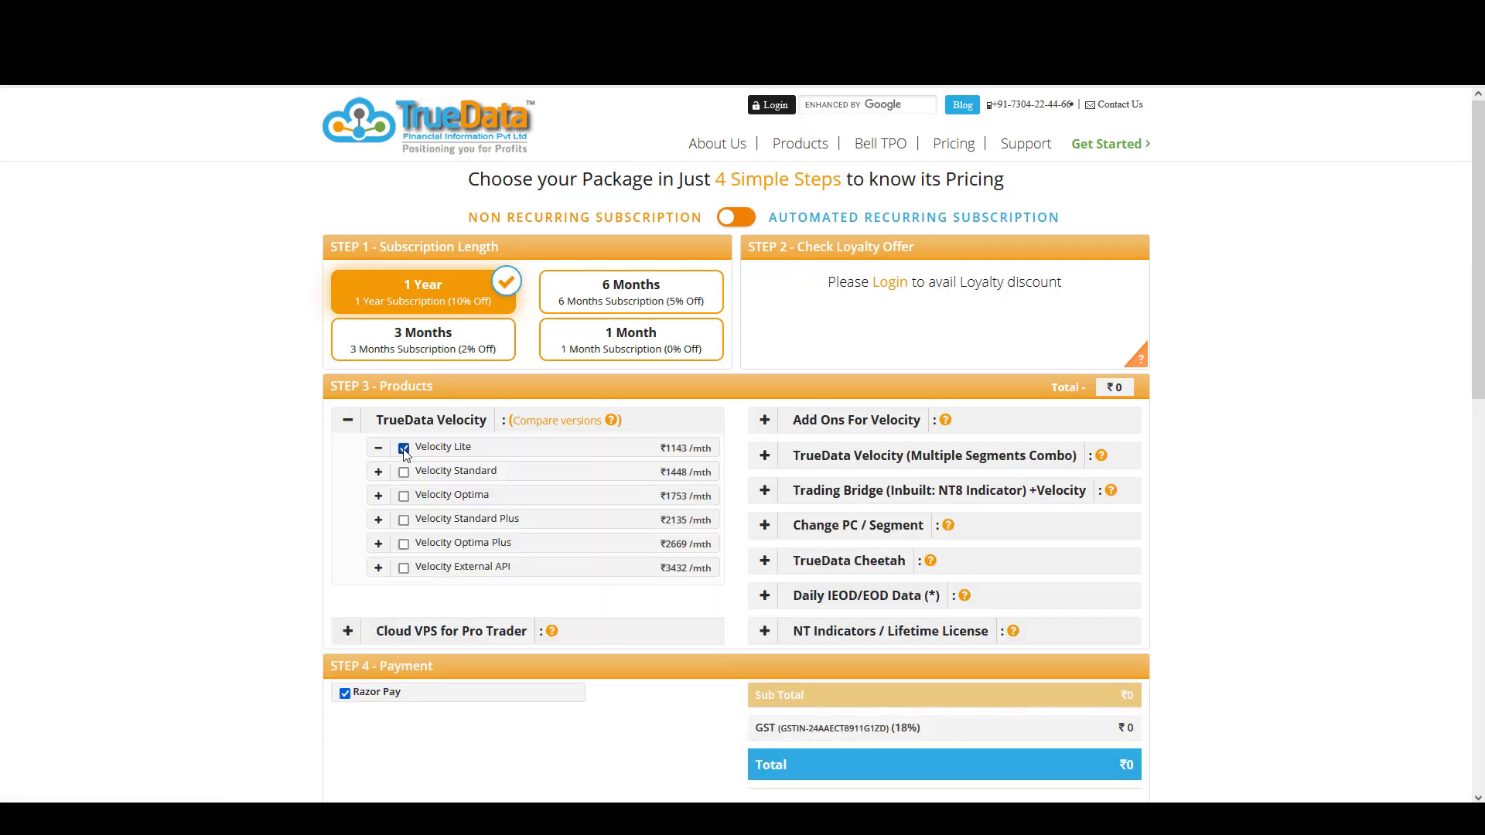
pyautogui.click(379, 447)
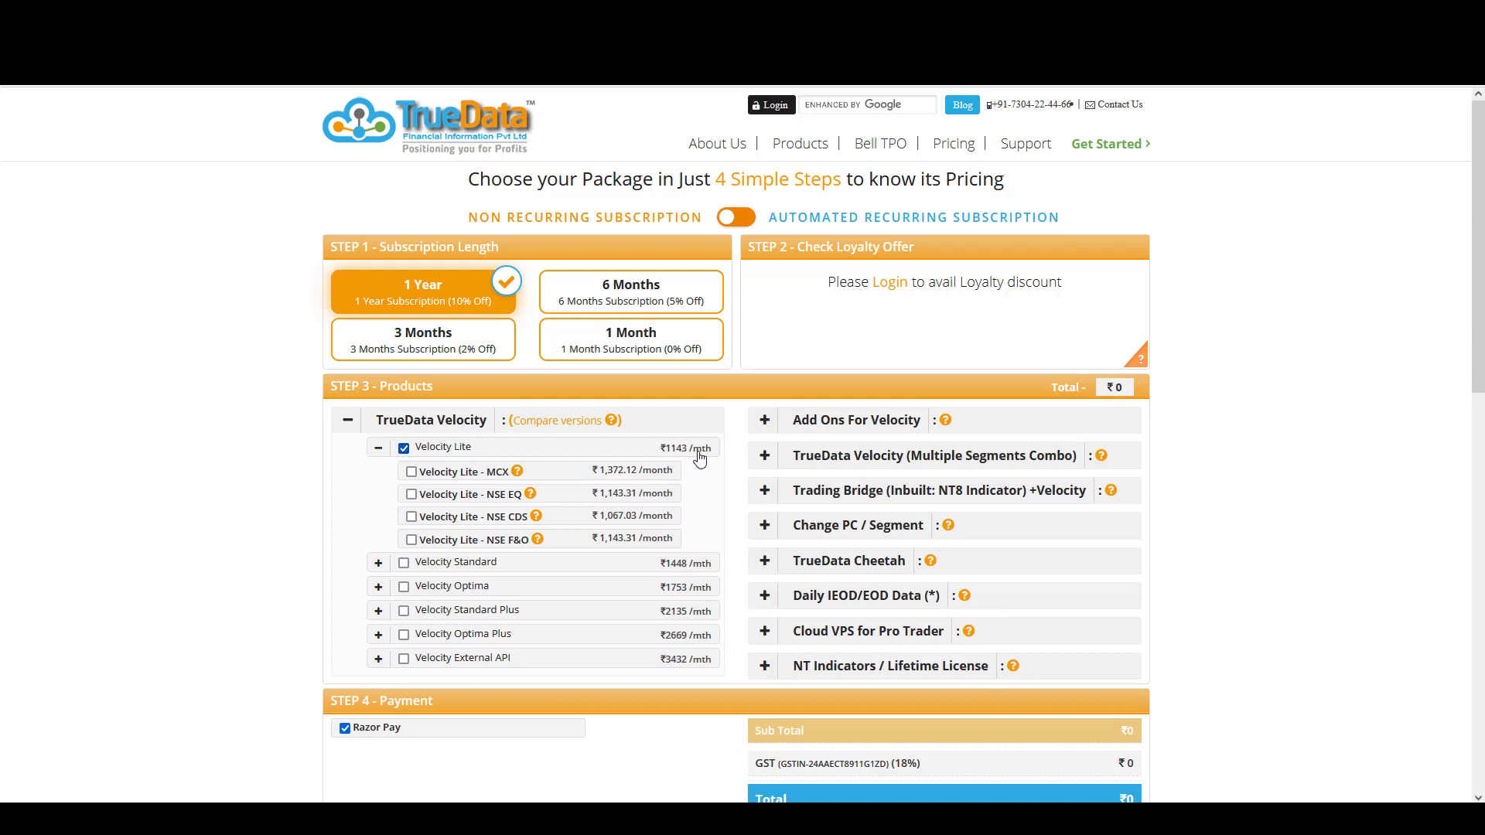
pyautogui.moveTo(672, 459)
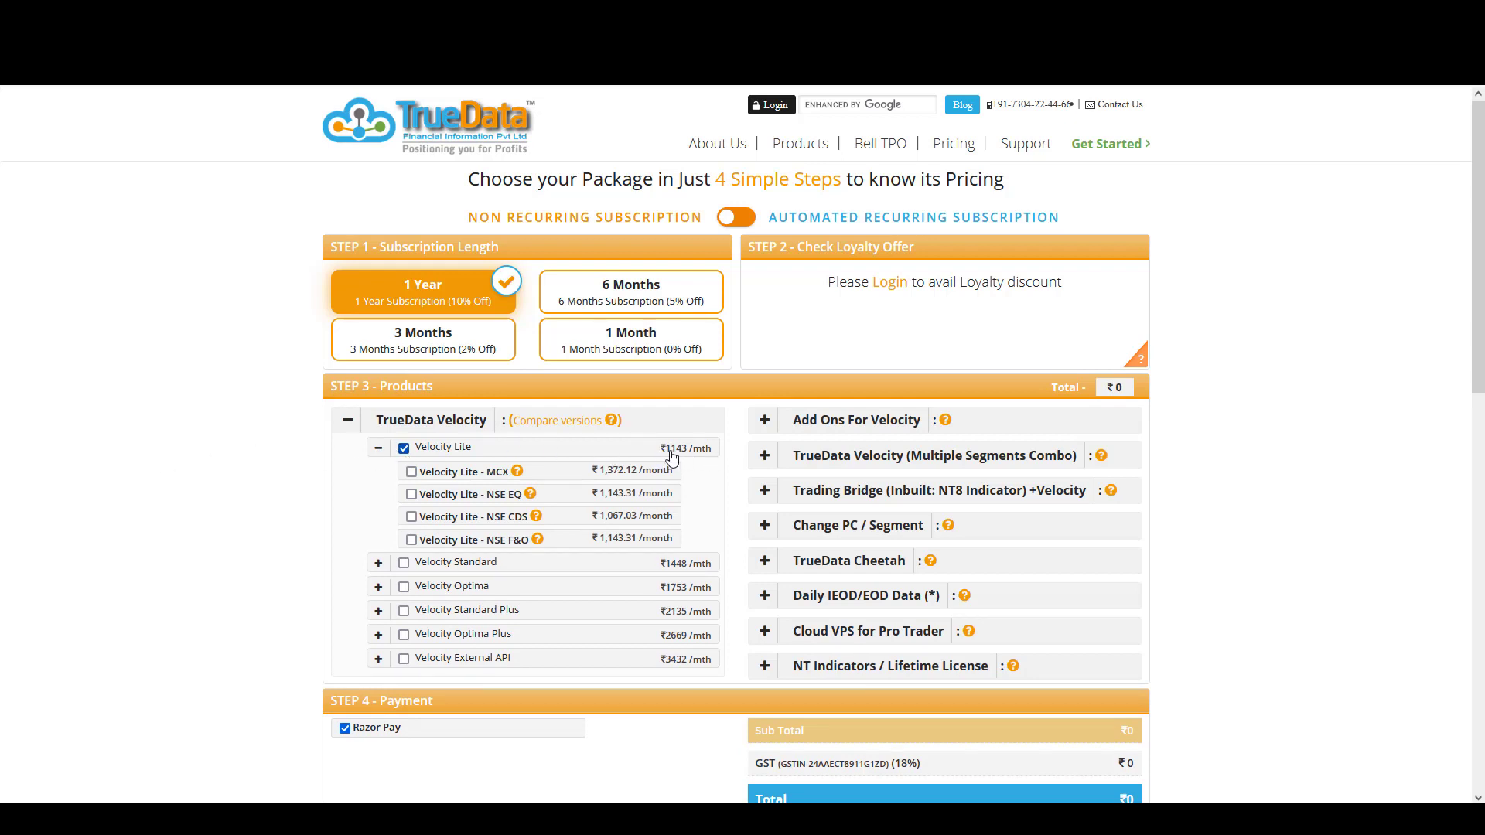
pyautogui.moveTo(705, 461)
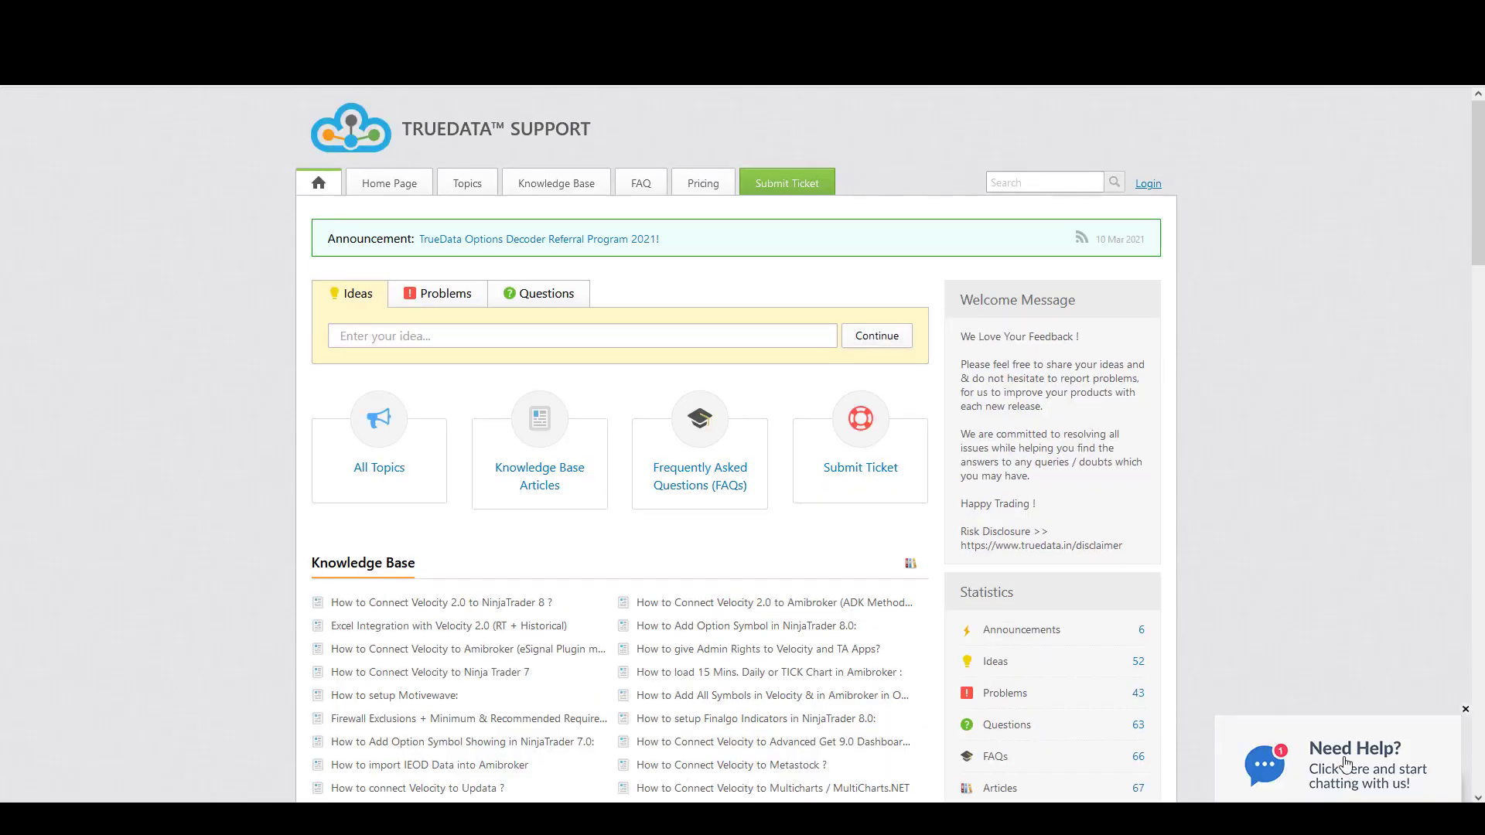
pyautogui.moveTo(1388, 774)
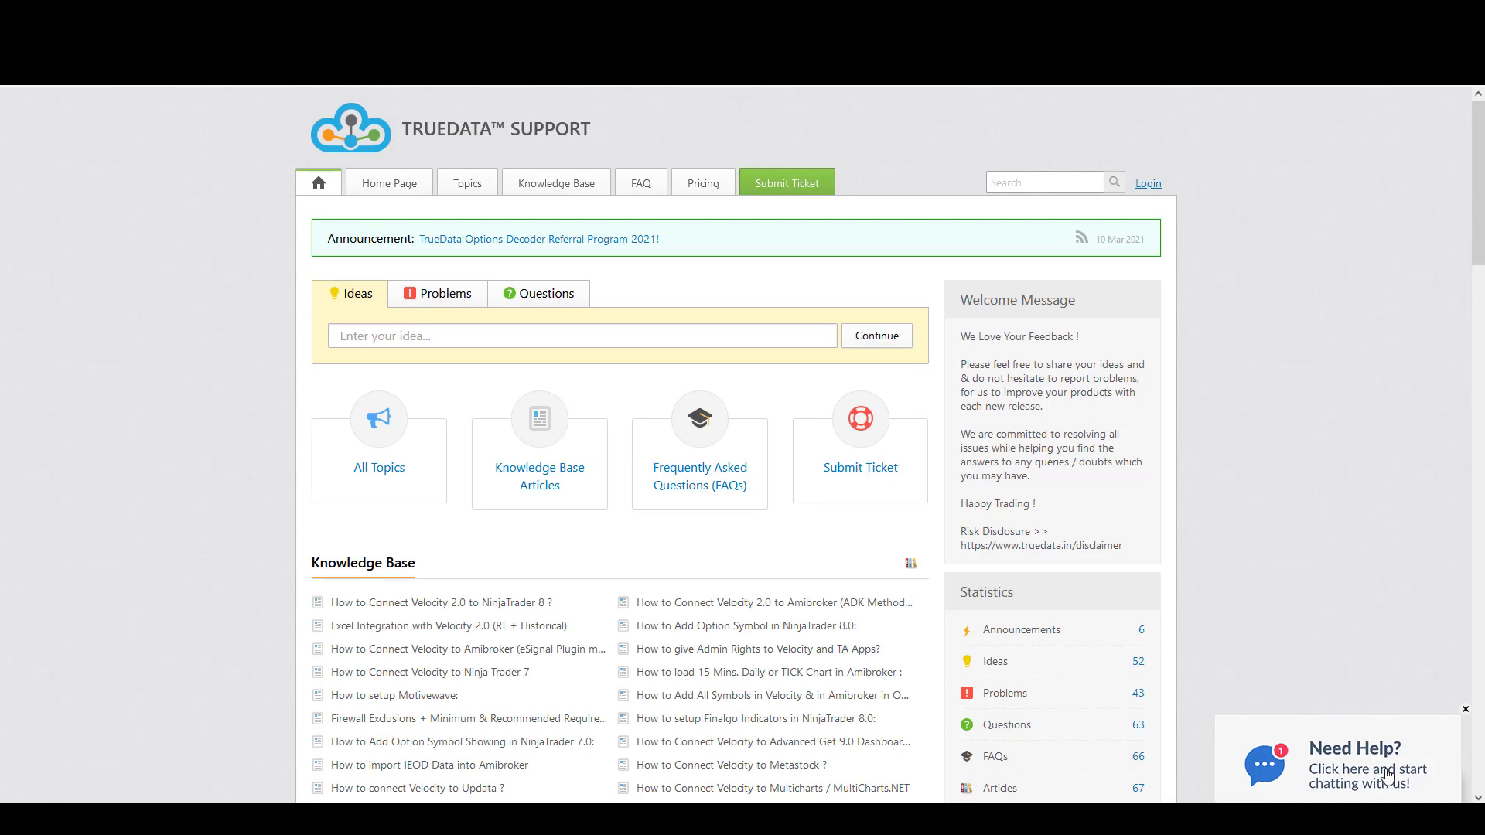
pyautogui.moveTo(1349, 727)
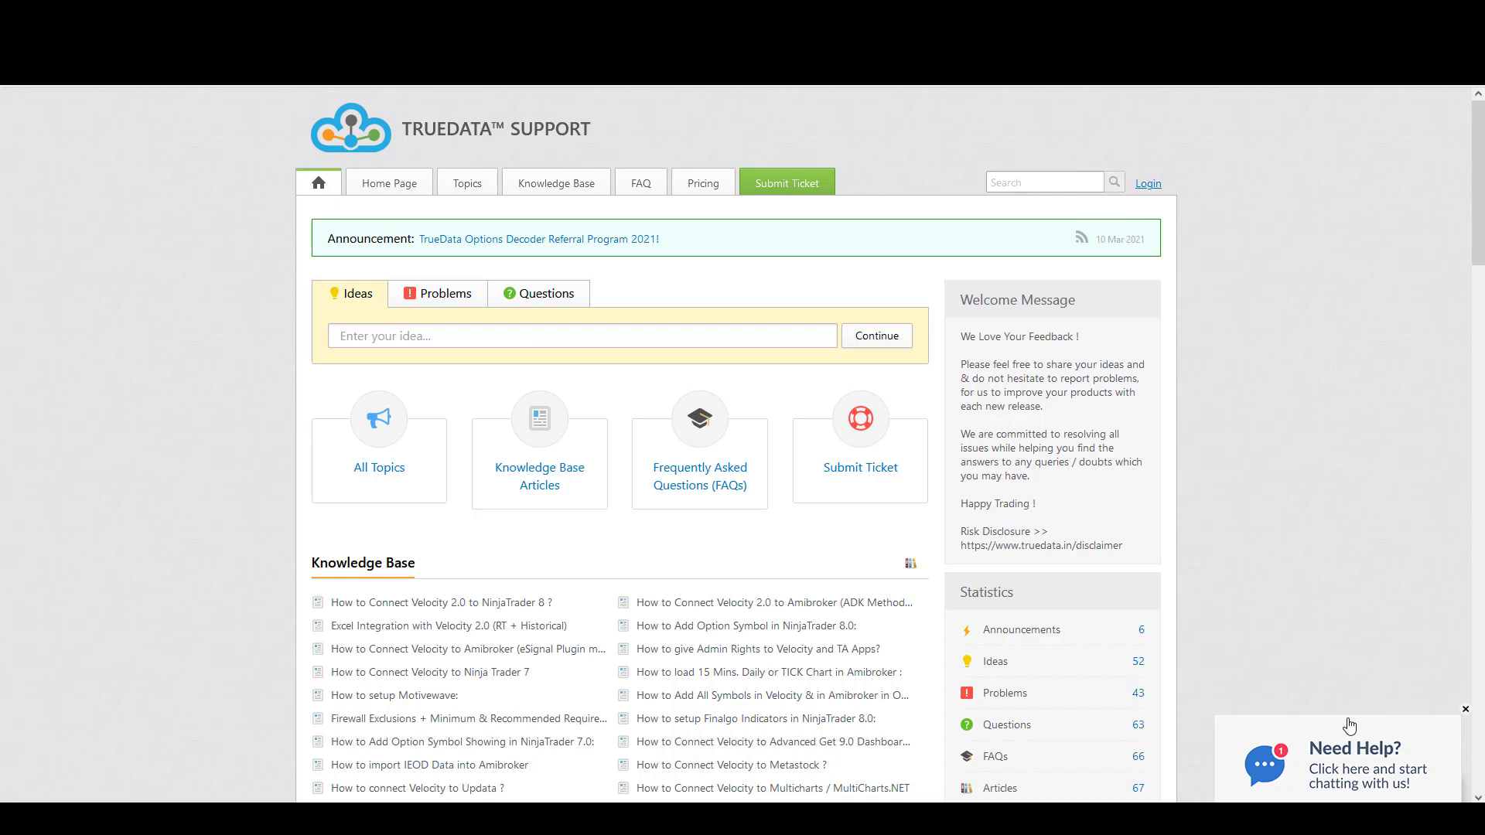
pyautogui.moveTo(1309, 325)
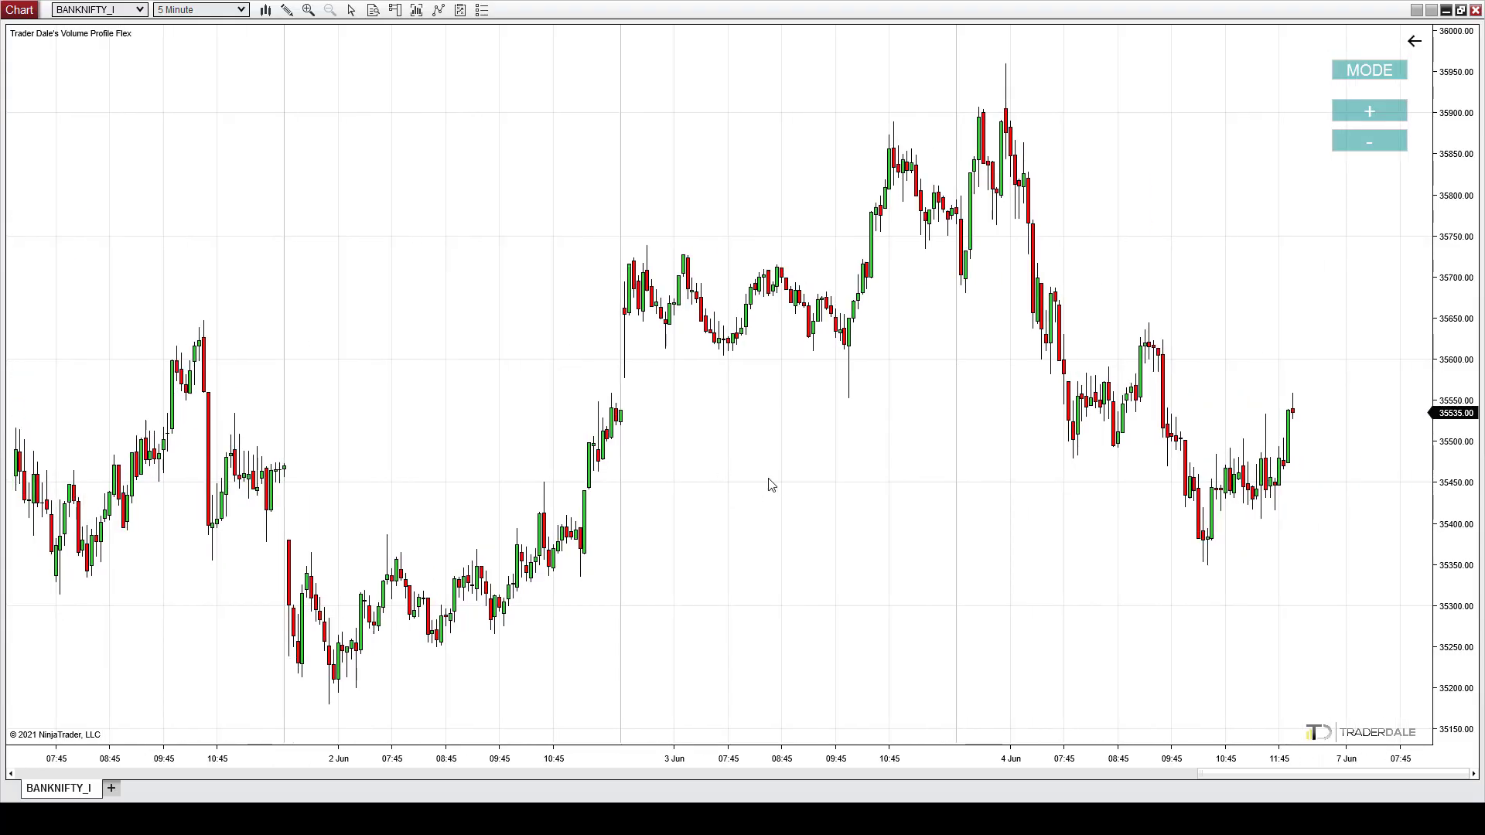
pyautogui.moveTo(153, 115)
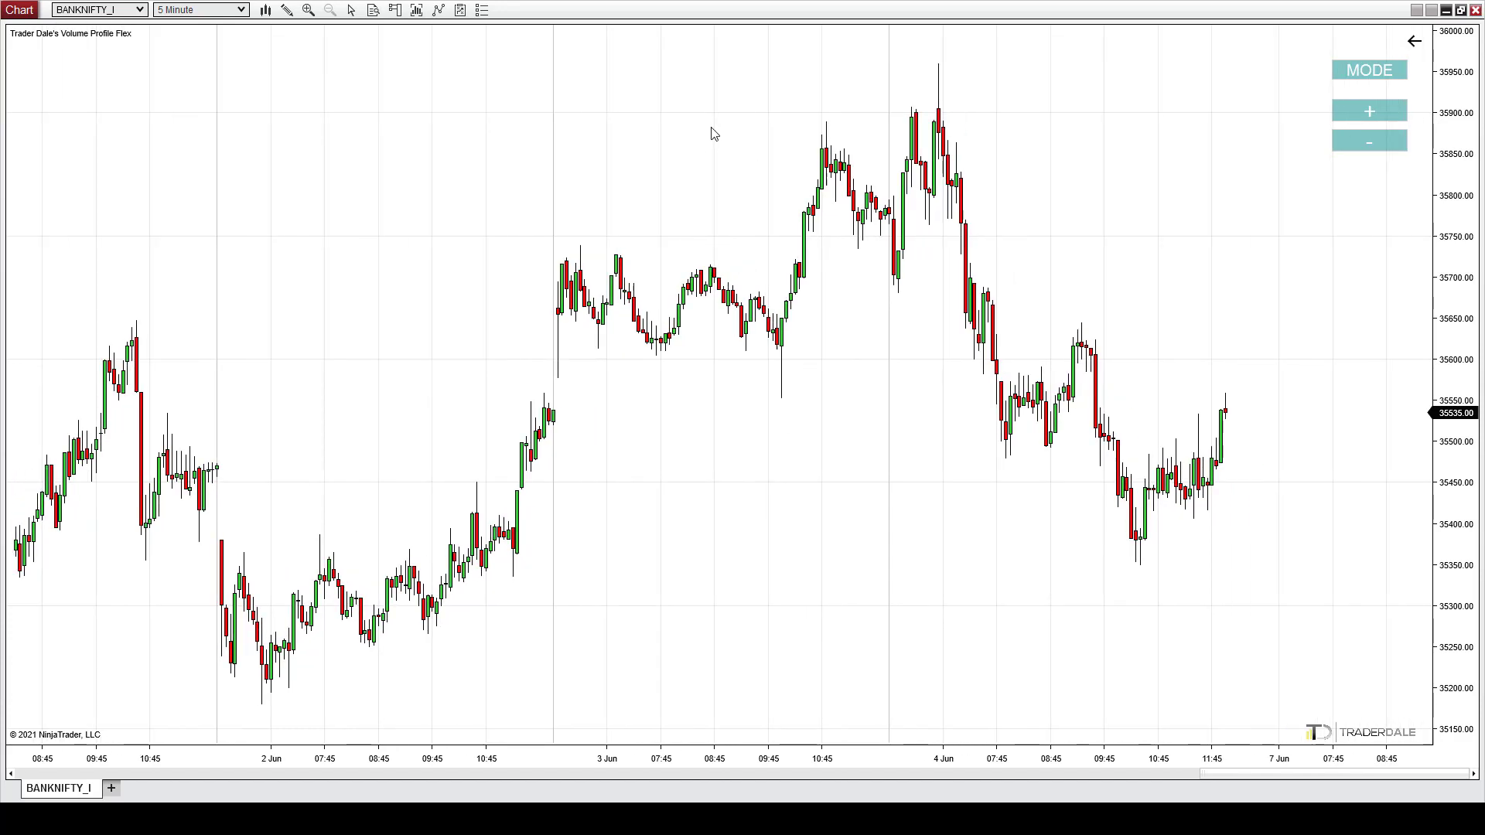
pyautogui.moveTo(934, 274)
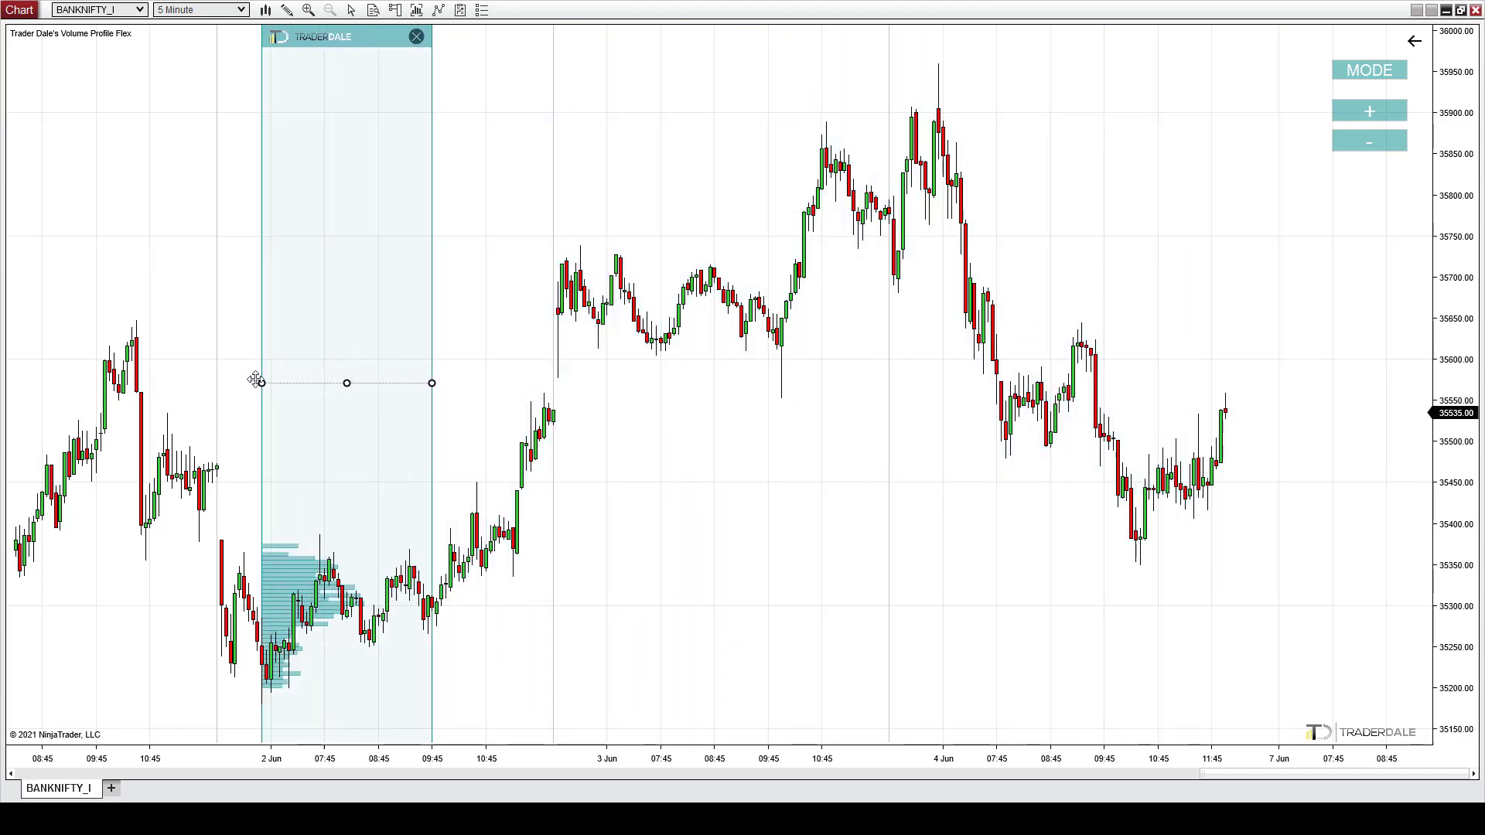
# Slide the volume profile across 2 and 3 June, settling on 1 June 07:45–10:45.
pyautogui.moveTo(345, 383); pyautogui.dragTo(1104, 383)
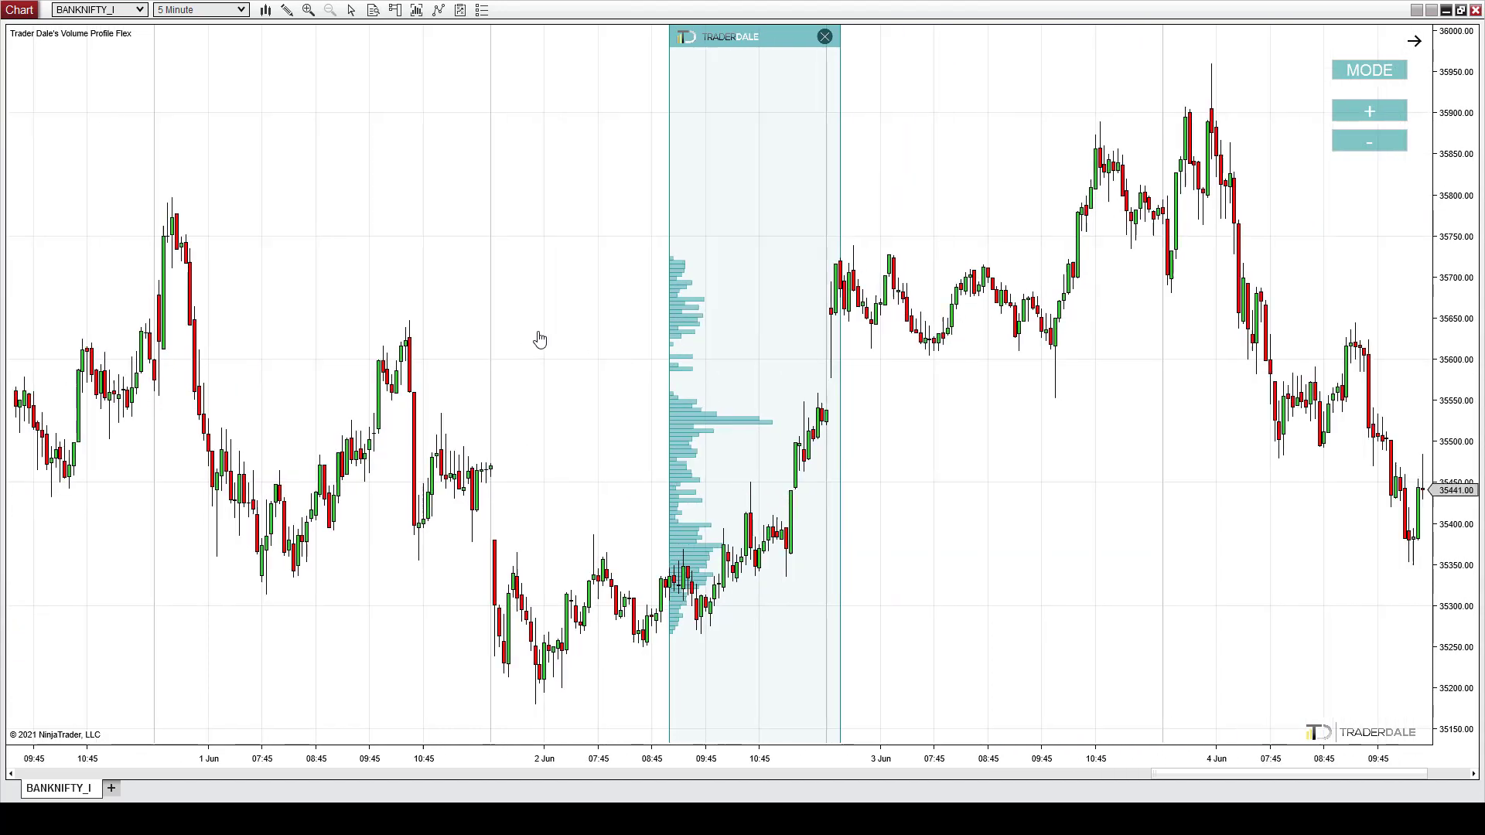
pyautogui.moveTo(748, 37); pyautogui.dragTo(975, 36)
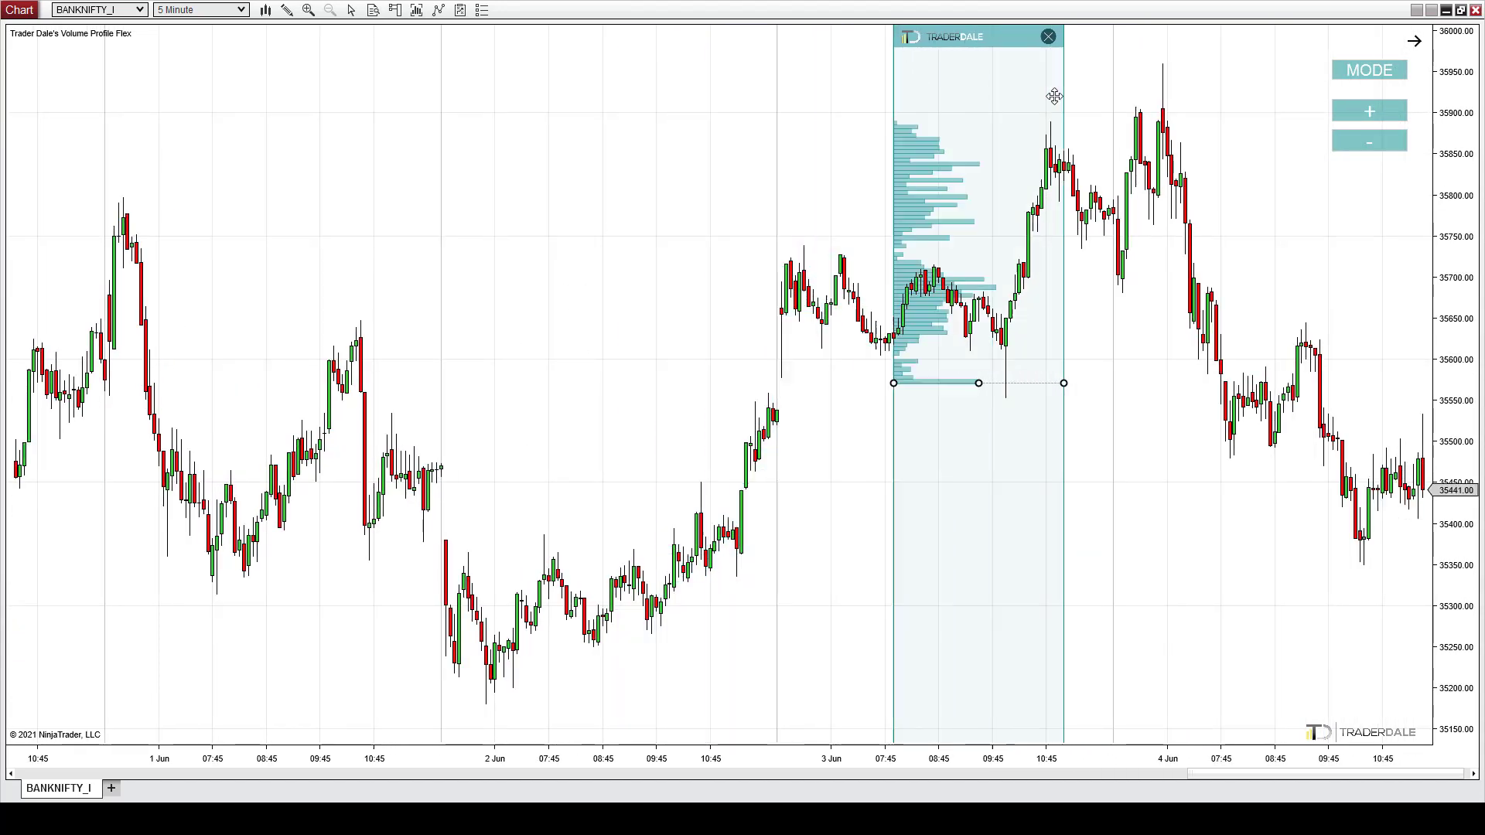
pyautogui.moveTo(1054, 96); pyautogui.dragTo(738, 246)
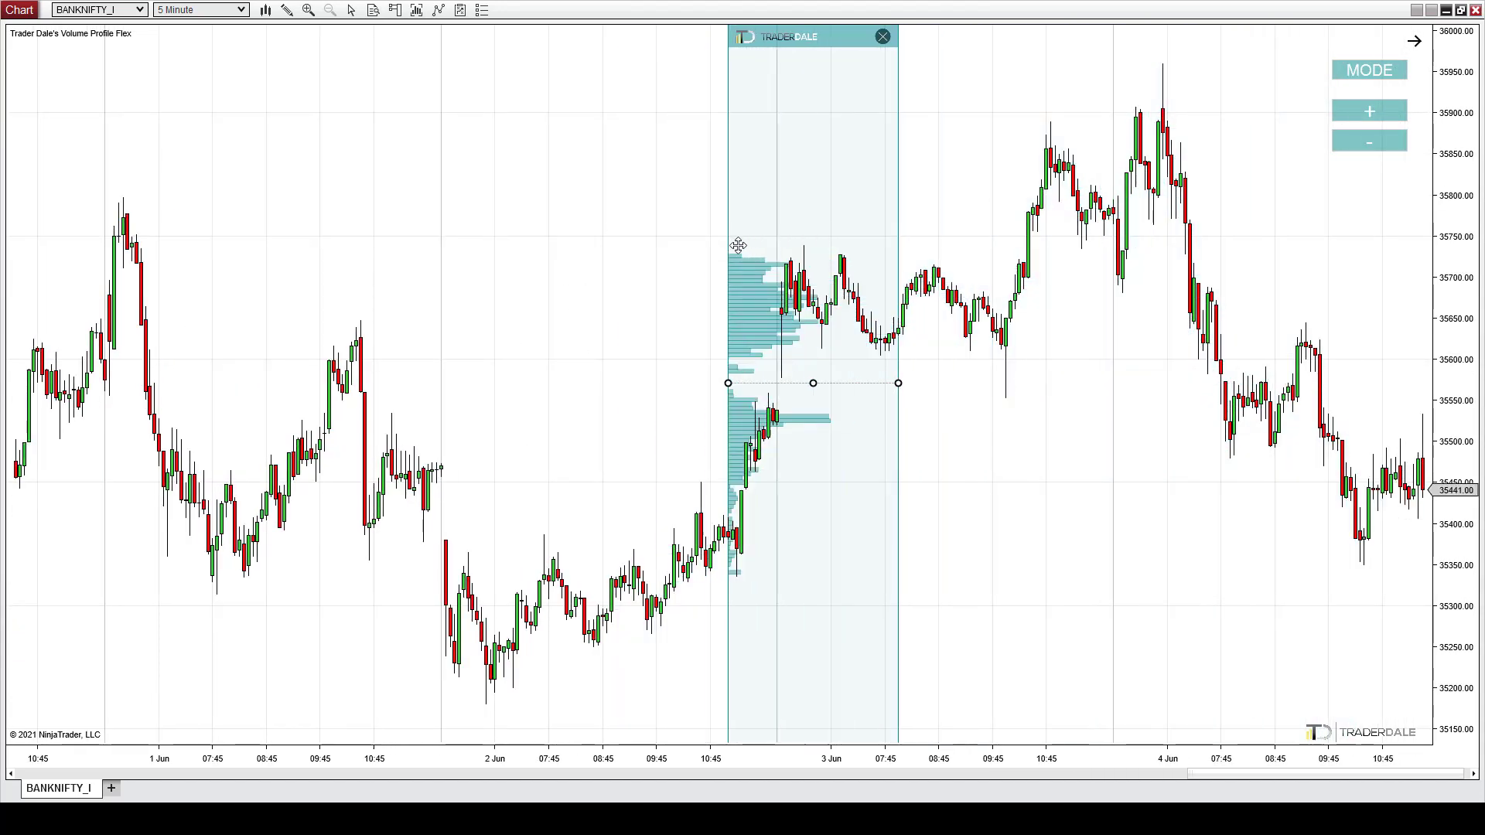
pyautogui.moveTo(813, 383); pyautogui.dragTo(529, 383)
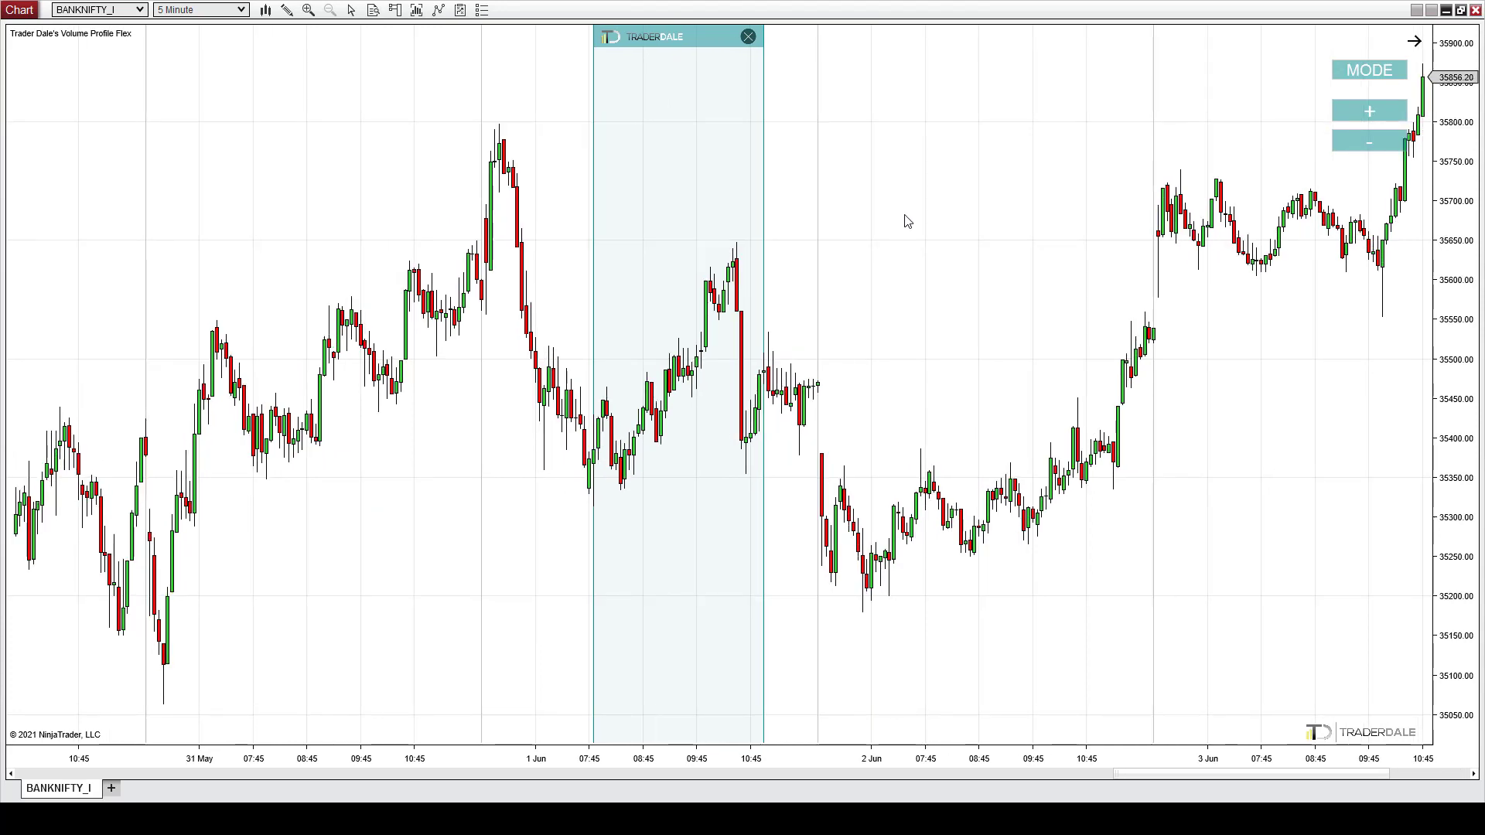
pyautogui.moveTo(606, 353)
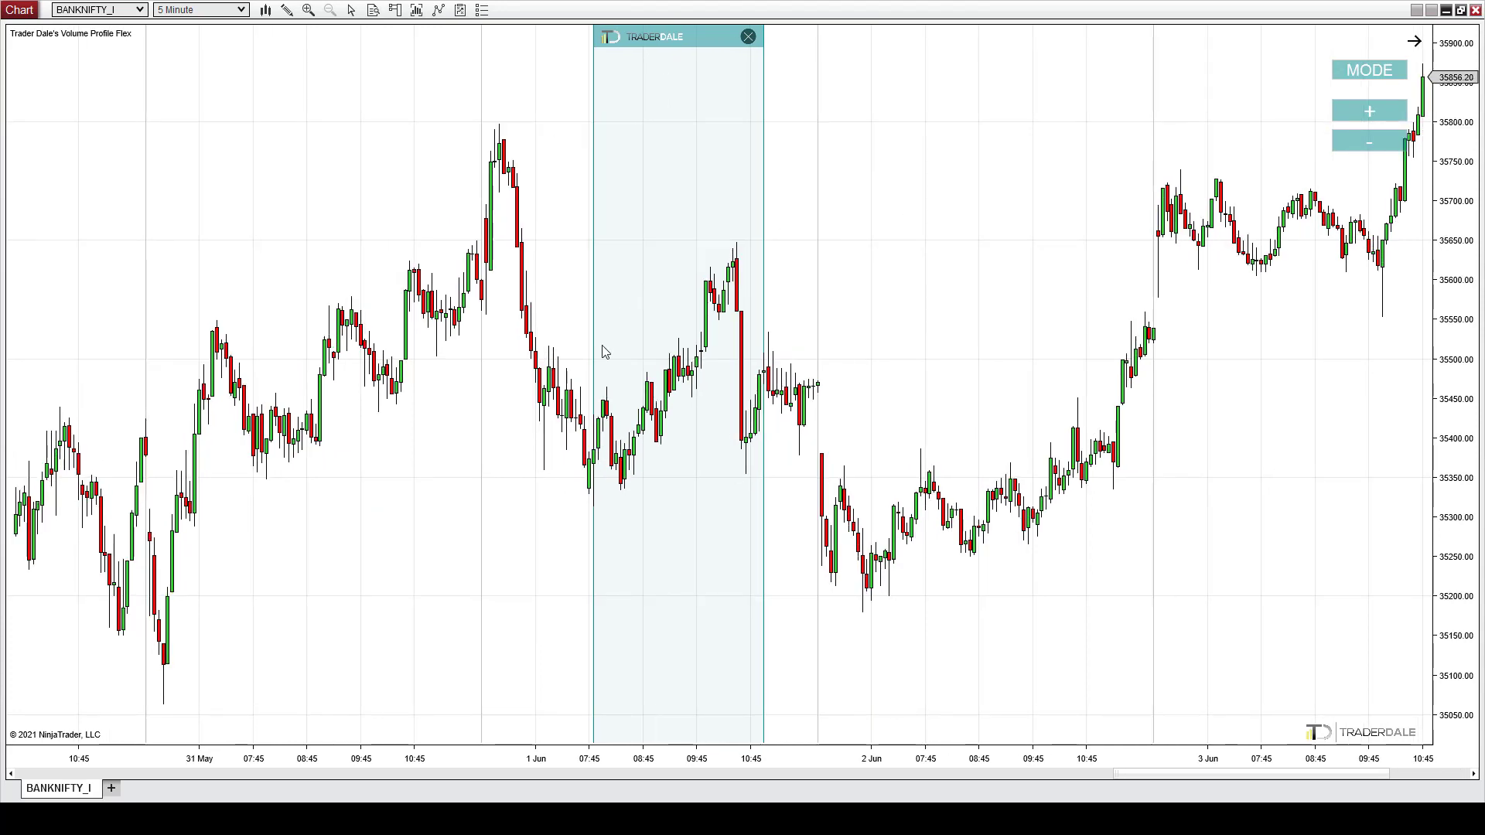
pyautogui.moveTo(763, 345)
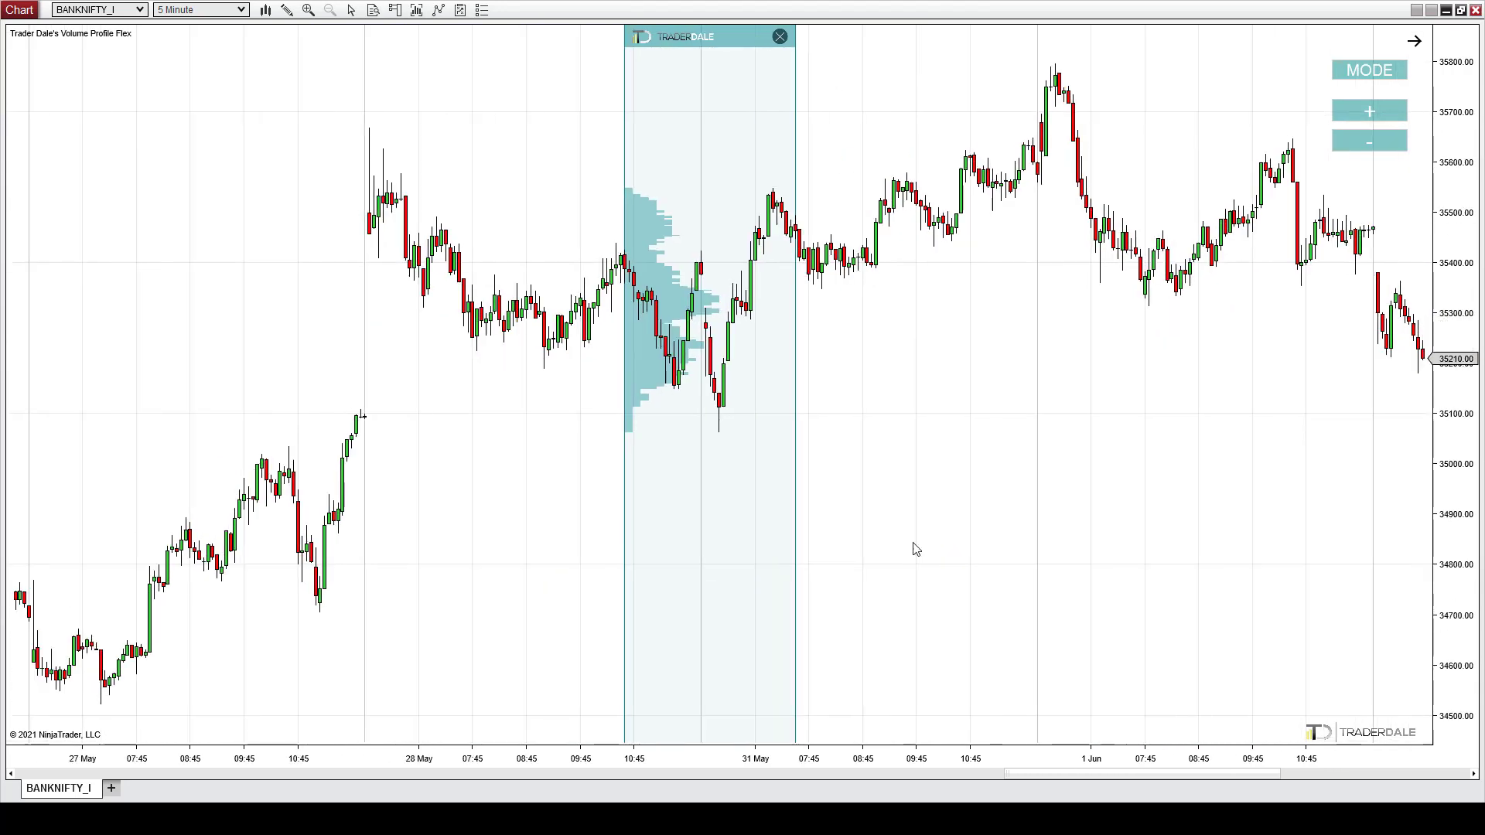
# Shift the volume profile past 28 May onto the 27 May BANKNIFTY_I bars.
pyautogui.moveTo(708, 37); pyautogui.dragTo(557, 37)
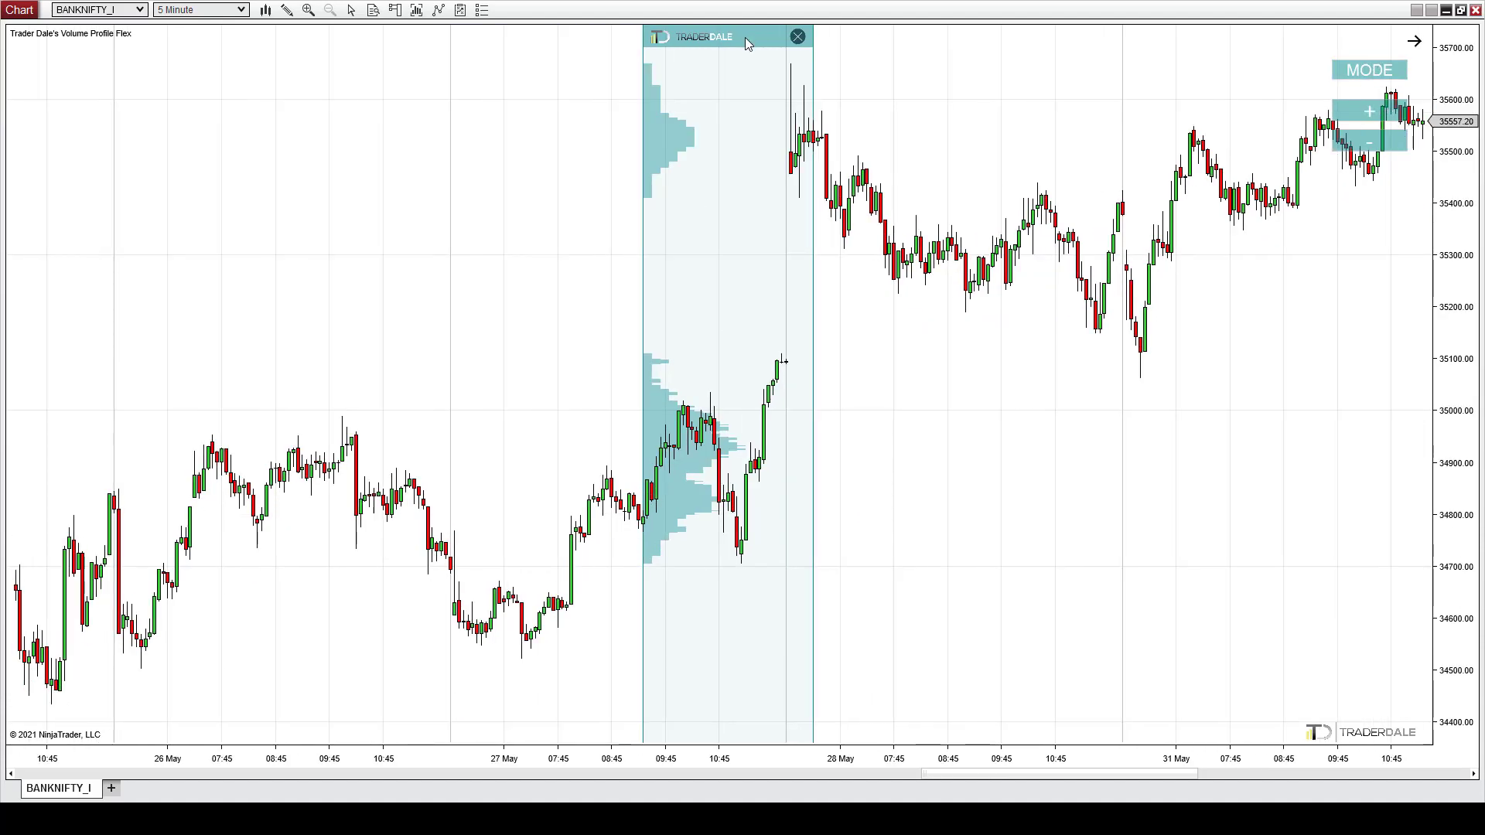
pyautogui.moveTo(725, 379); pyautogui.dragTo(520, 383)
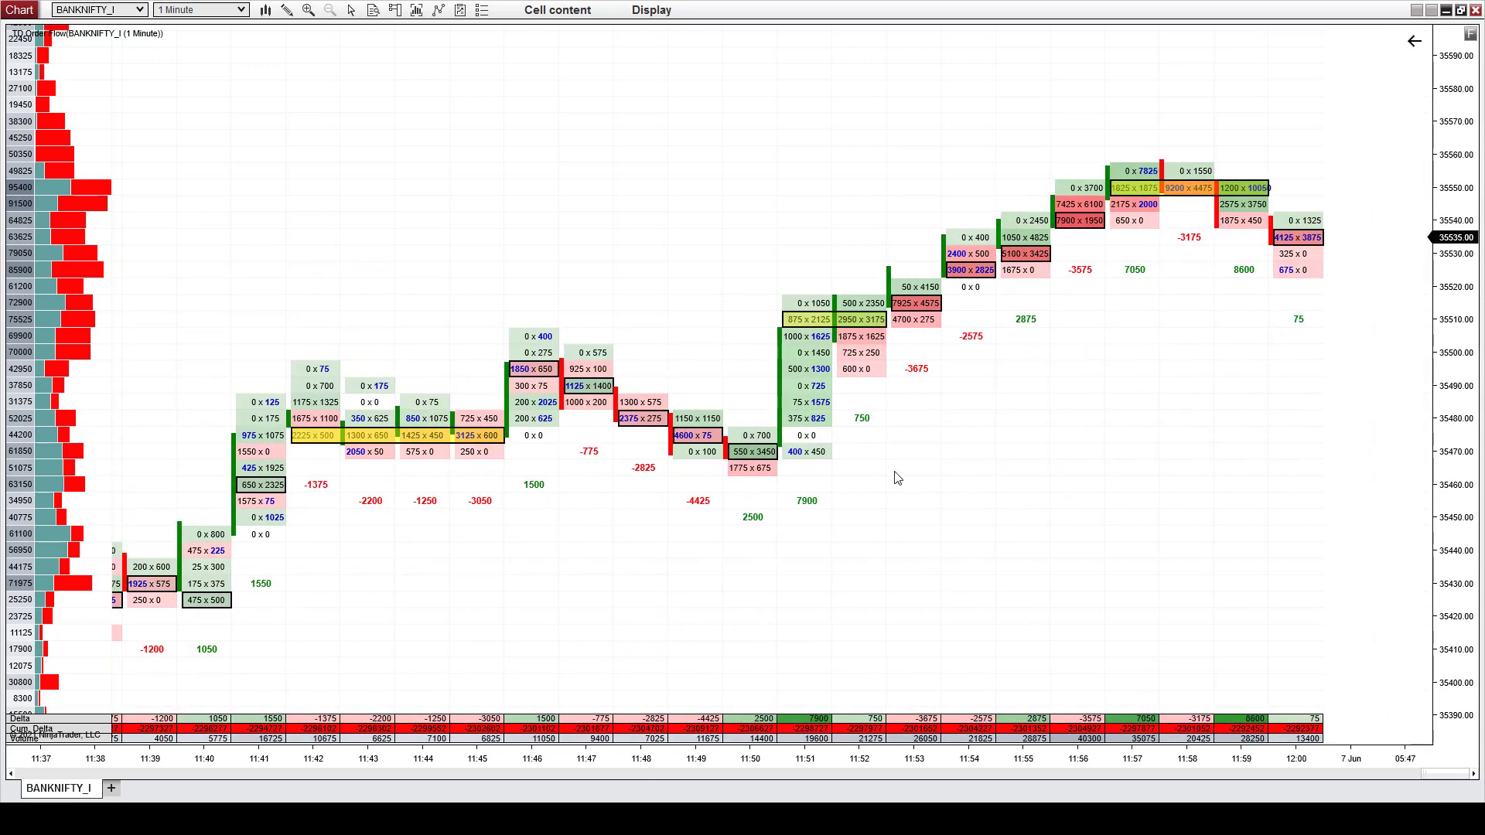
# Inspect the TD Order Flow indicator properties from the chart menu and close with OK.
pyautogui.rightClick(897, 478)
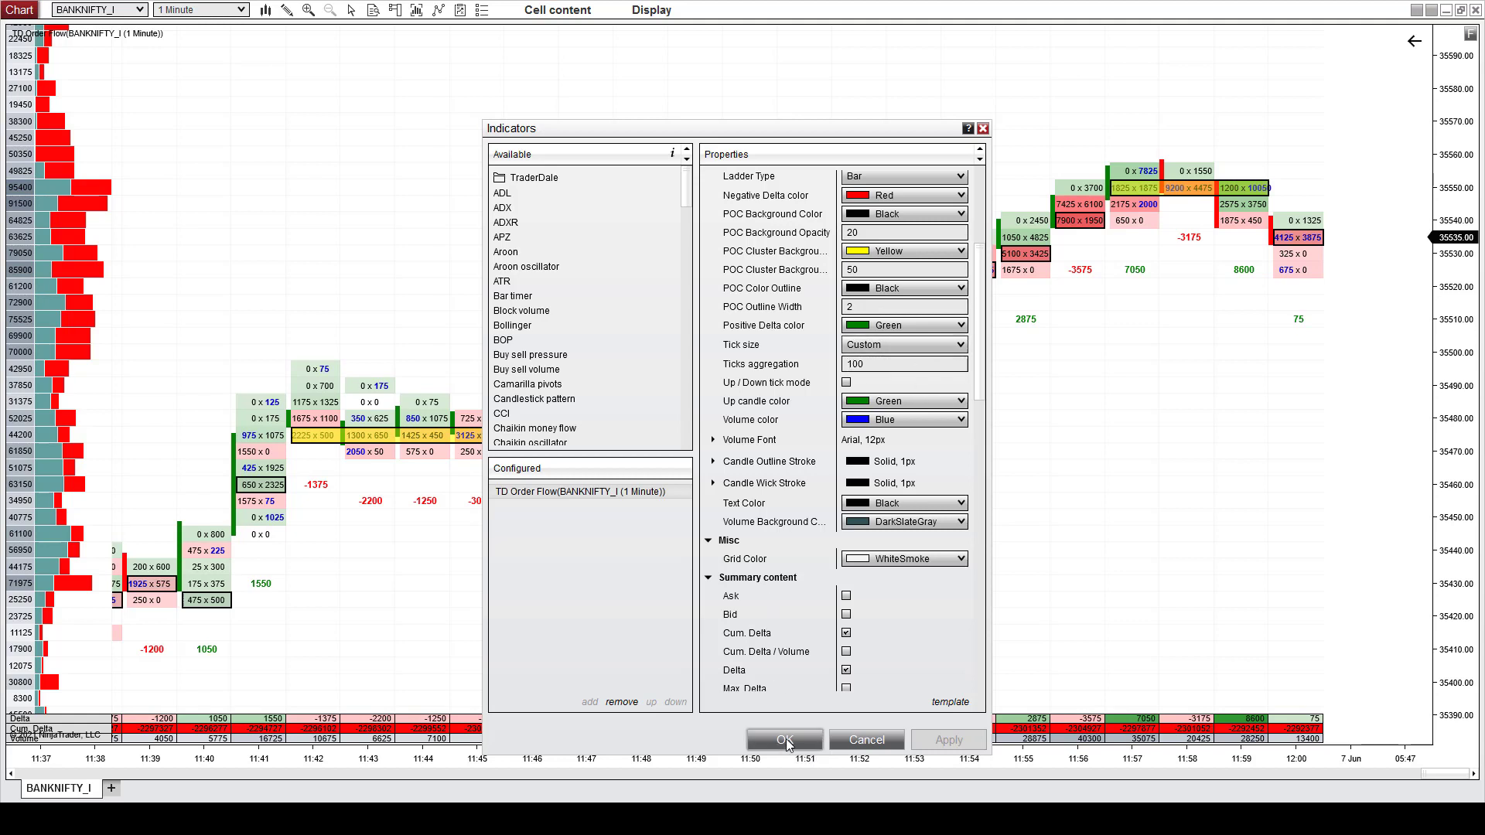
pyautogui.click(784, 739)
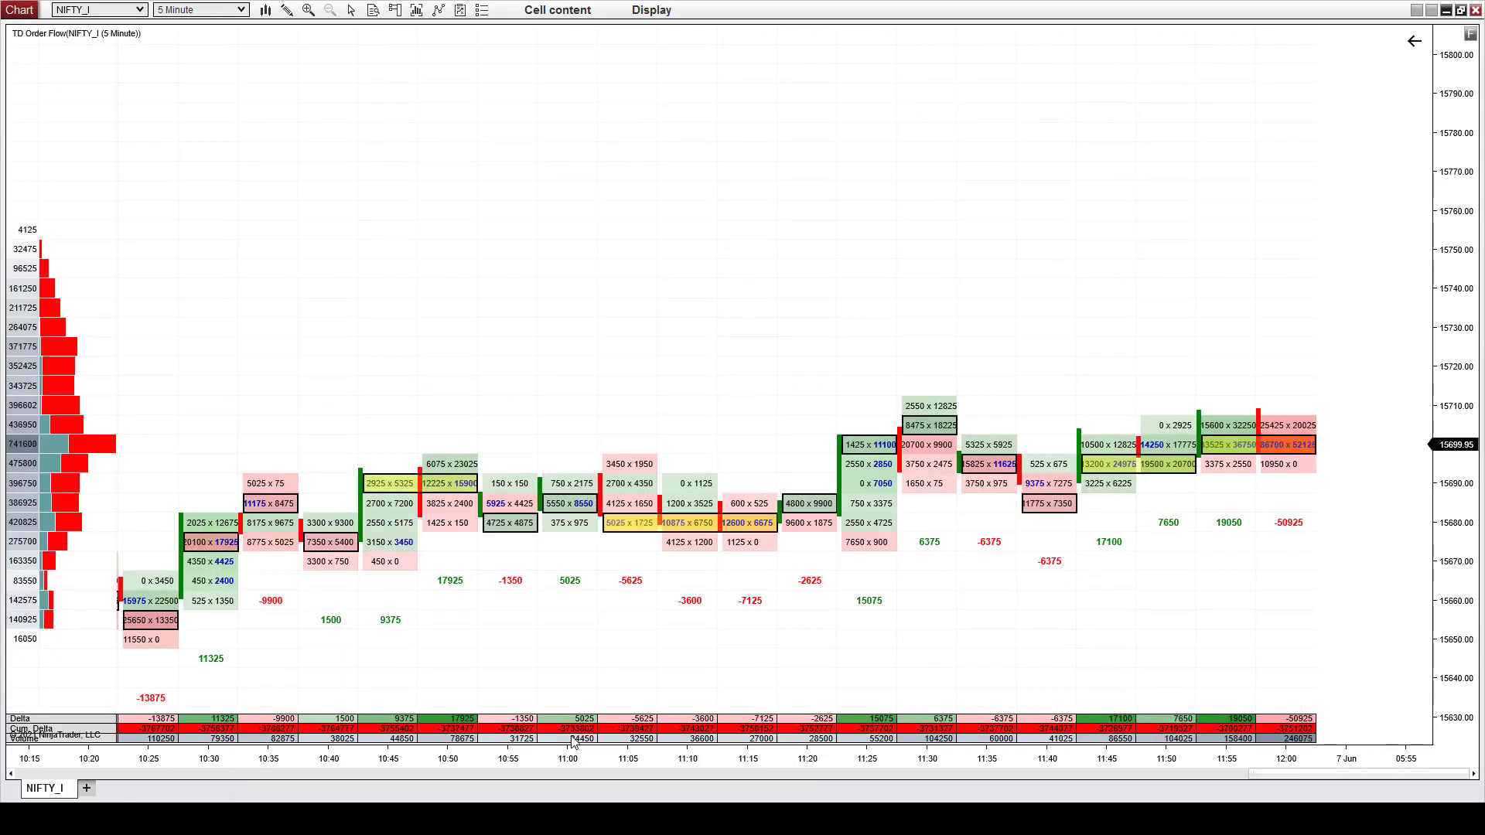
pyautogui.moveTo(1421, 561)
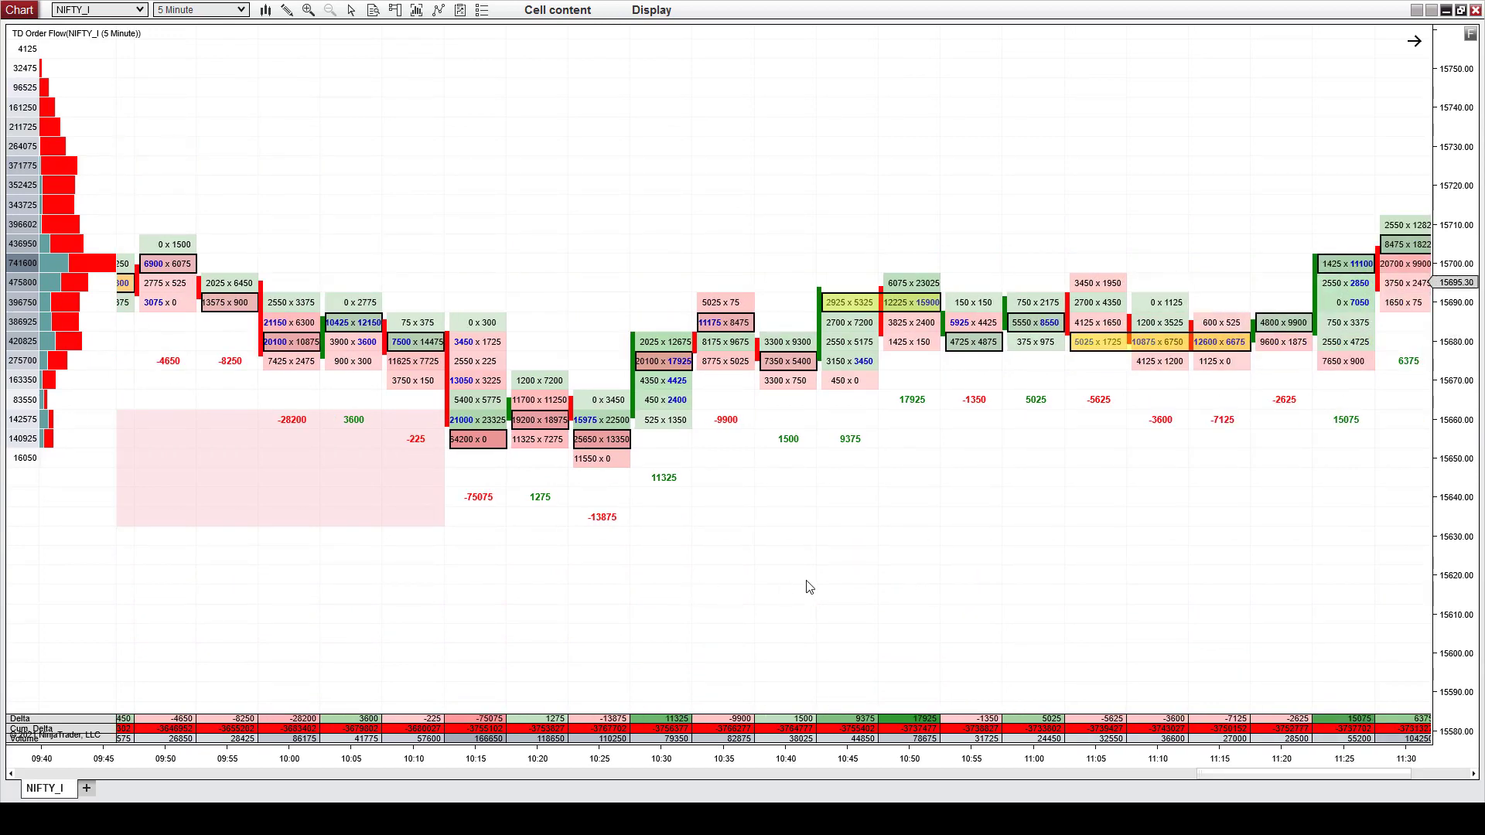
pyautogui.moveTo(811, 586)
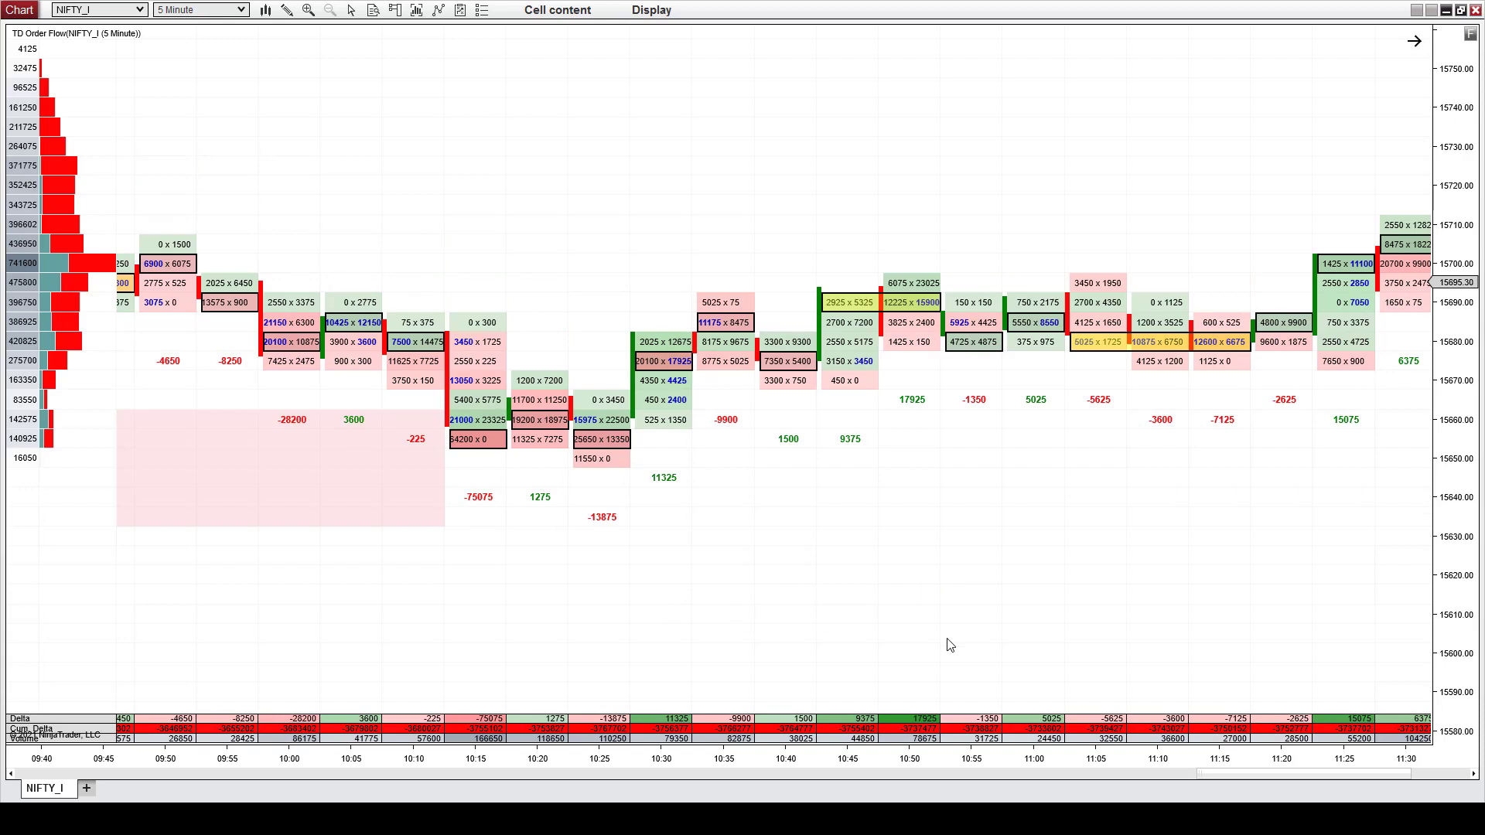
pyautogui.moveTo(869, 765)
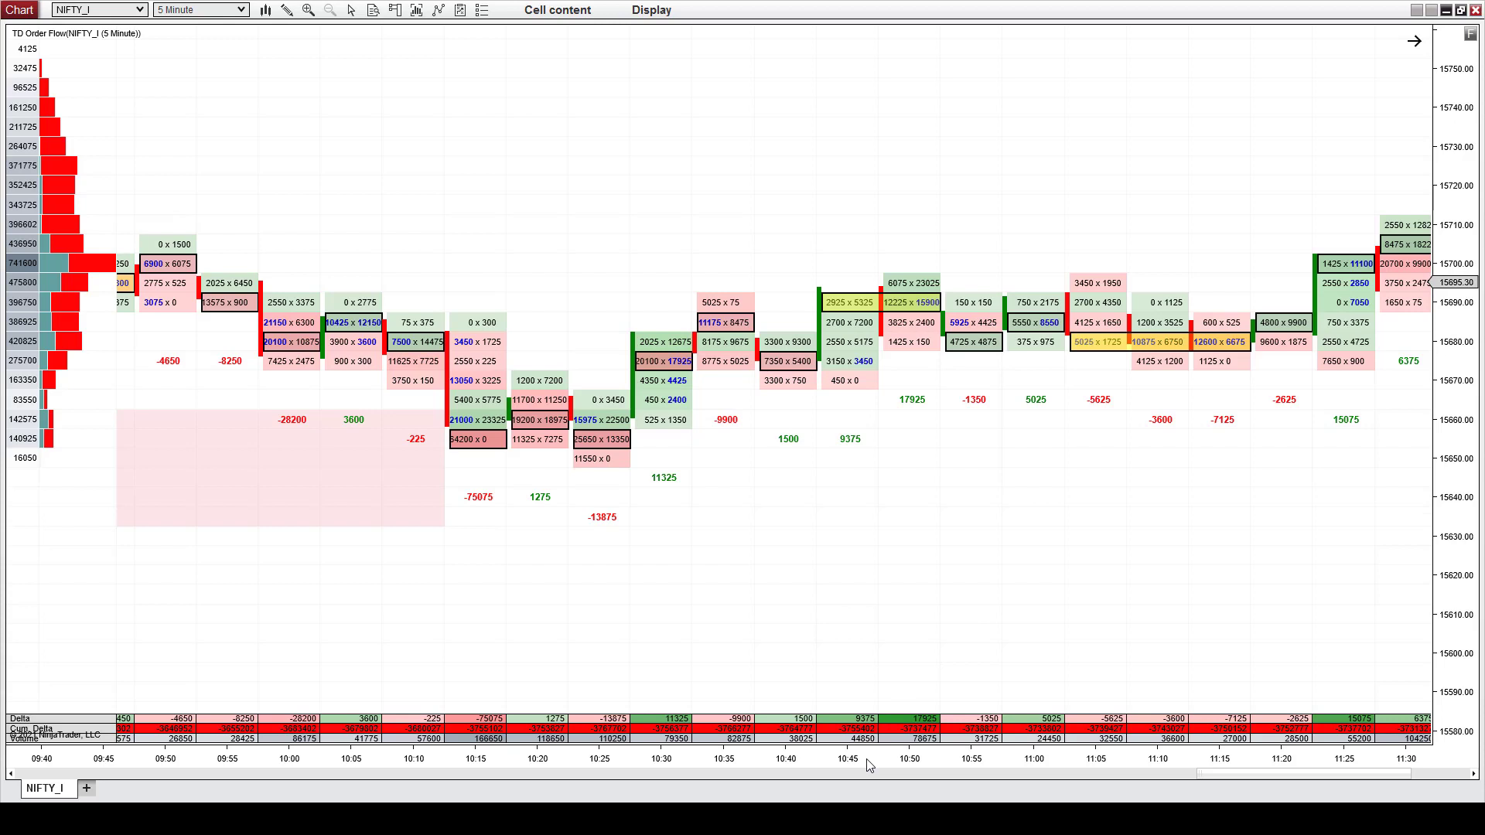
pyautogui.moveTo(793, 567)
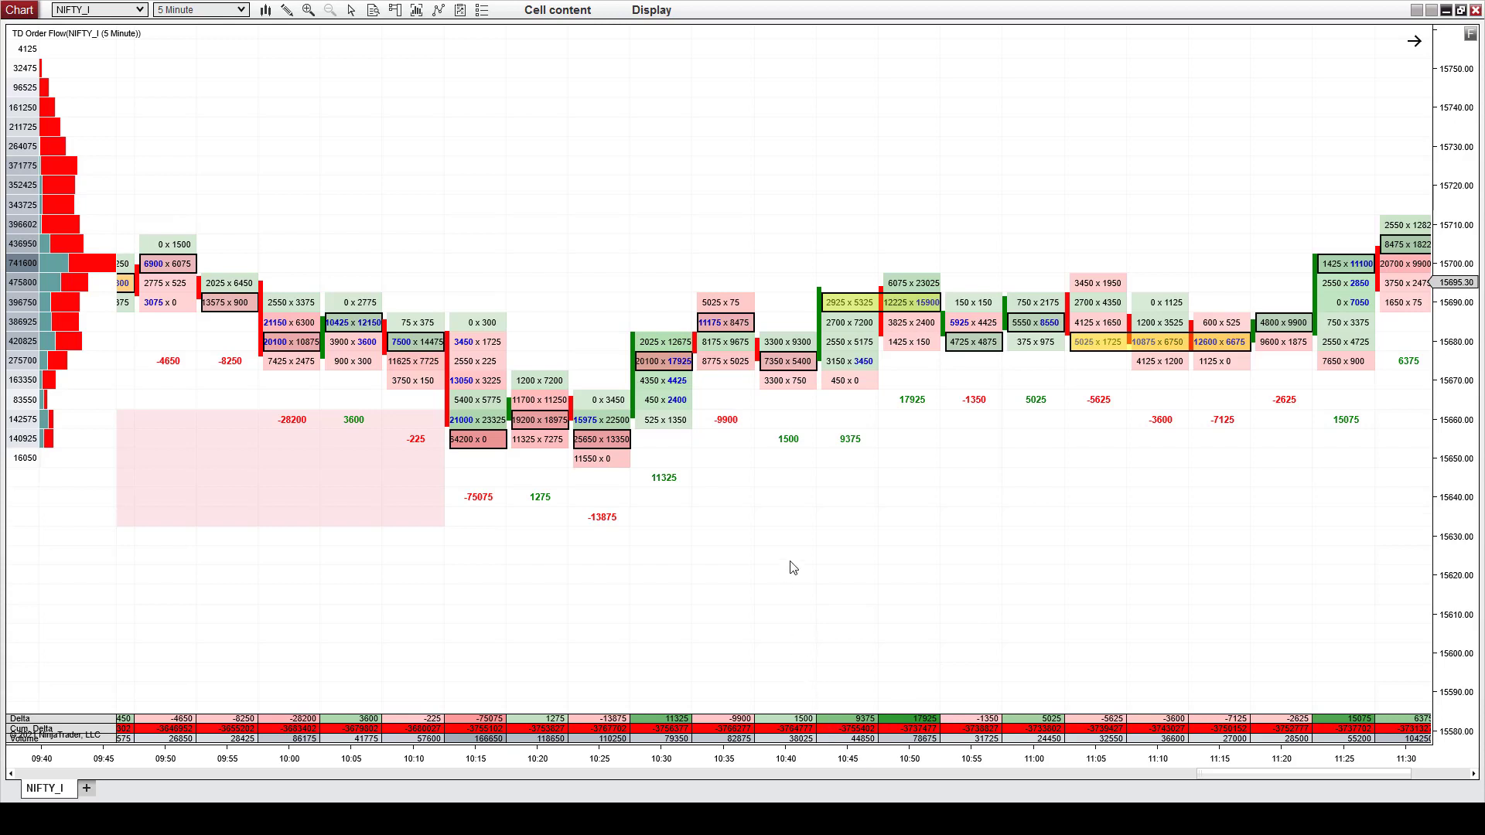
# Scroll the NIFTY_I 5-minute footprint chart left to review earlier session bars.
pyautogui.hscroll(-3)
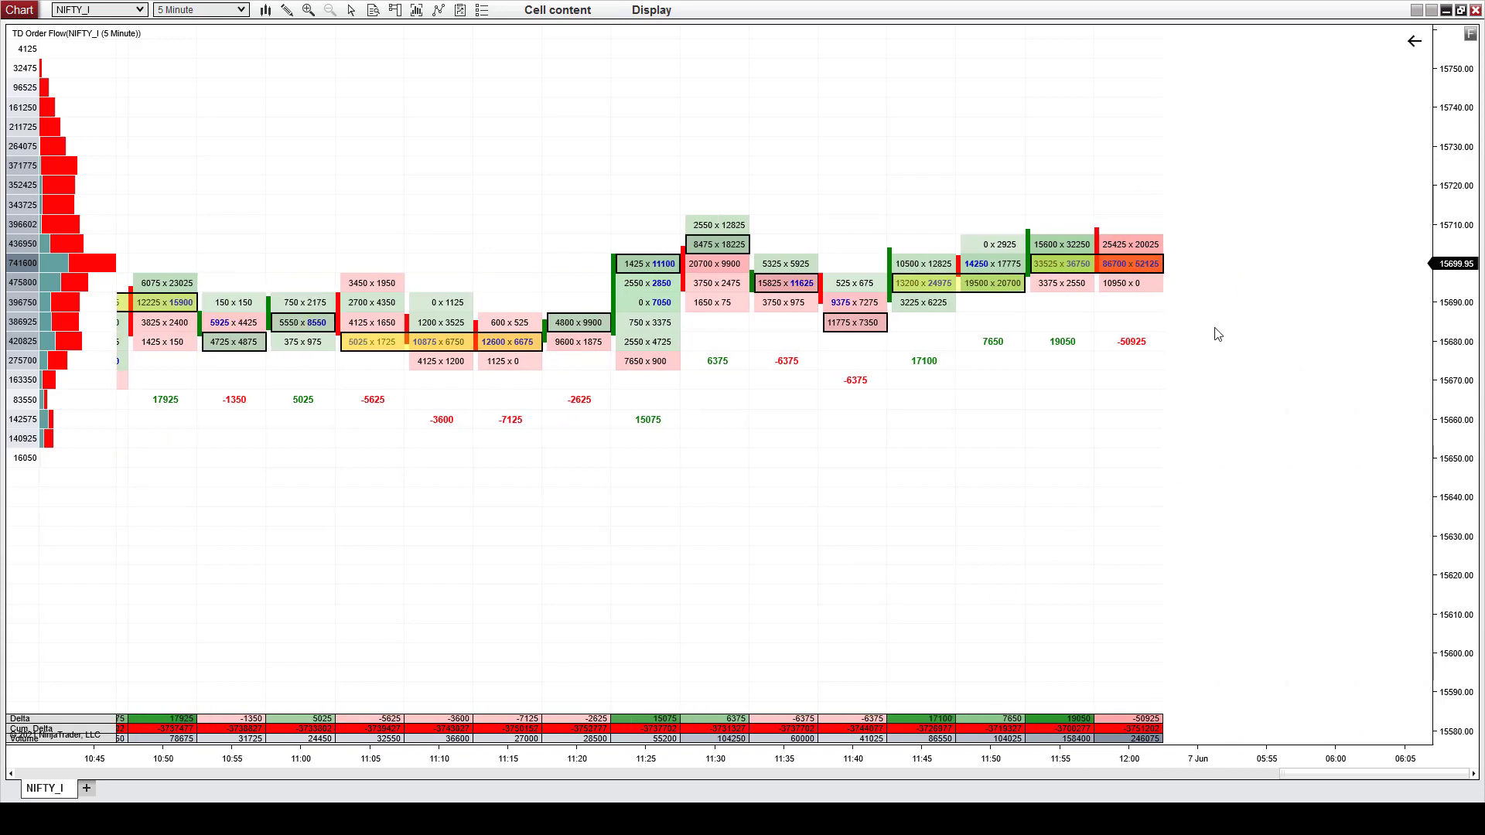
pyautogui.moveTo(1228, 173)
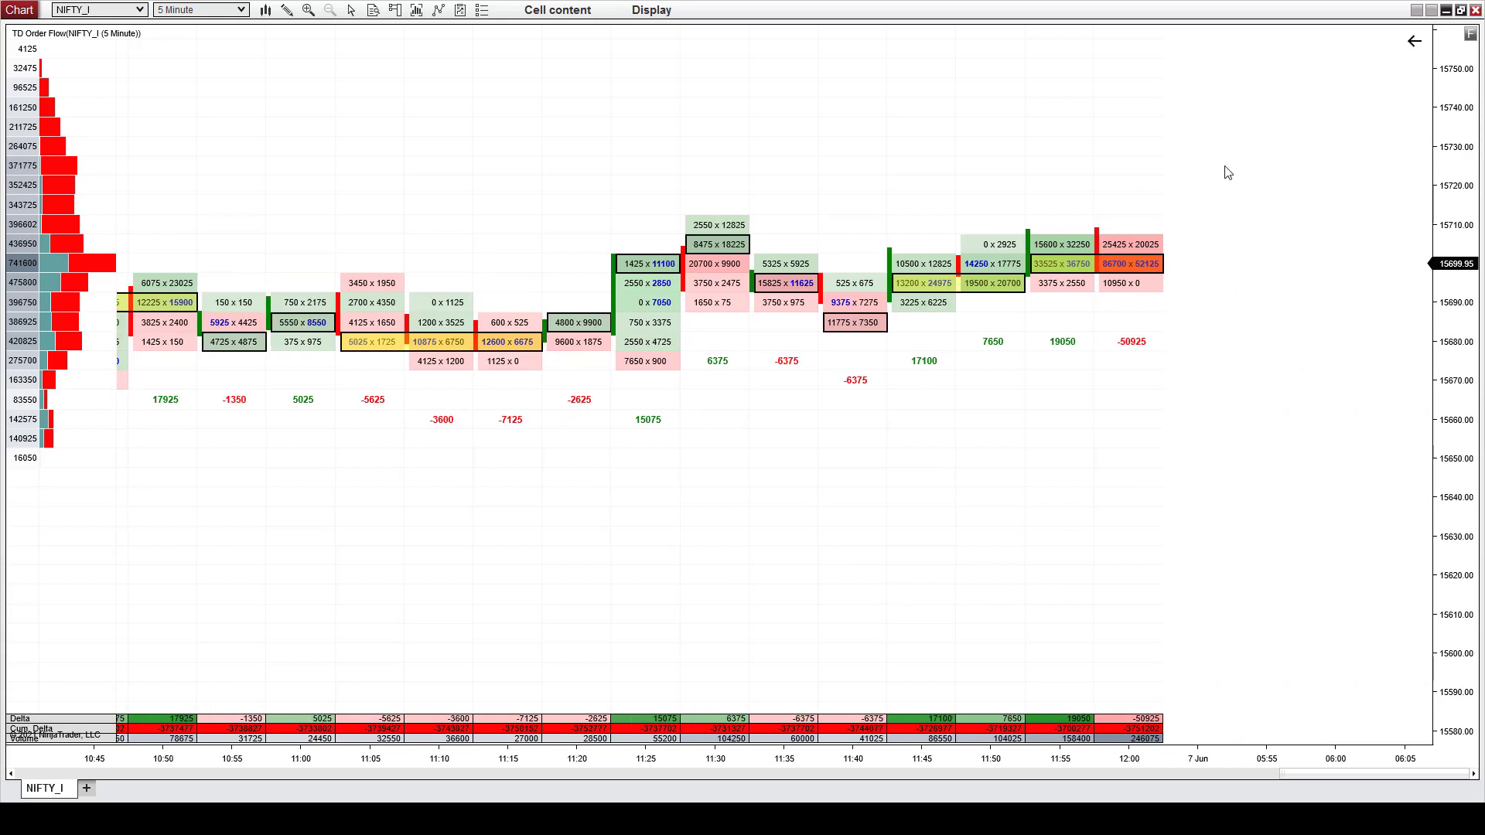
pyautogui.moveTo(1123, 265)
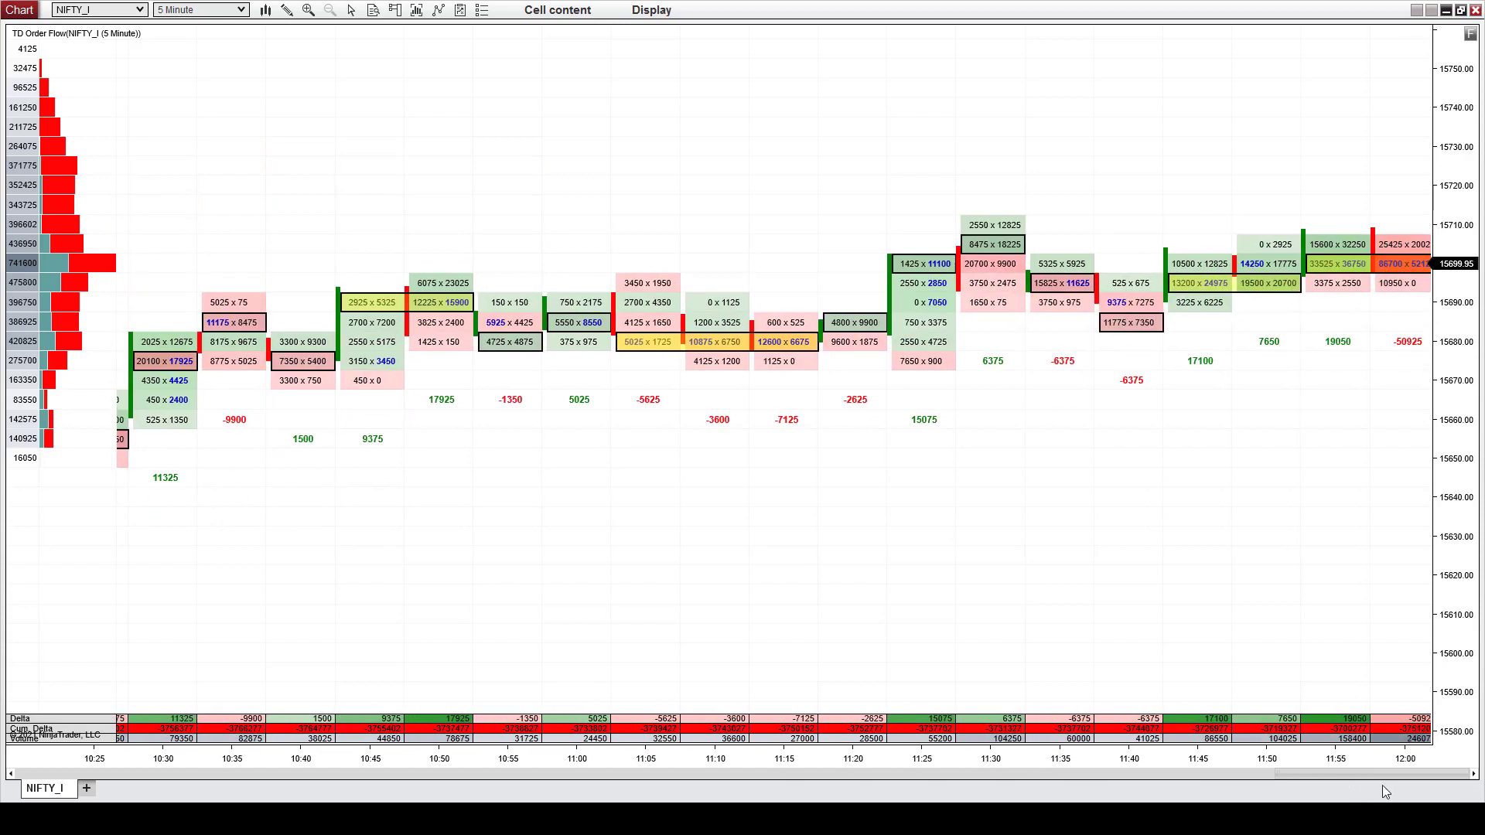
pyautogui.moveTo(1187, 448)
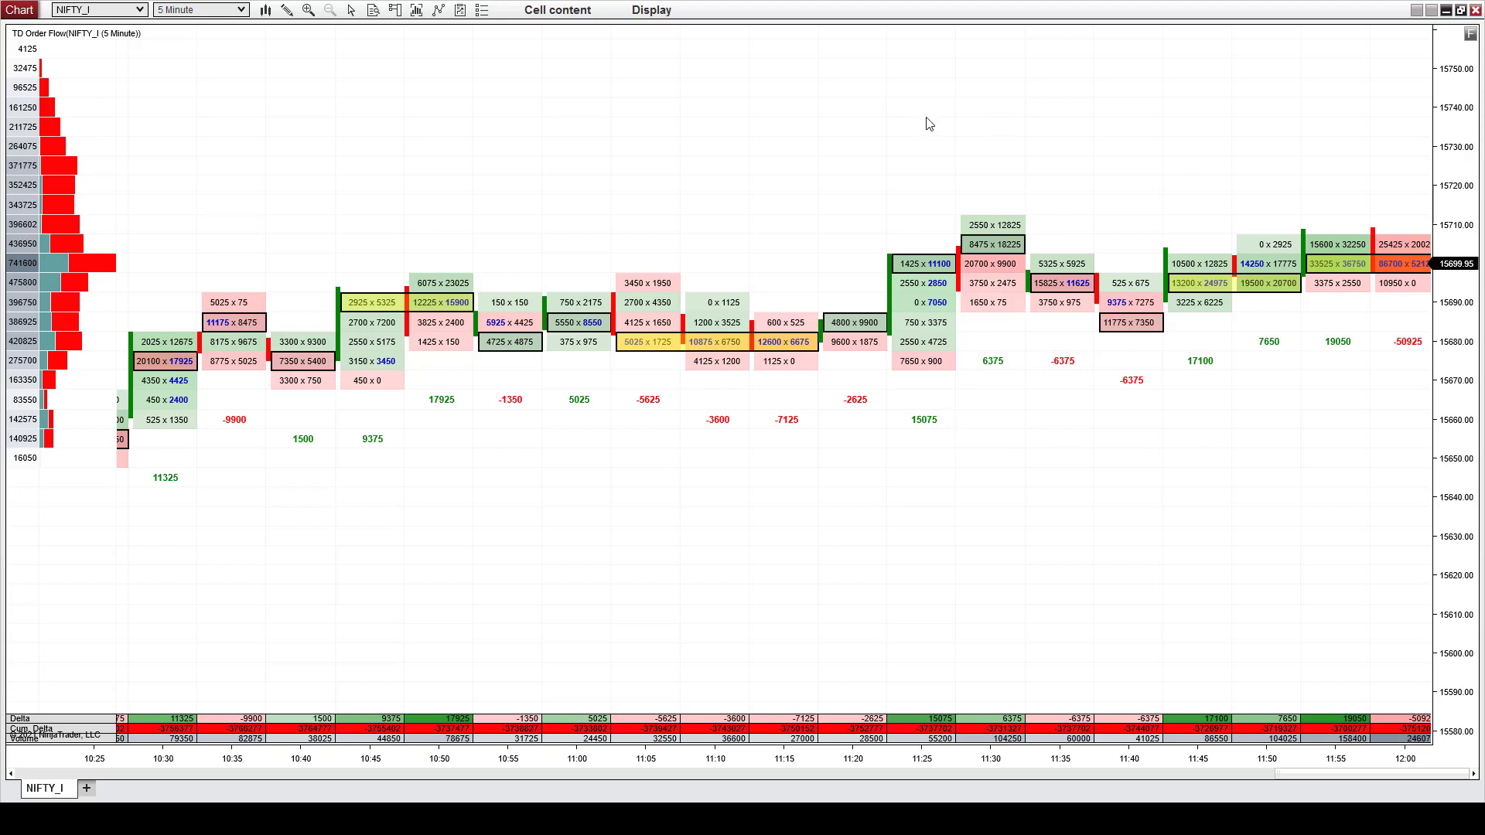
pyautogui.moveTo(803, 387)
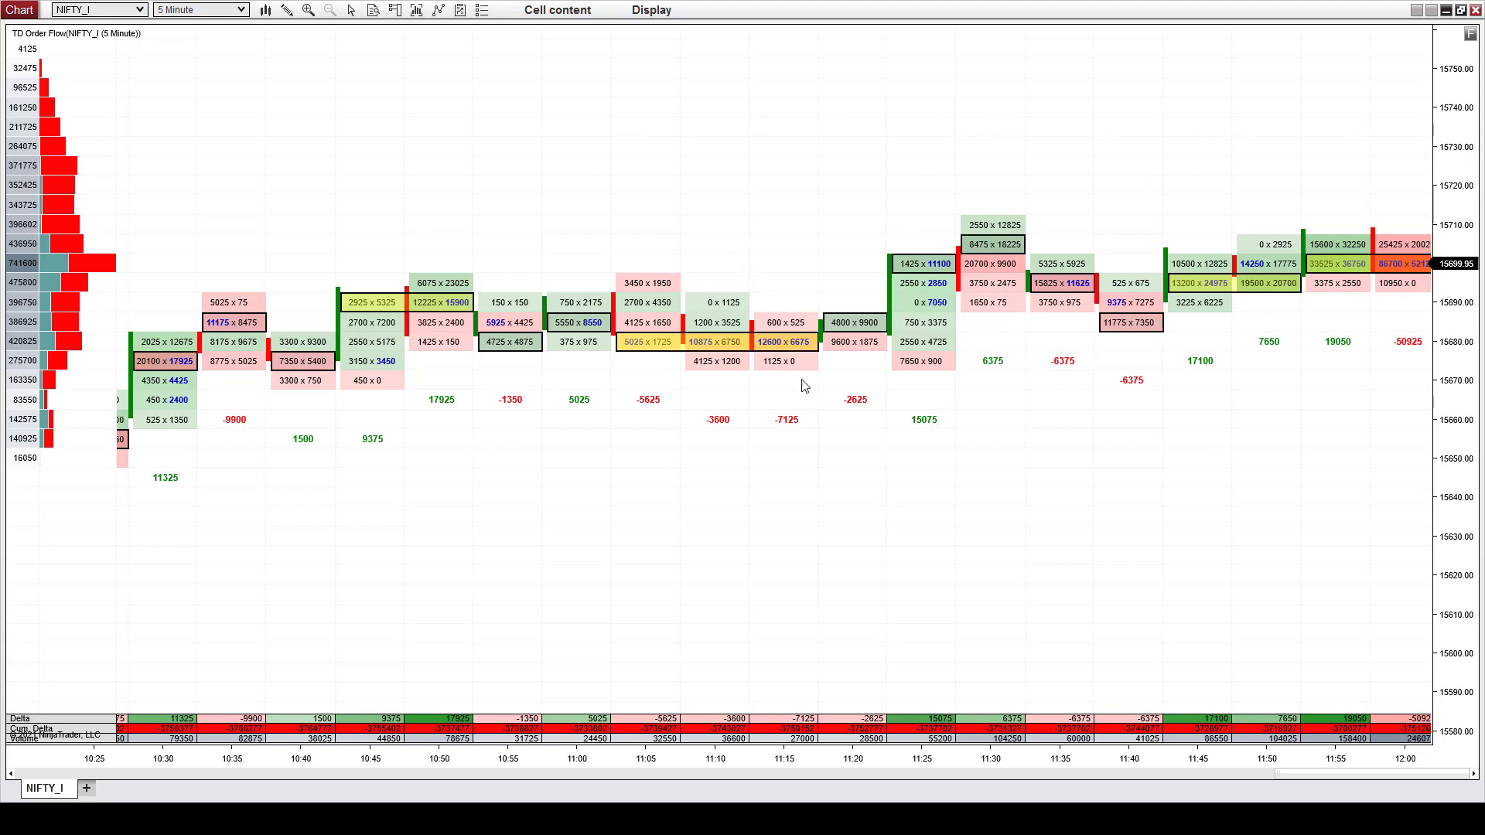
pyautogui.moveTo(848, 558)
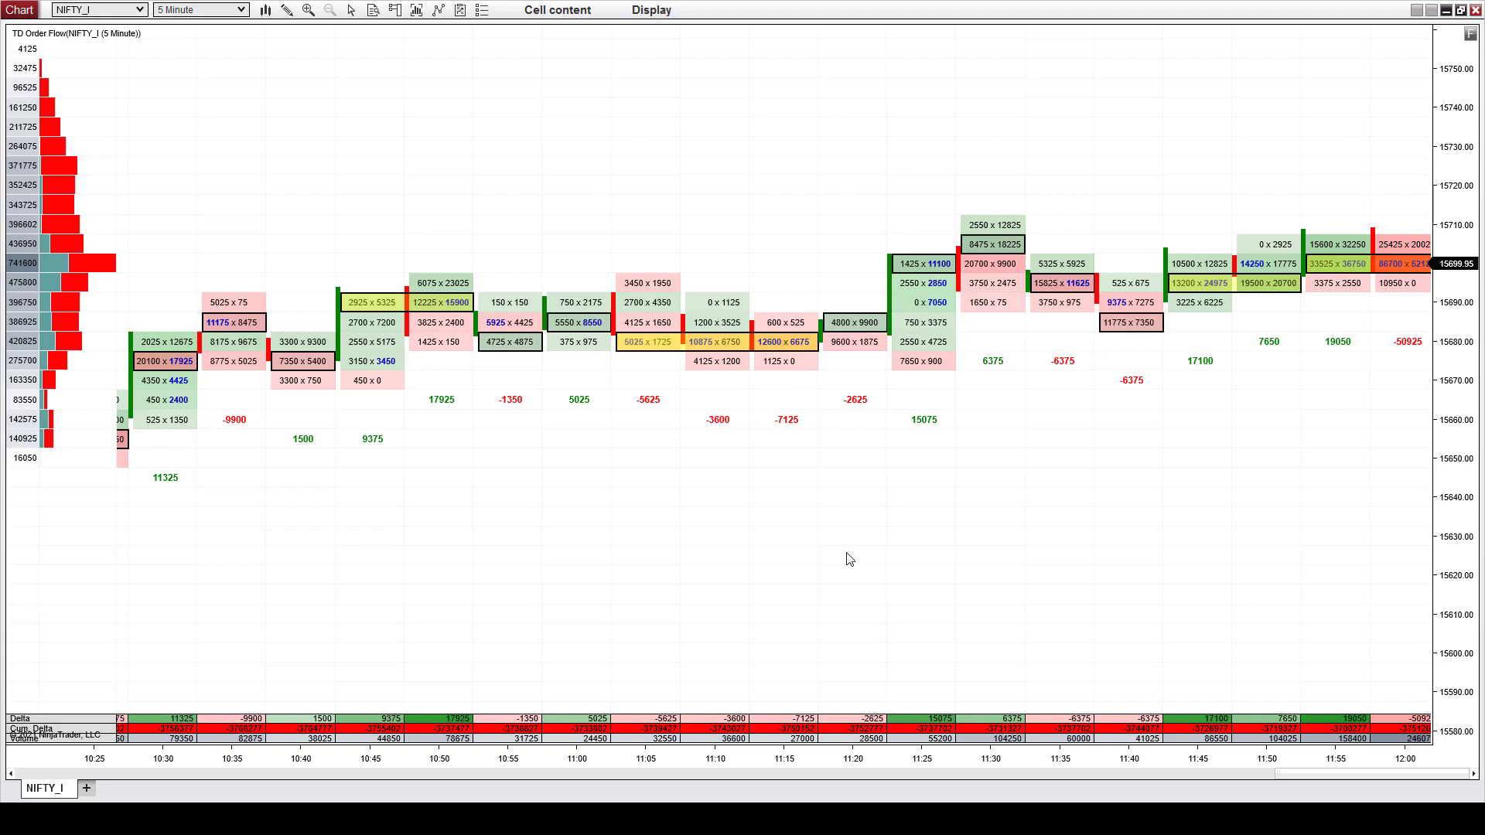
pyautogui.moveTo(892, 554)
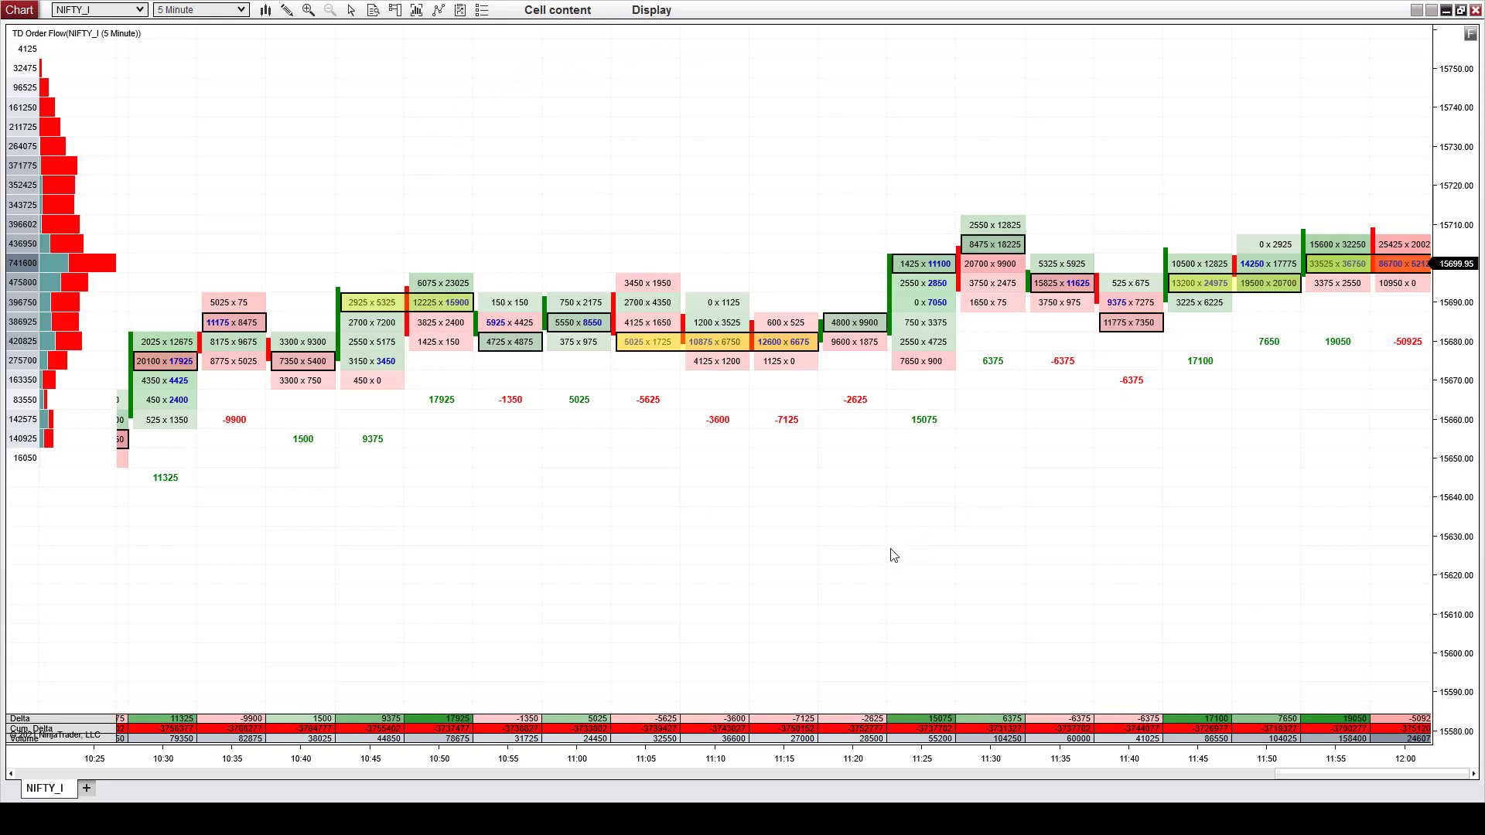
pyautogui.moveTo(1332, 785)
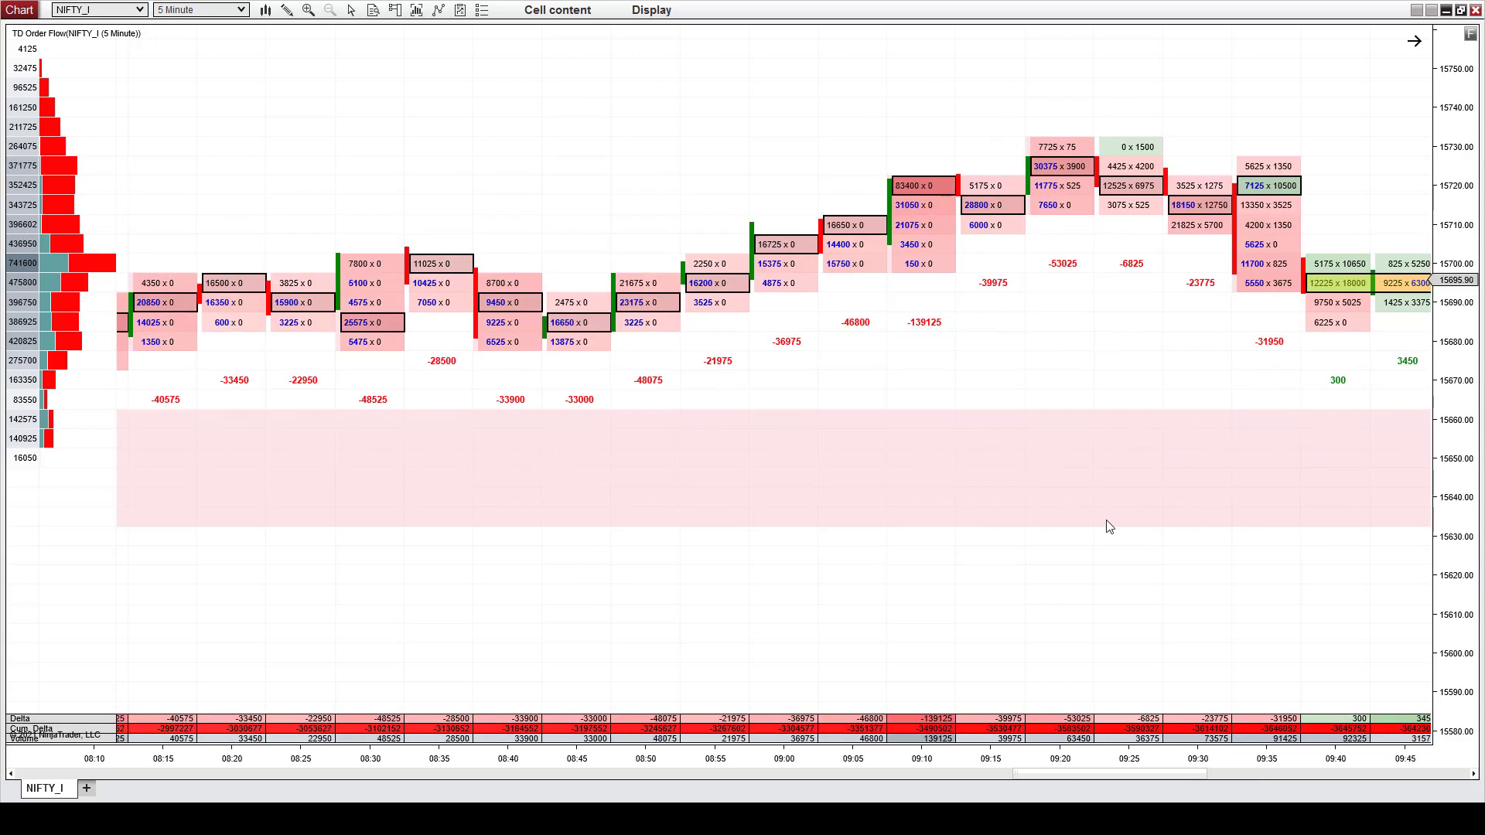
pyautogui.moveTo(1014, 165)
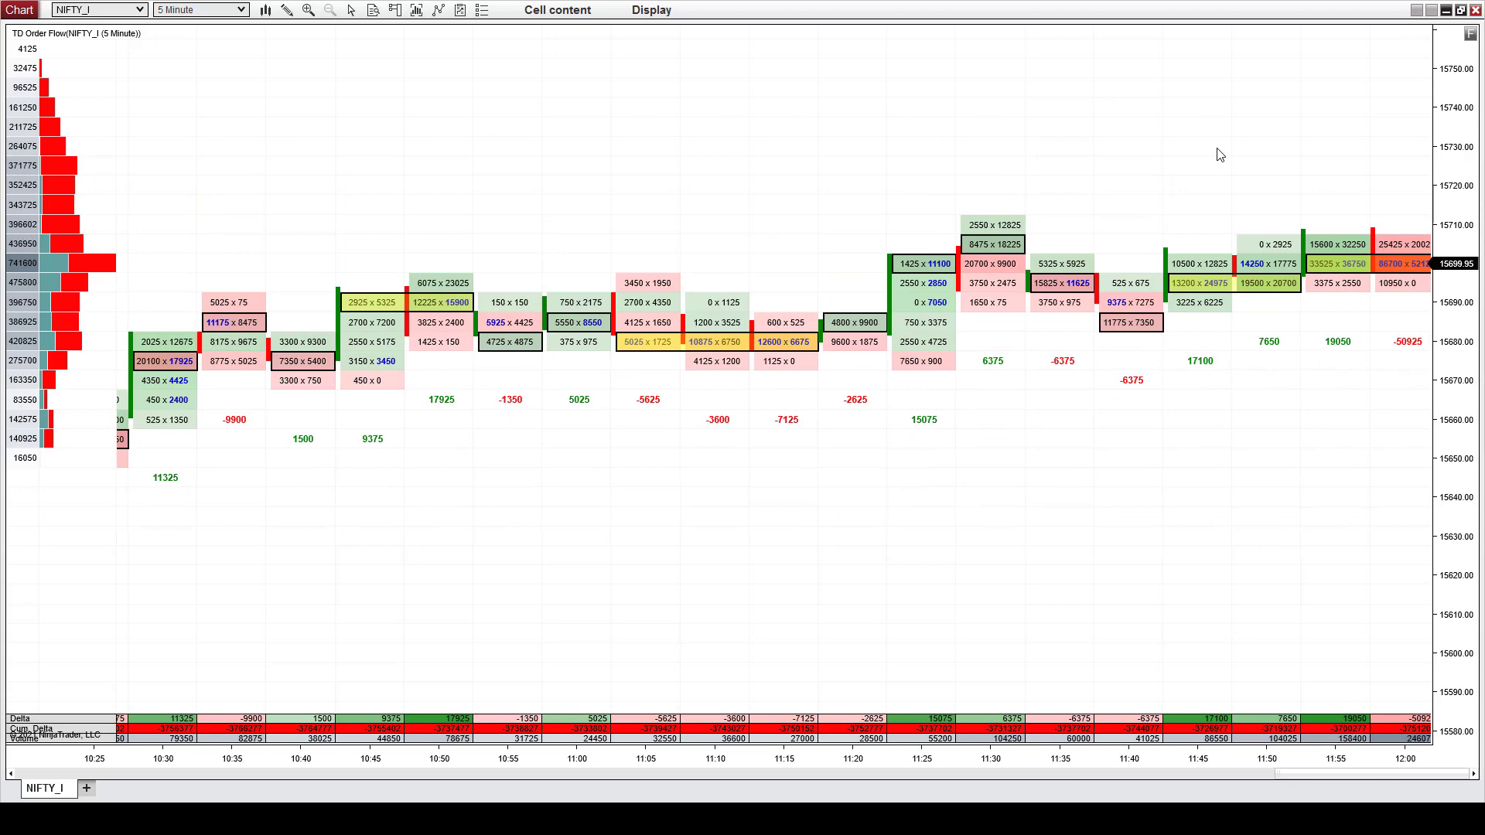
pyautogui.hscroll(-3)
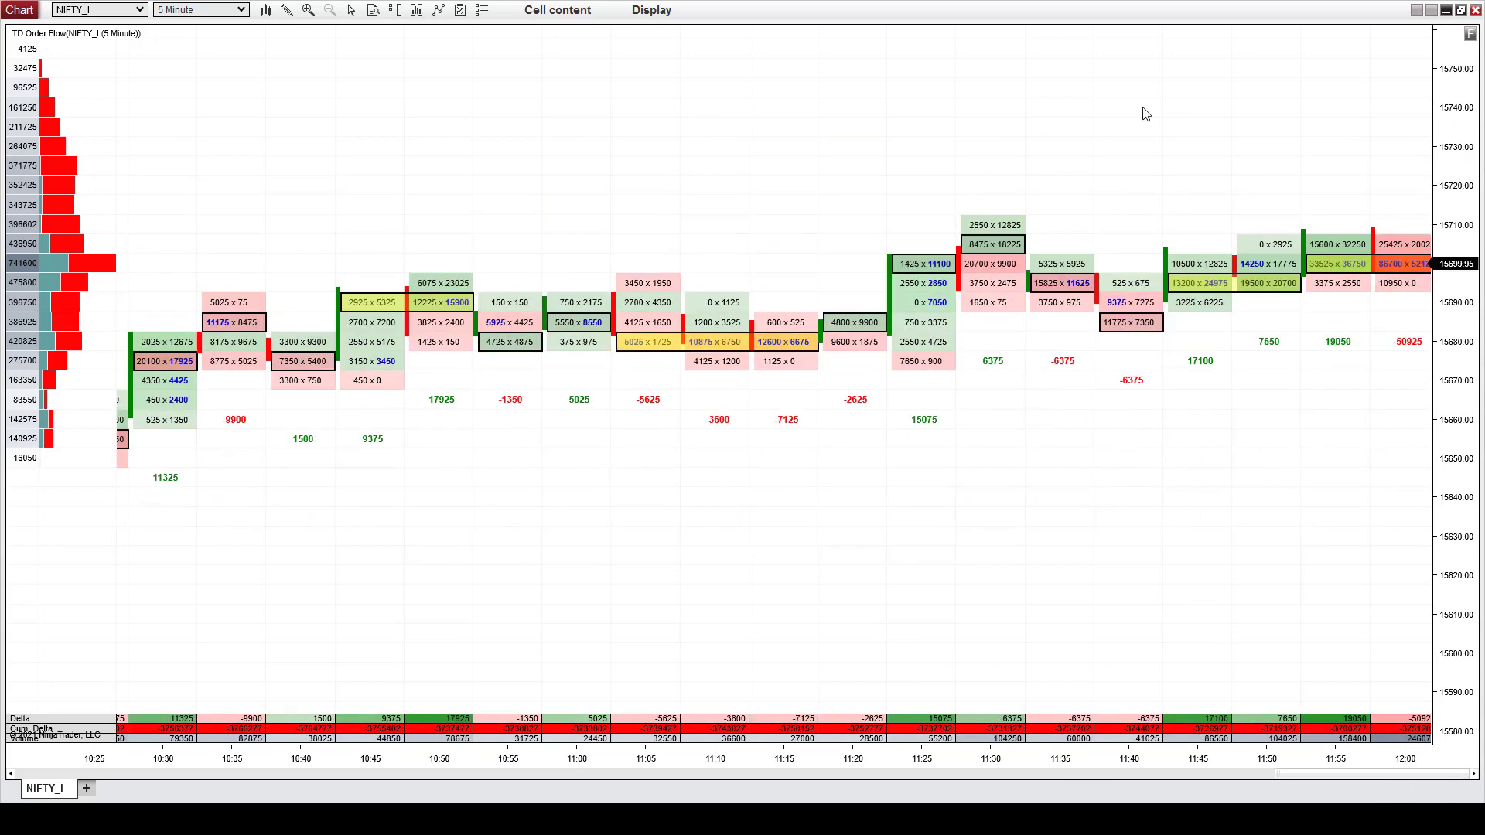
pyautogui.moveTo(301, 296); pyautogui.dragTo(1307, 142)
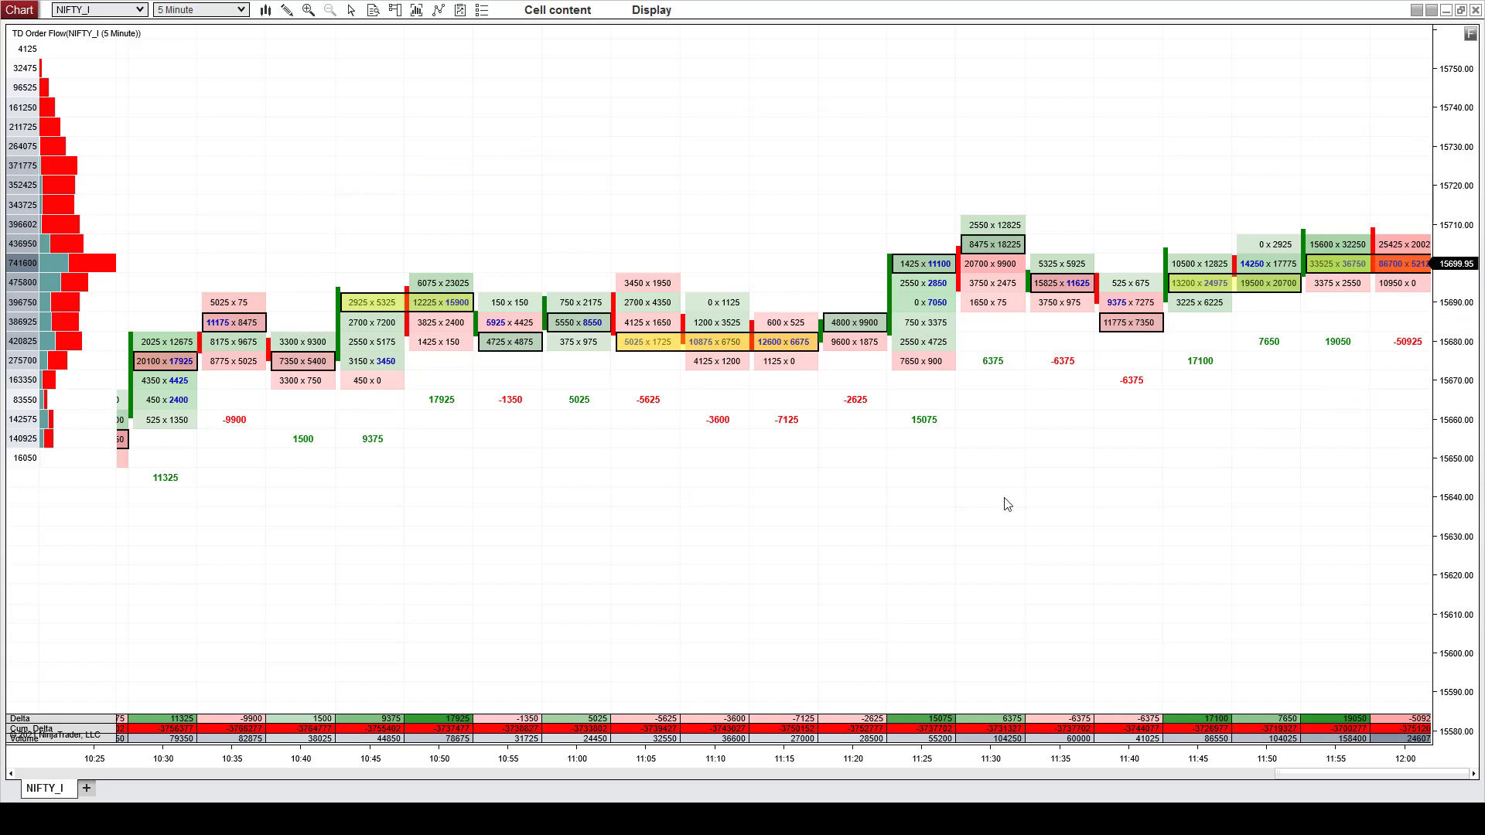
pyautogui.moveTo(1001, 499)
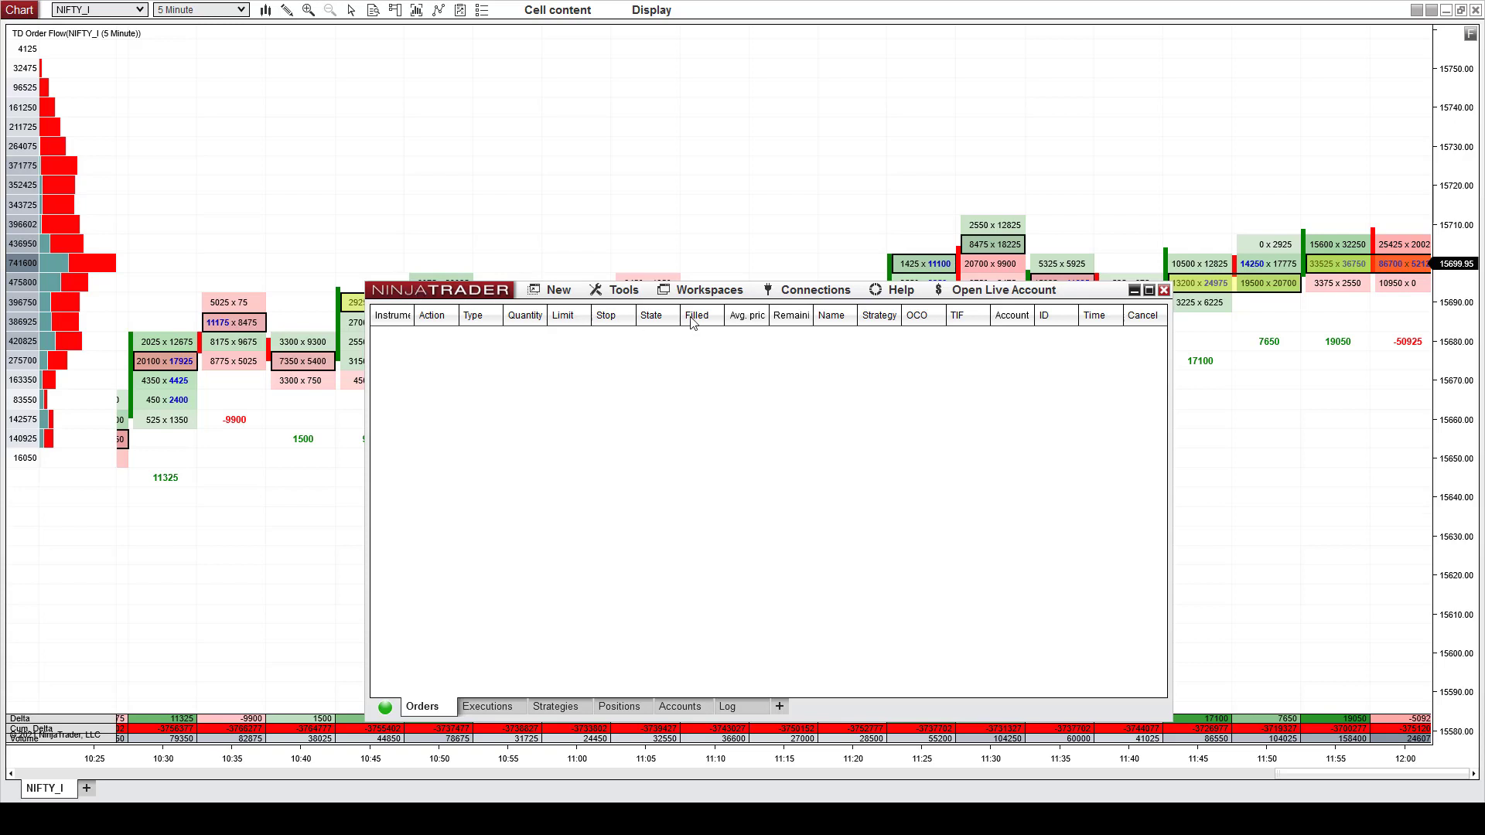
# Review Market data options, including Record live data as historical, then cancel without saving.
pyautogui.click(622, 290)
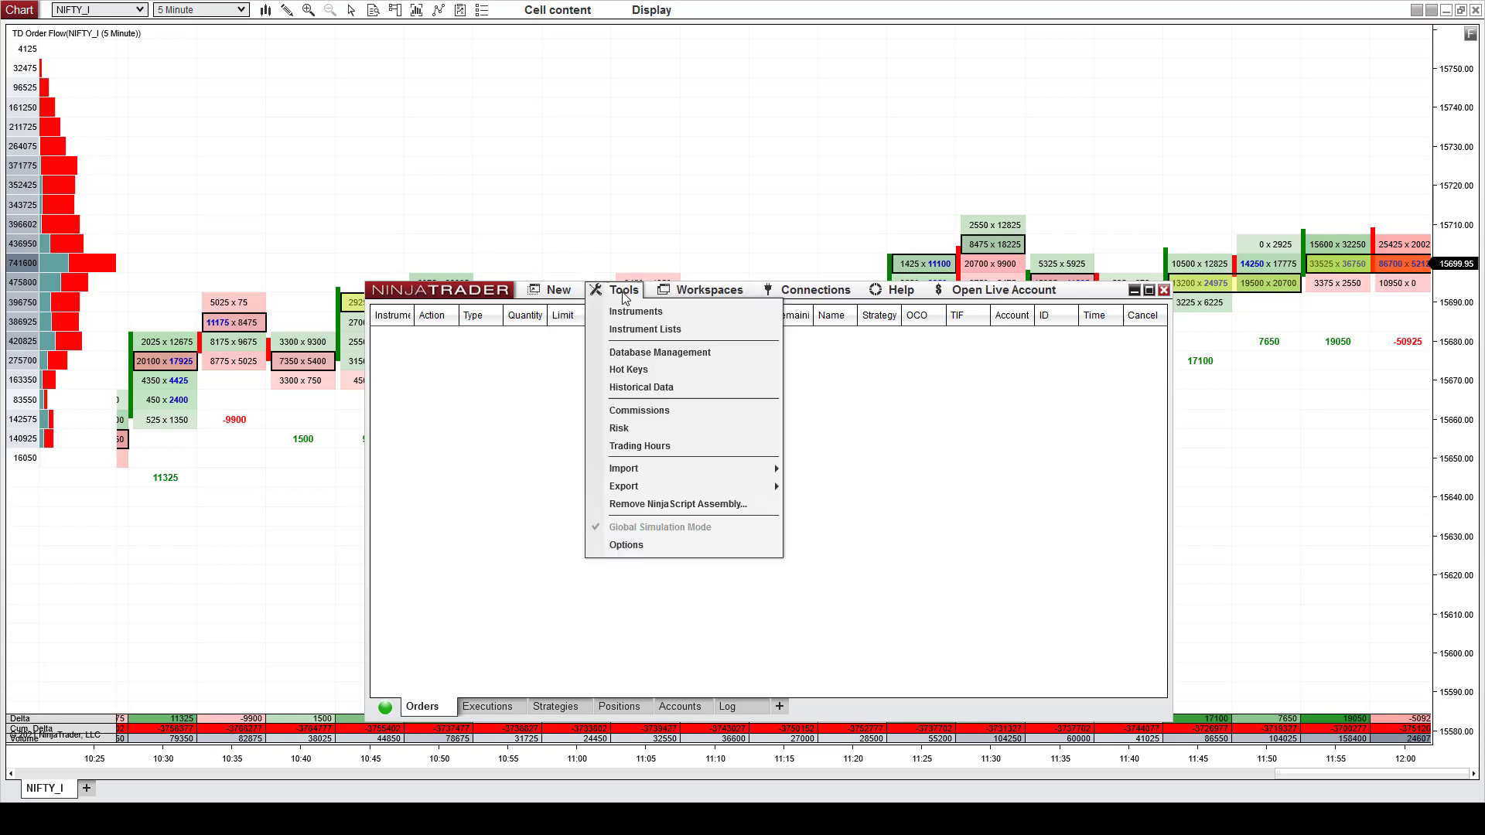
pyautogui.moveTo(607, 574)
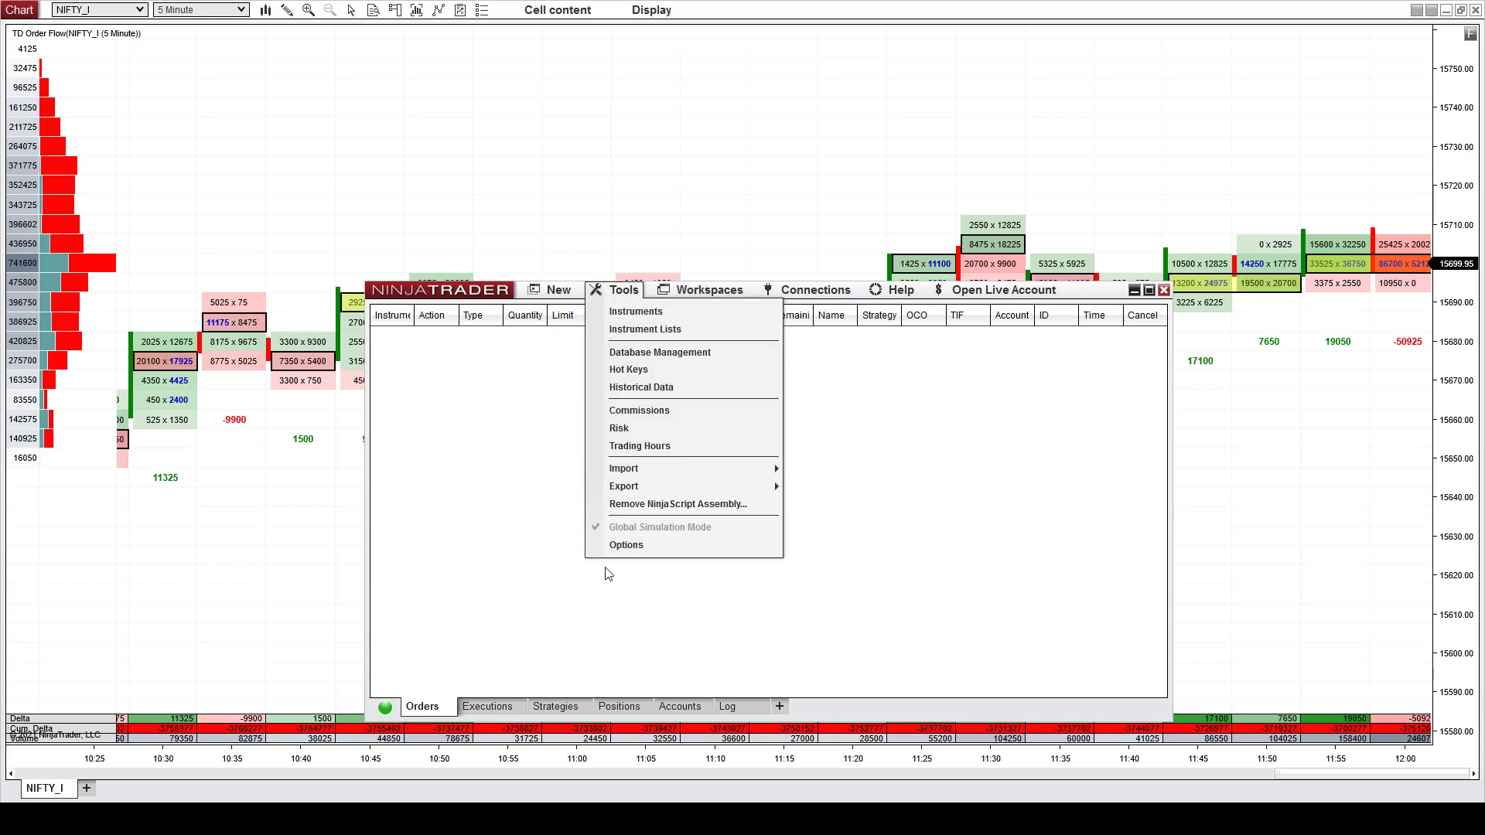
pyautogui.click(625, 544)
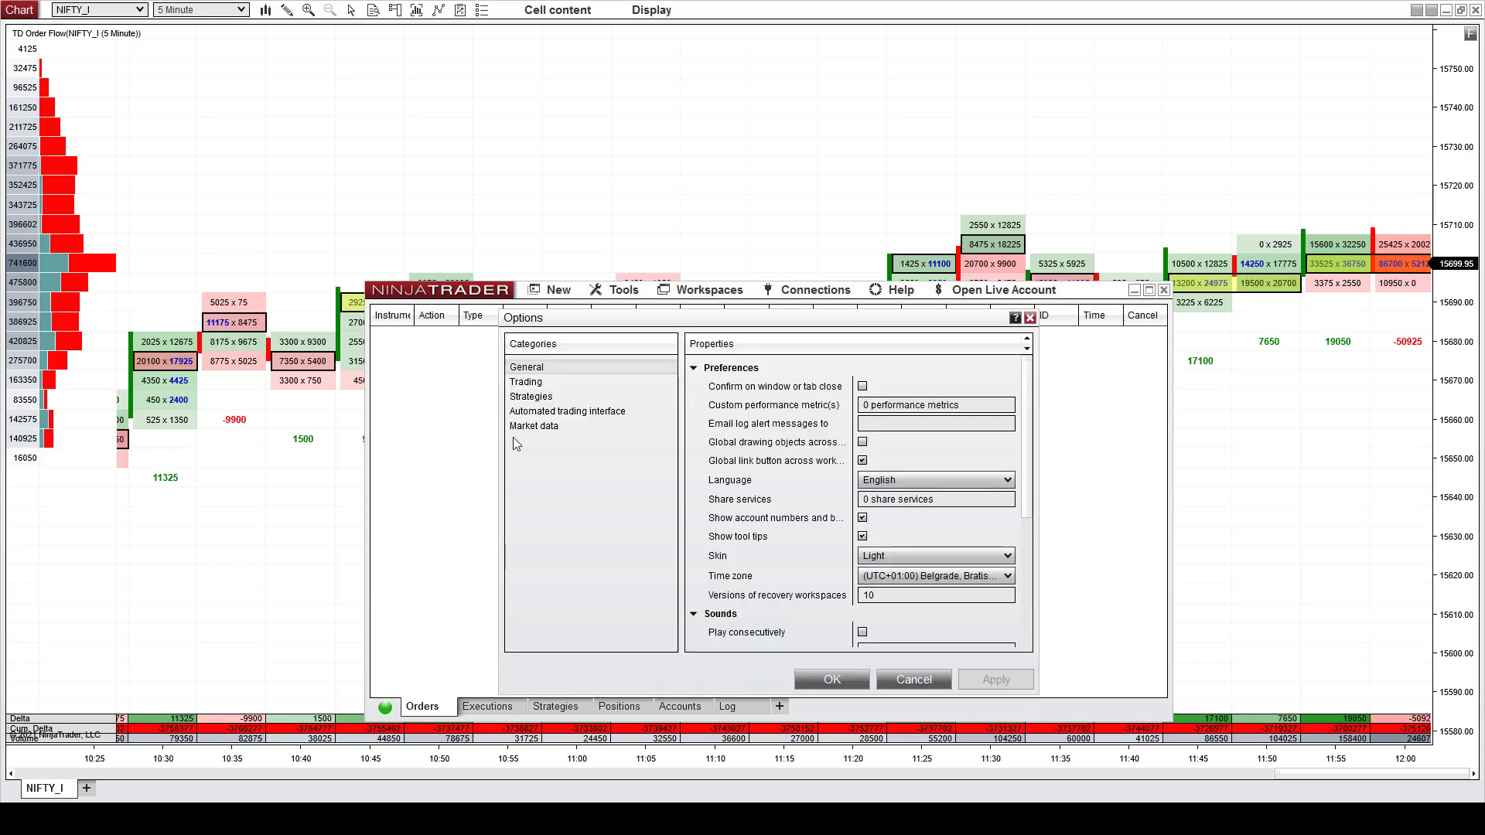
pyautogui.click(535, 425)
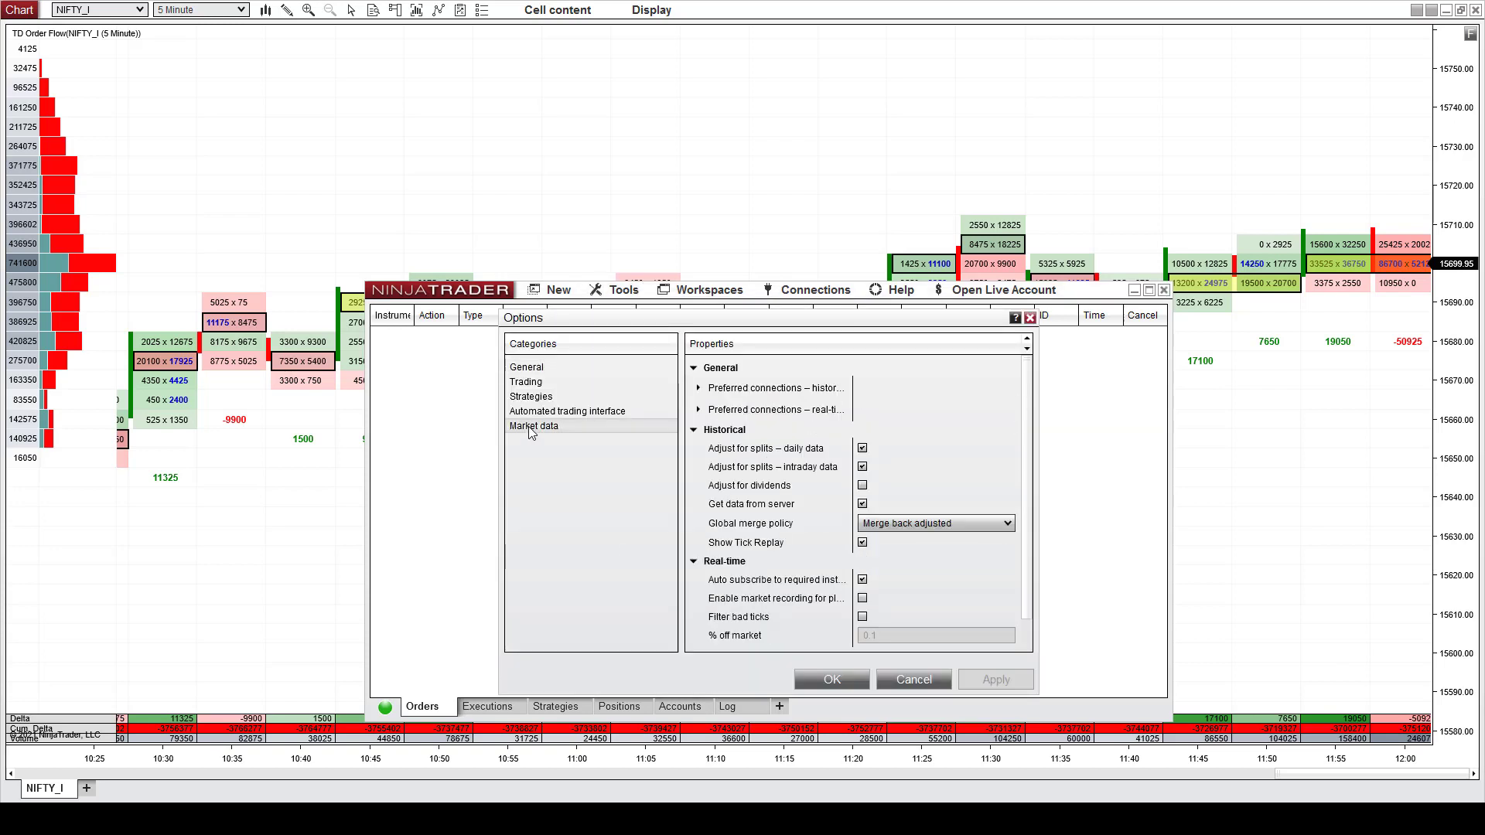
pyautogui.scroll(-3)
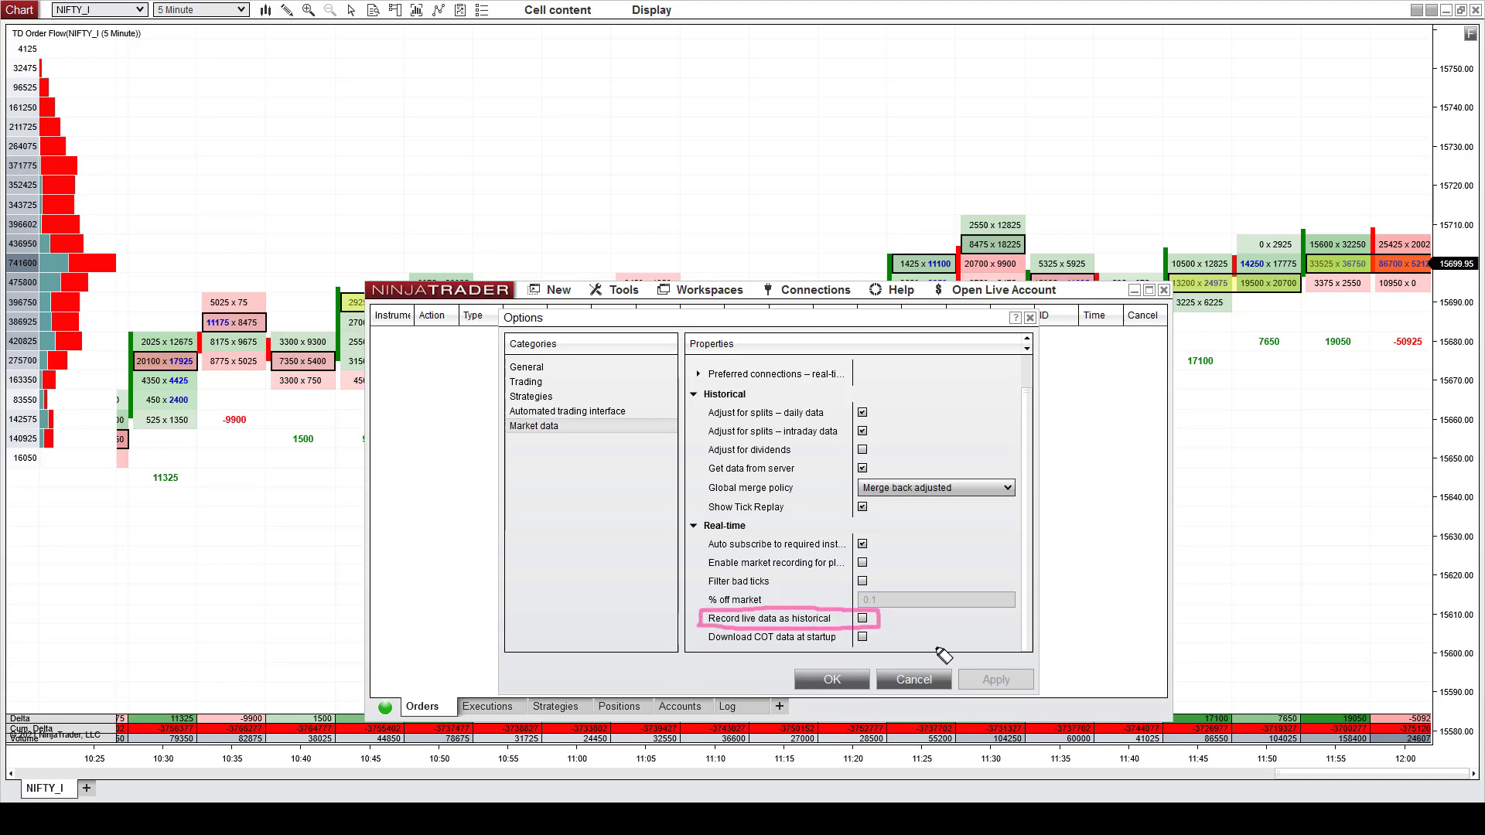
pyautogui.click(861, 618)
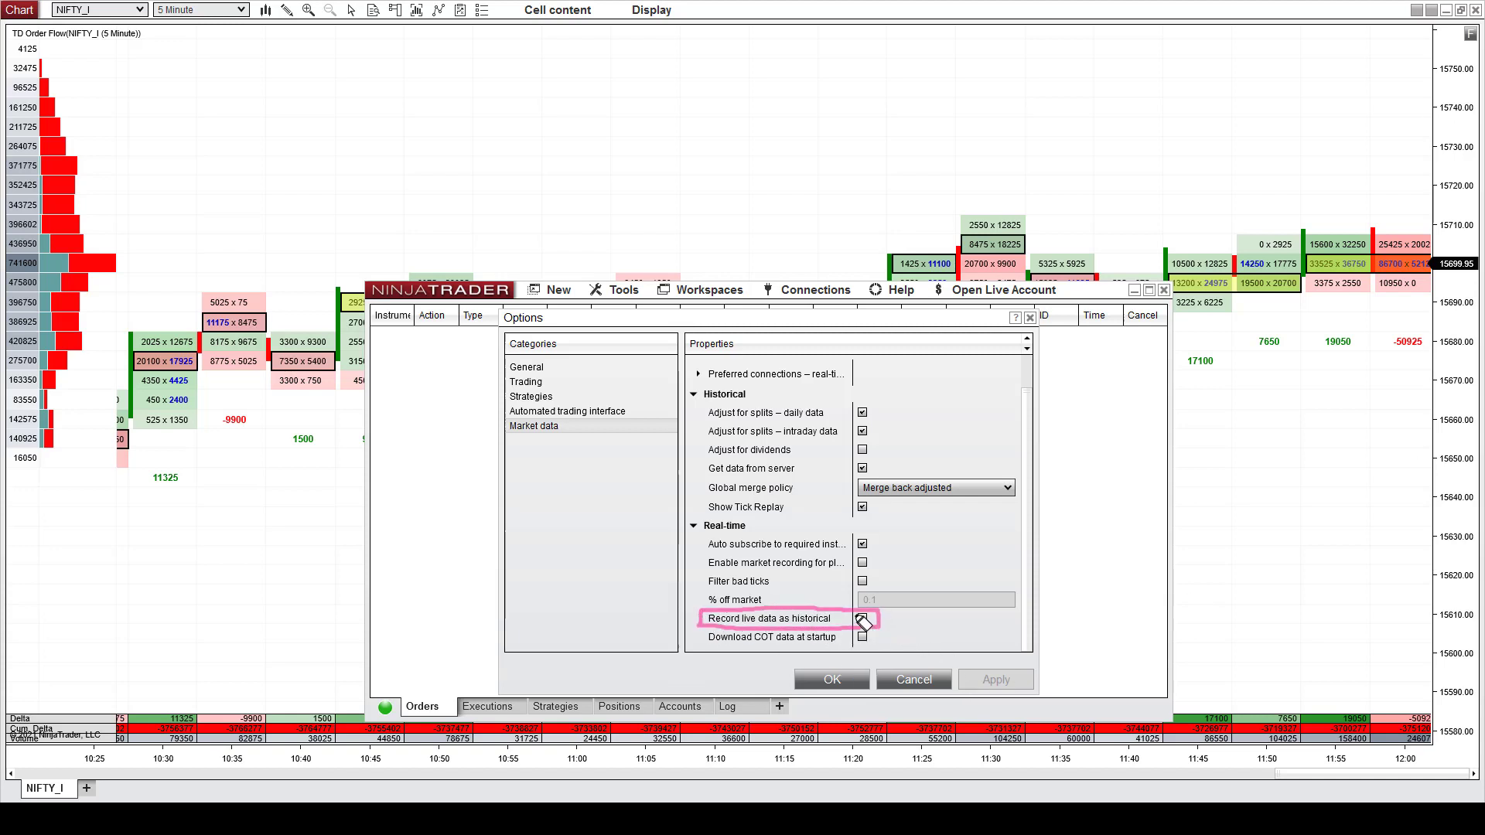
pyautogui.click(861, 619)
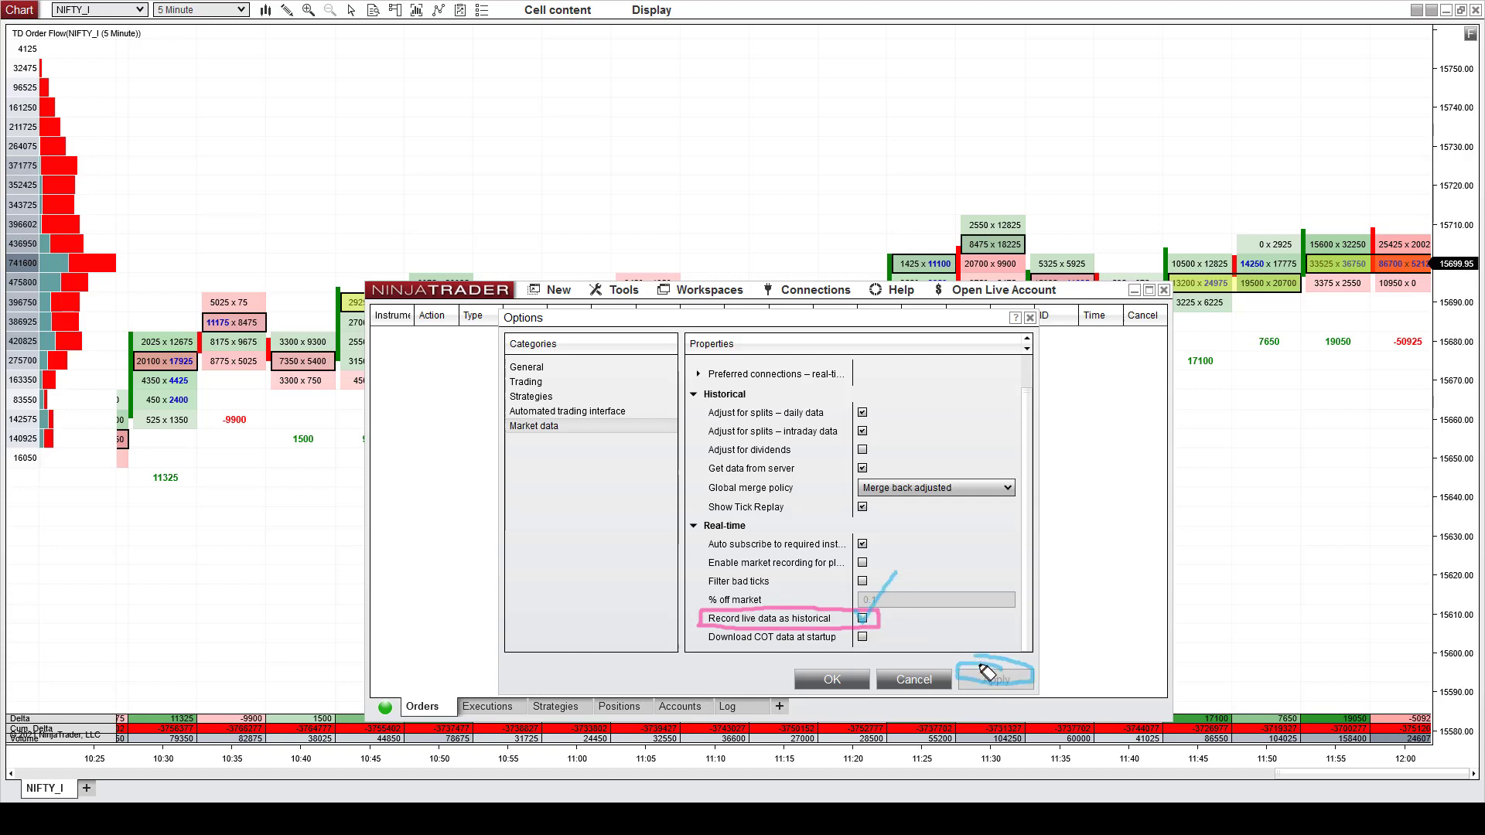
pyautogui.moveTo(1104, 450)
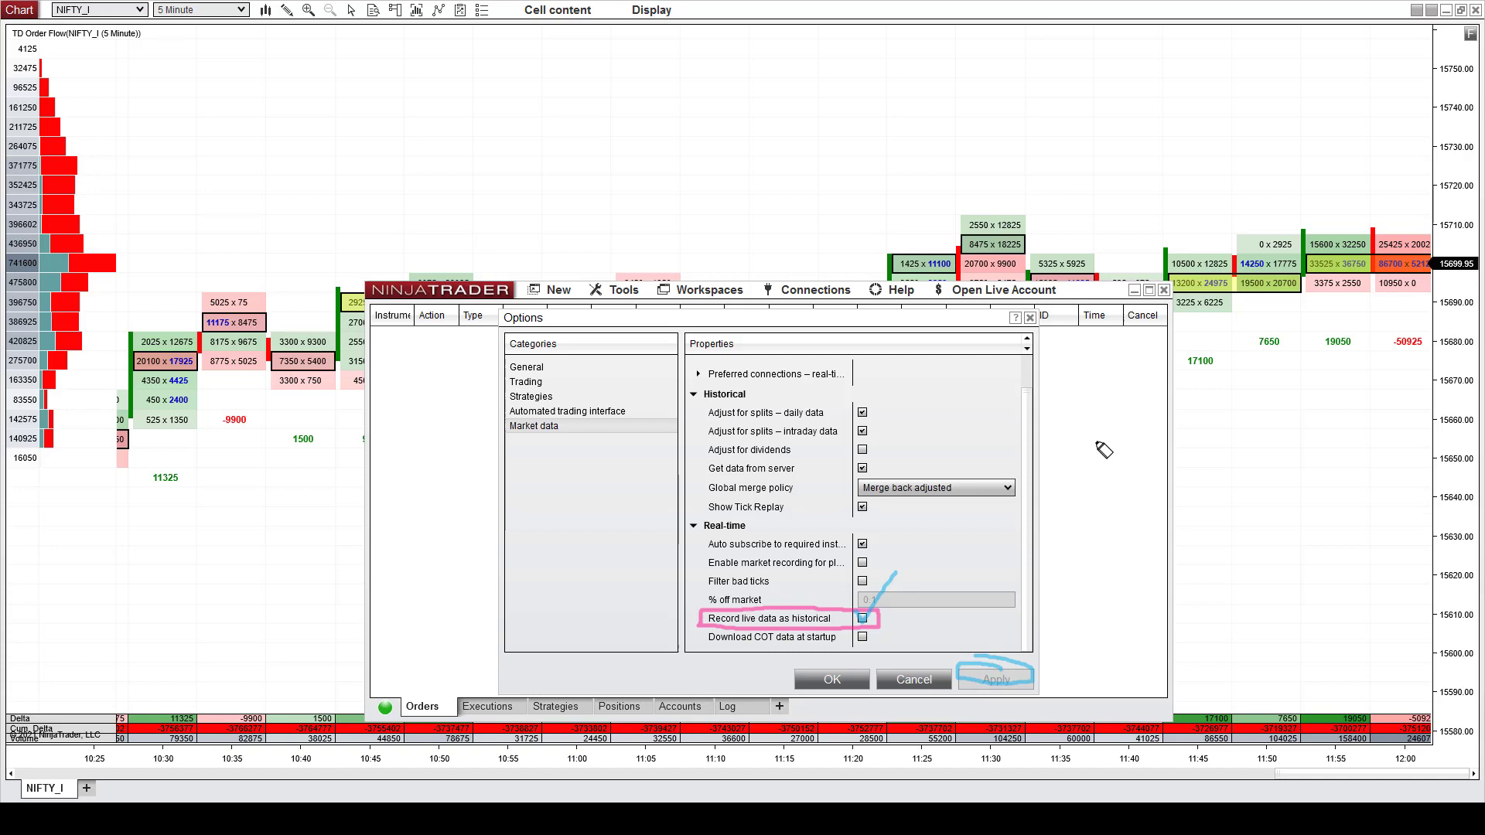
pyautogui.moveTo(1122, 450)
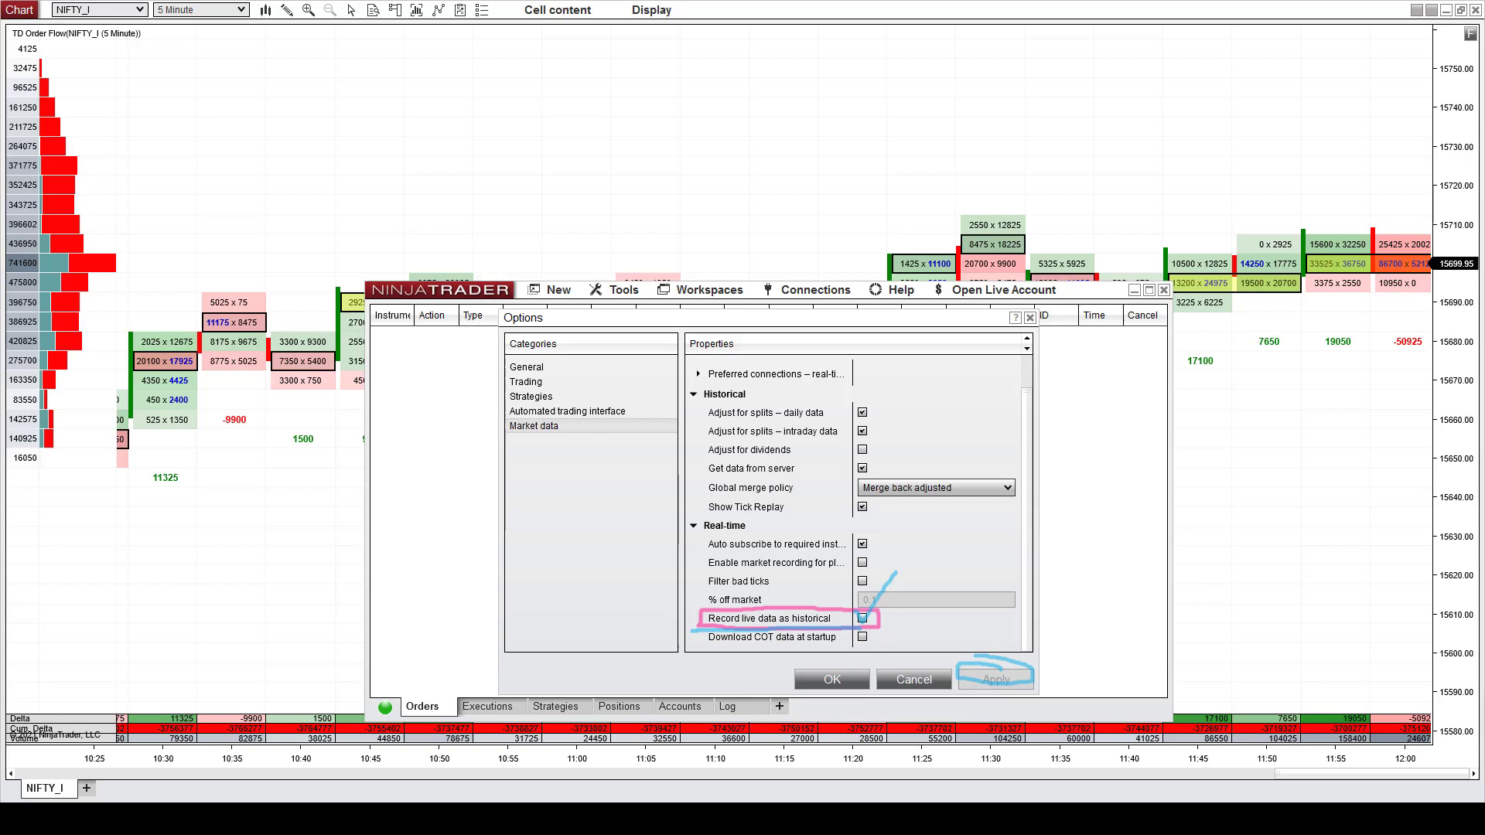
pyautogui.click(861, 619)
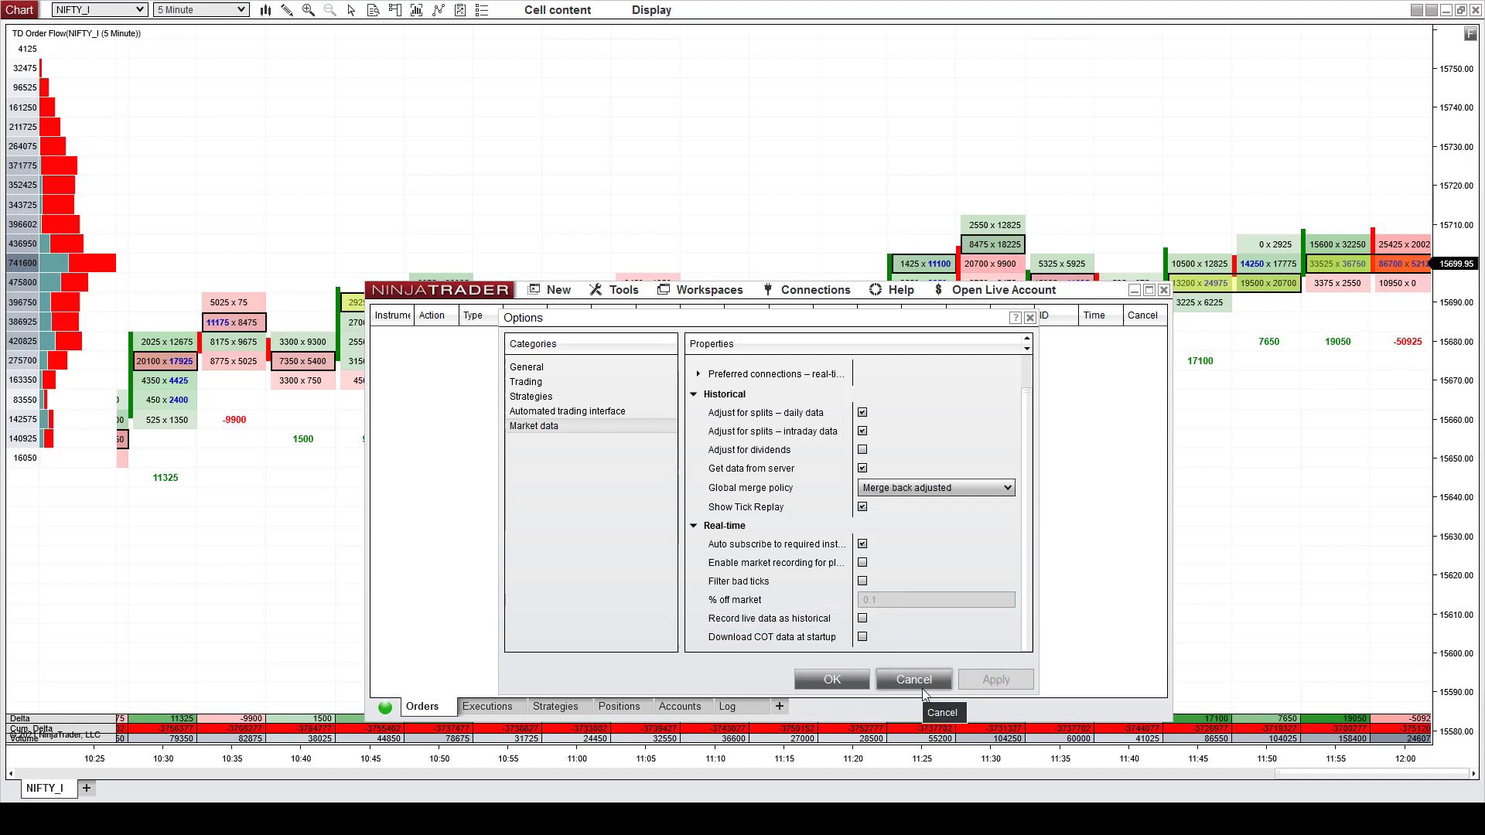
pyautogui.click(912, 679)
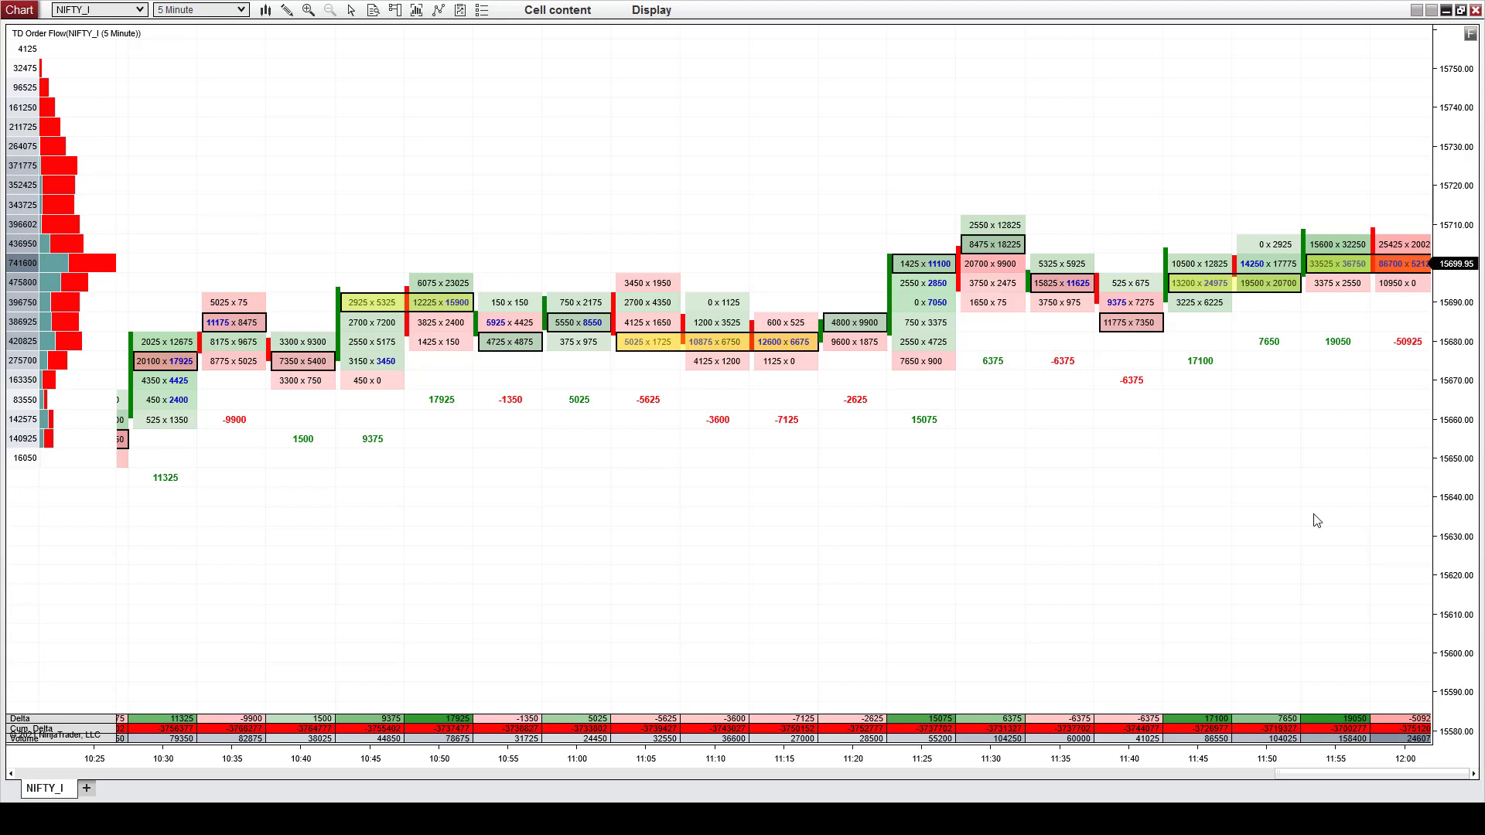
pyautogui.moveTo(1068, 226)
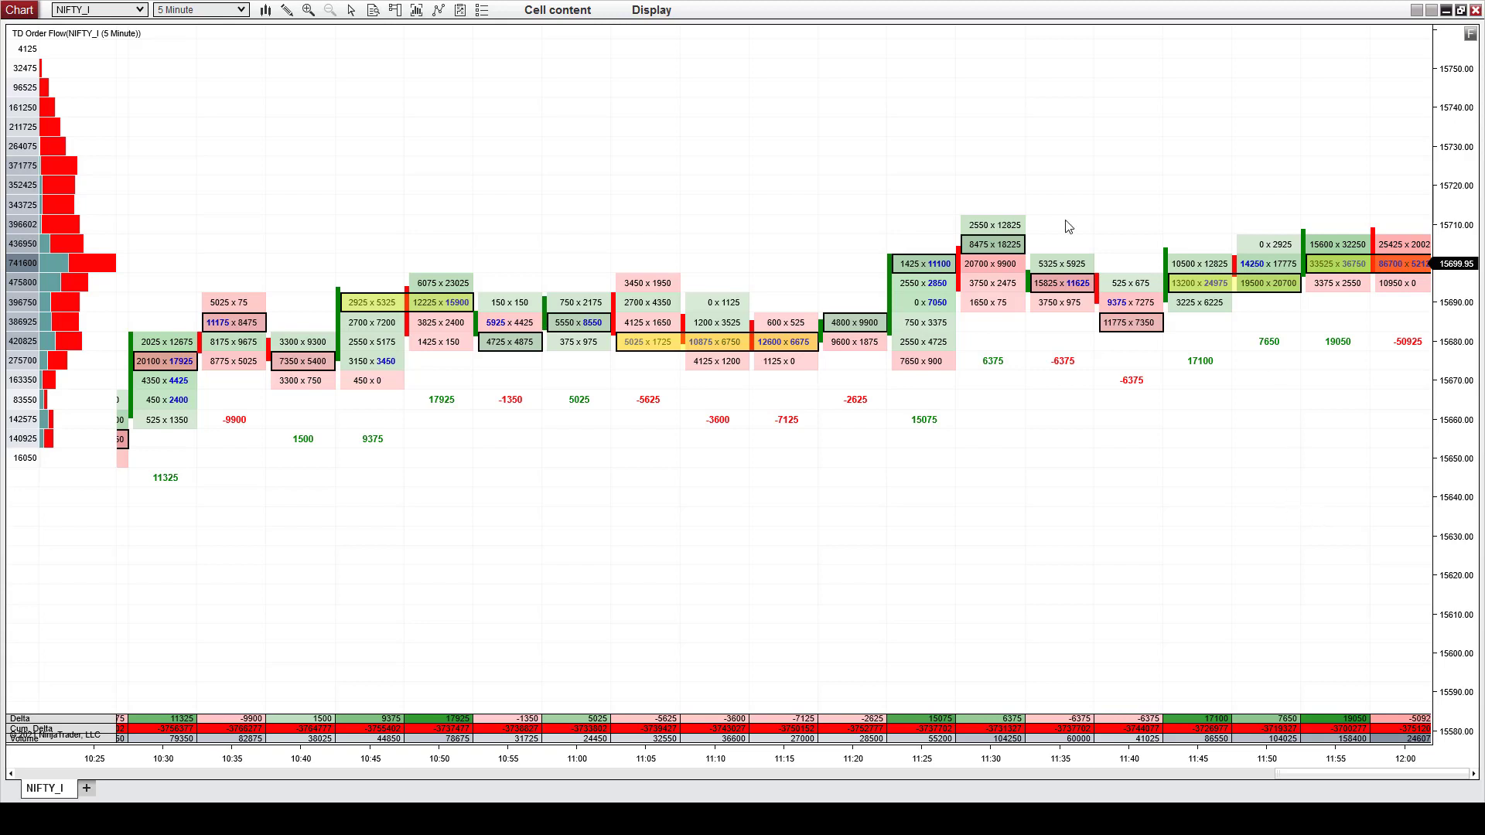
pyautogui.moveTo(800, 472)
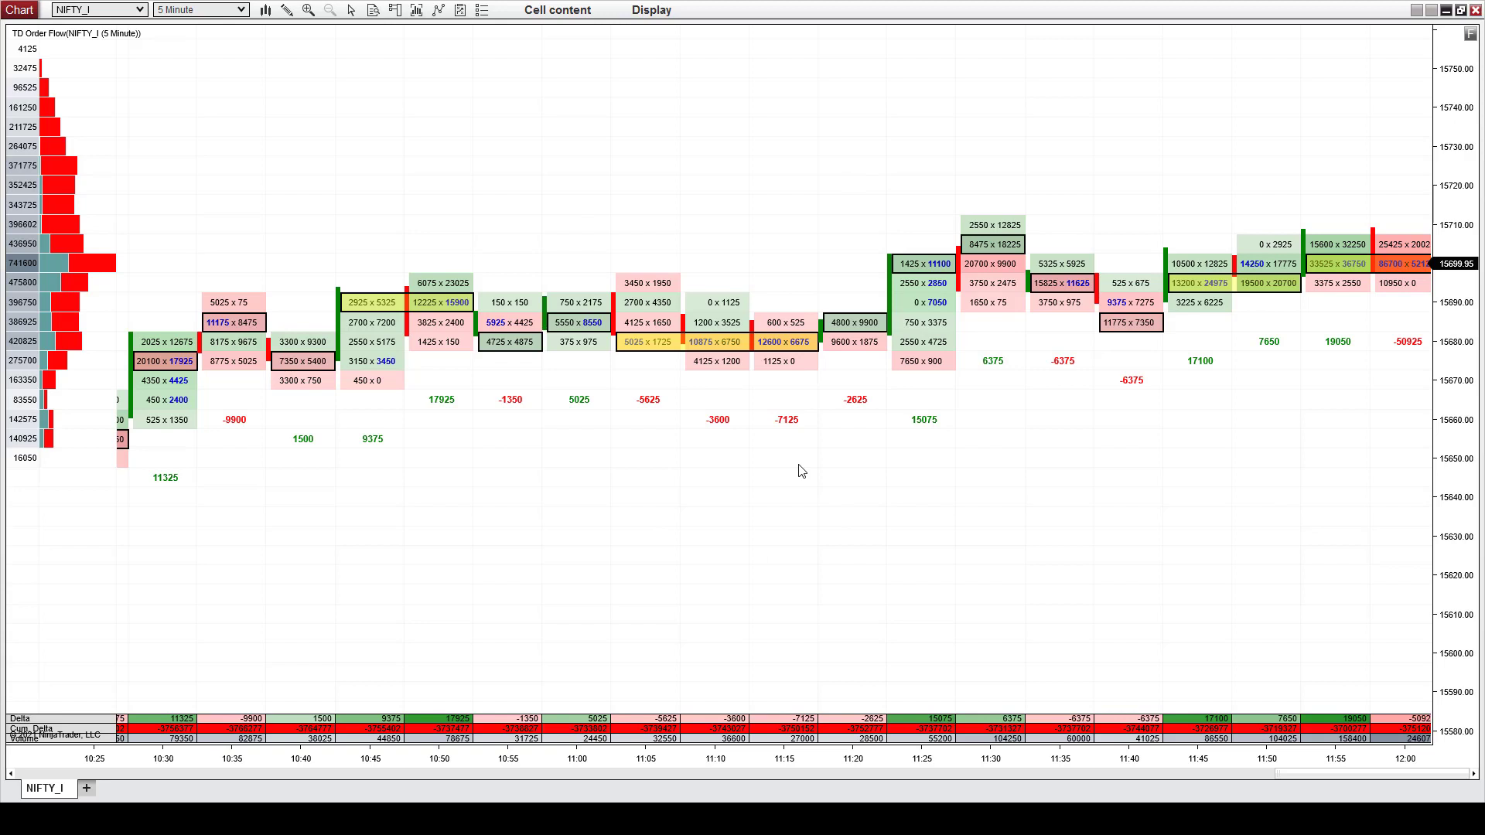
pyautogui.moveTo(524, 765)
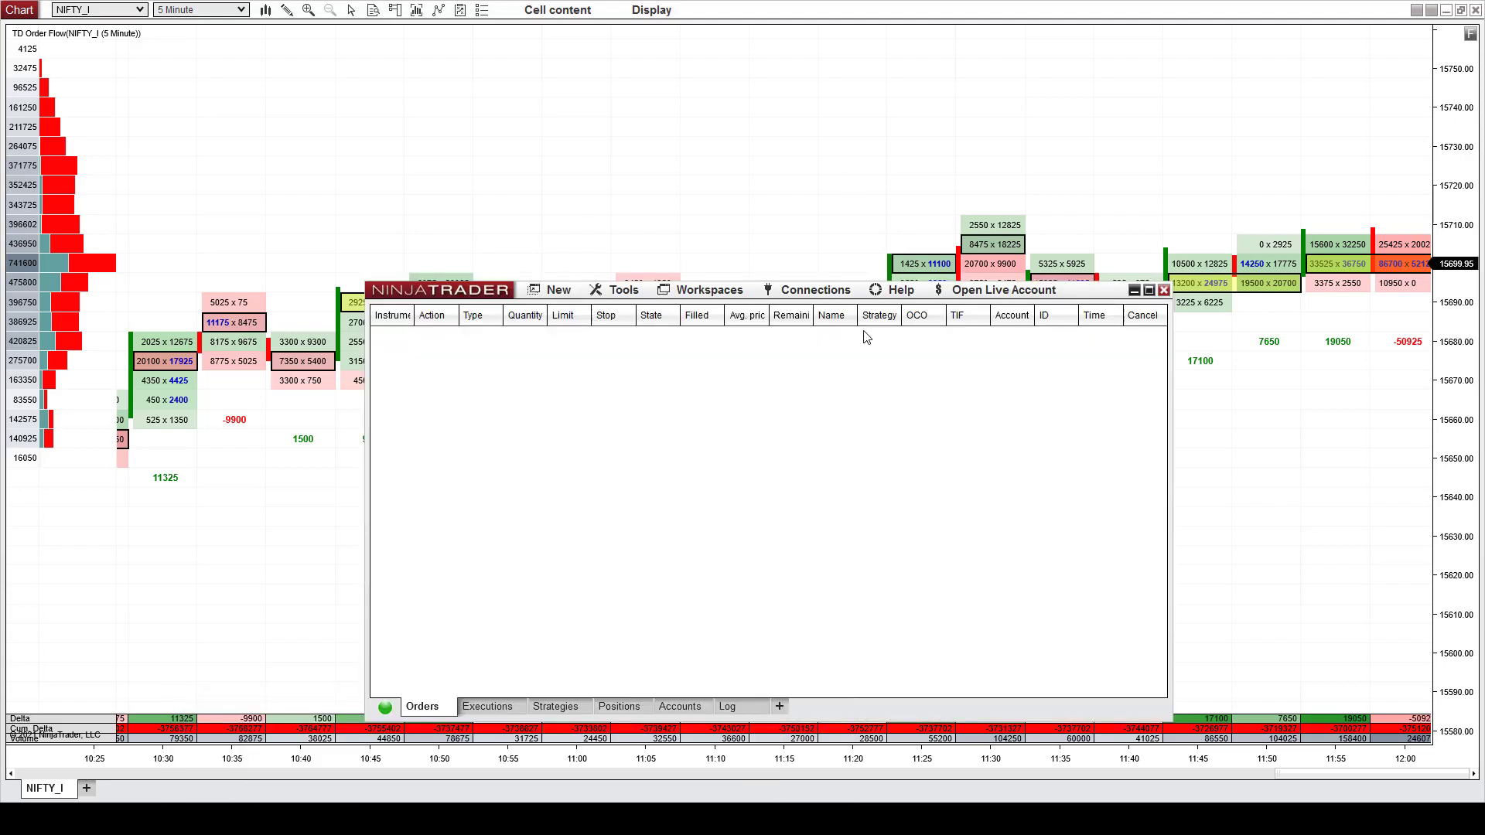
# Reopen Tools > Options and show the General preferences category.
pyautogui.click(622, 290)
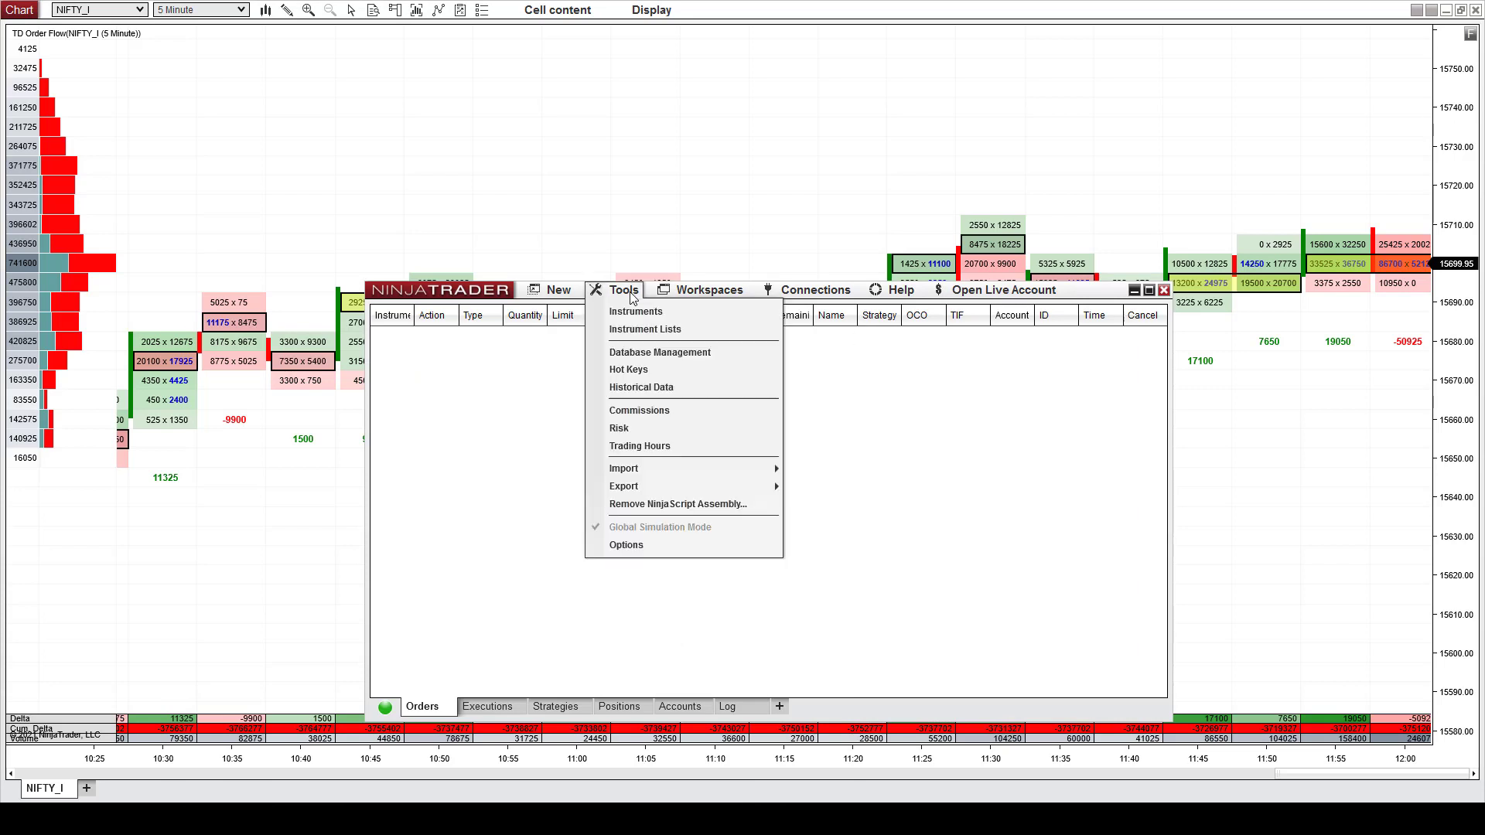
pyautogui.click(625, 545)
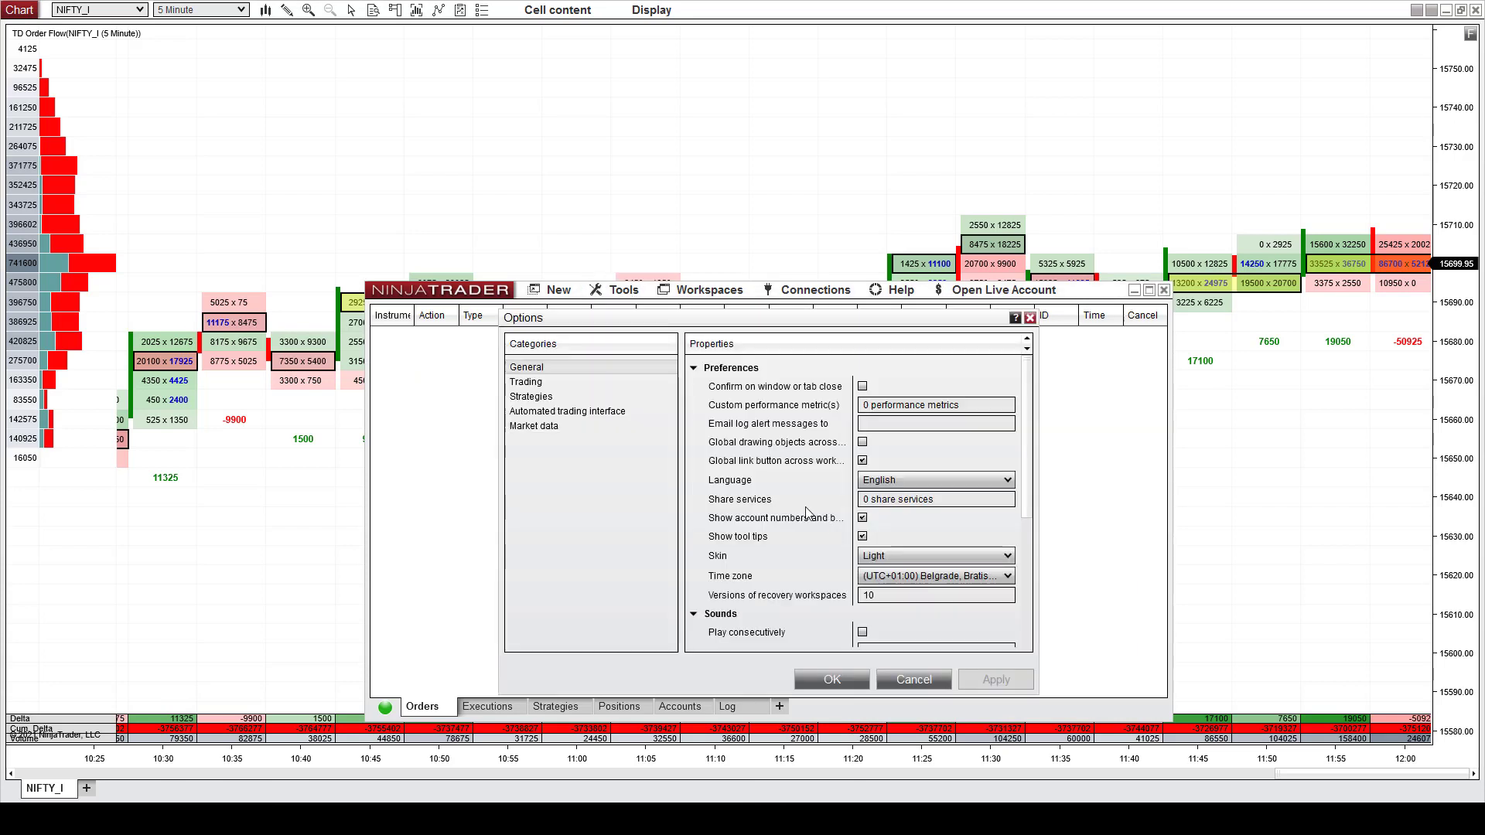
pyautogui.click(534, 426)
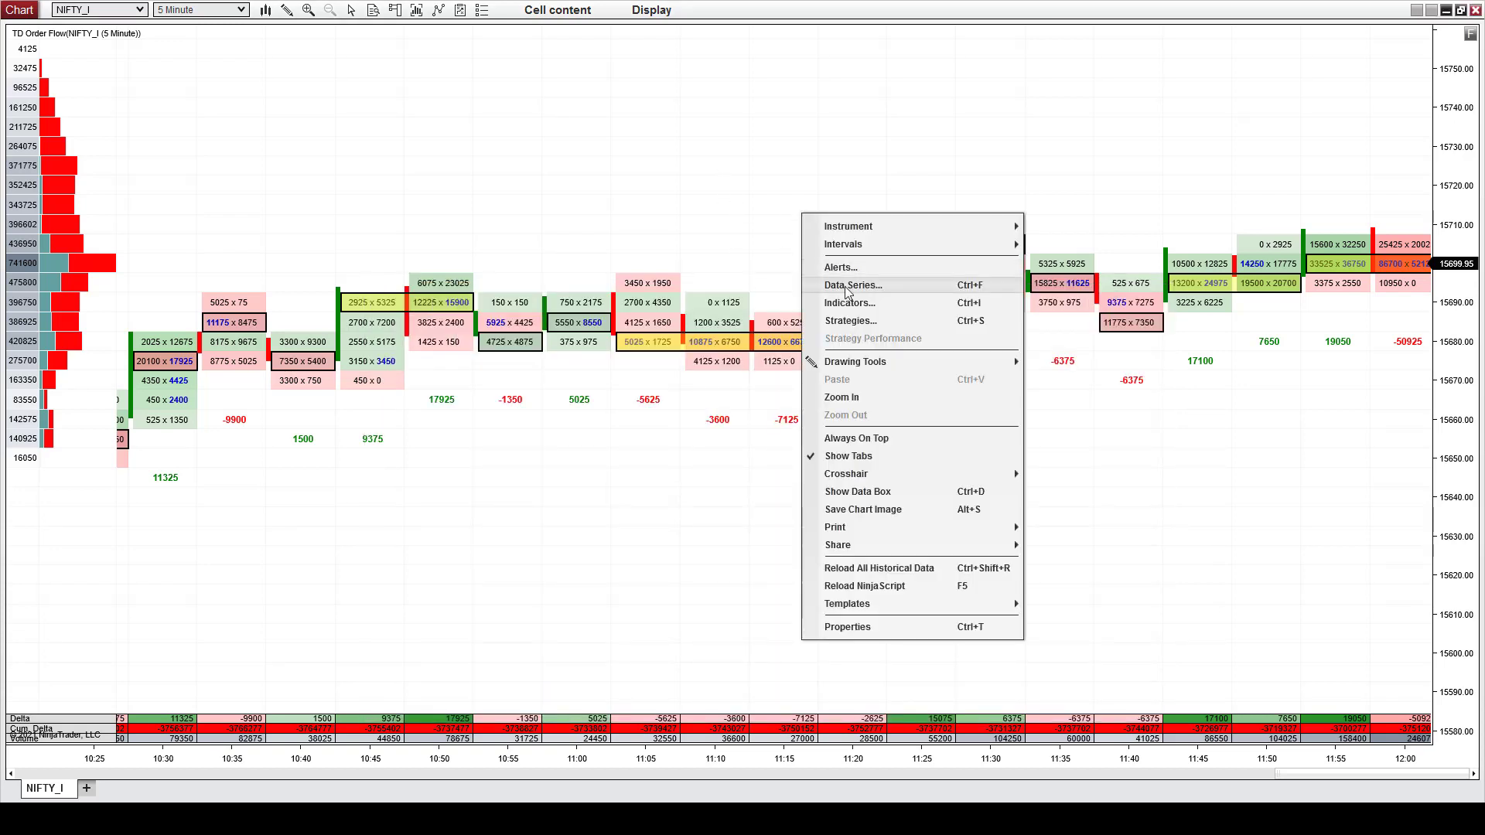
# Open the Data Series settings from the NIFTY_I chart's right-click menu.
pyautogui.click(851, 286)
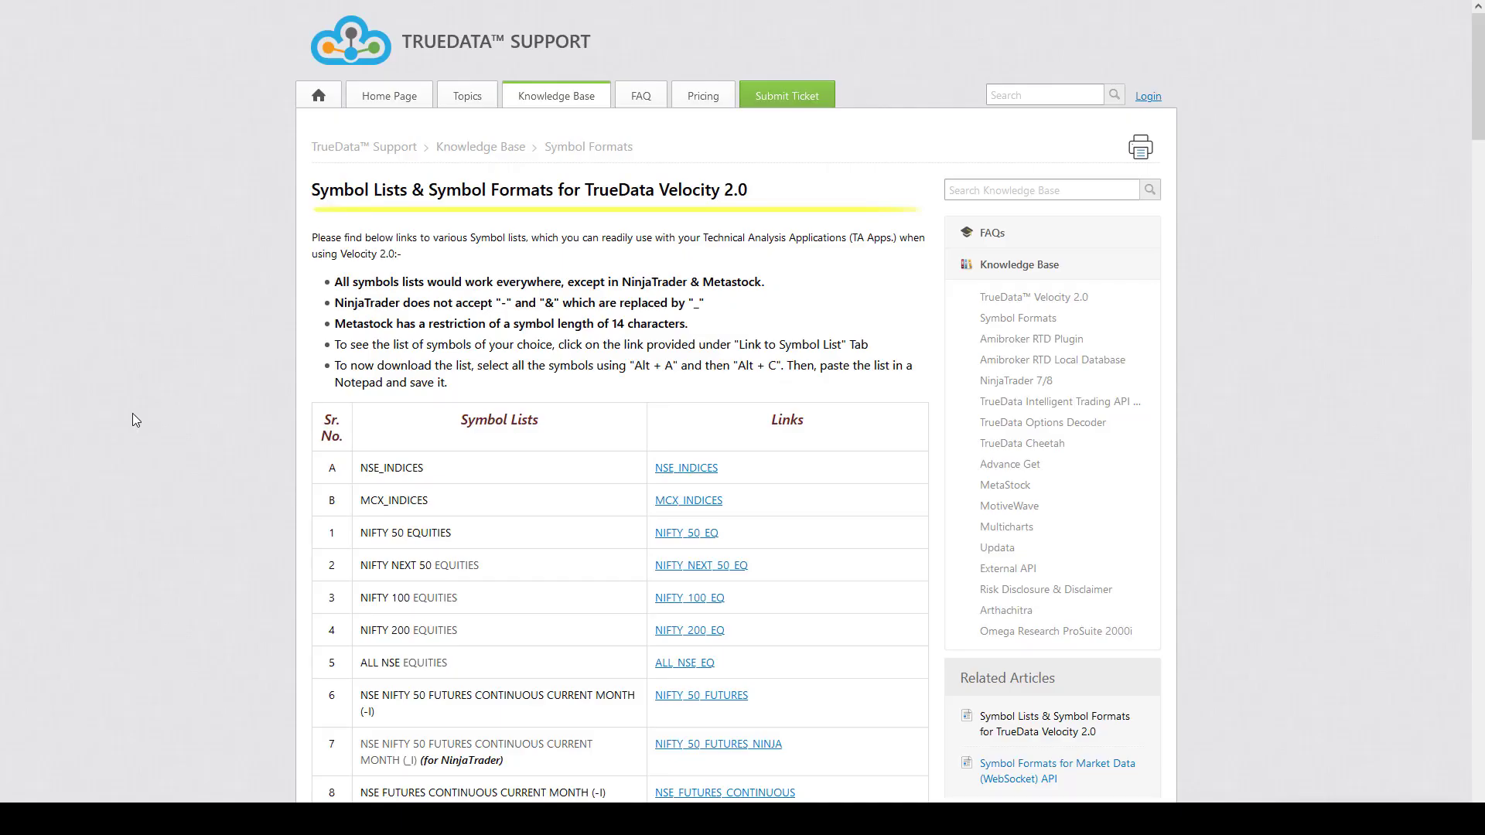
pyautogui.moveTo(164, 418)
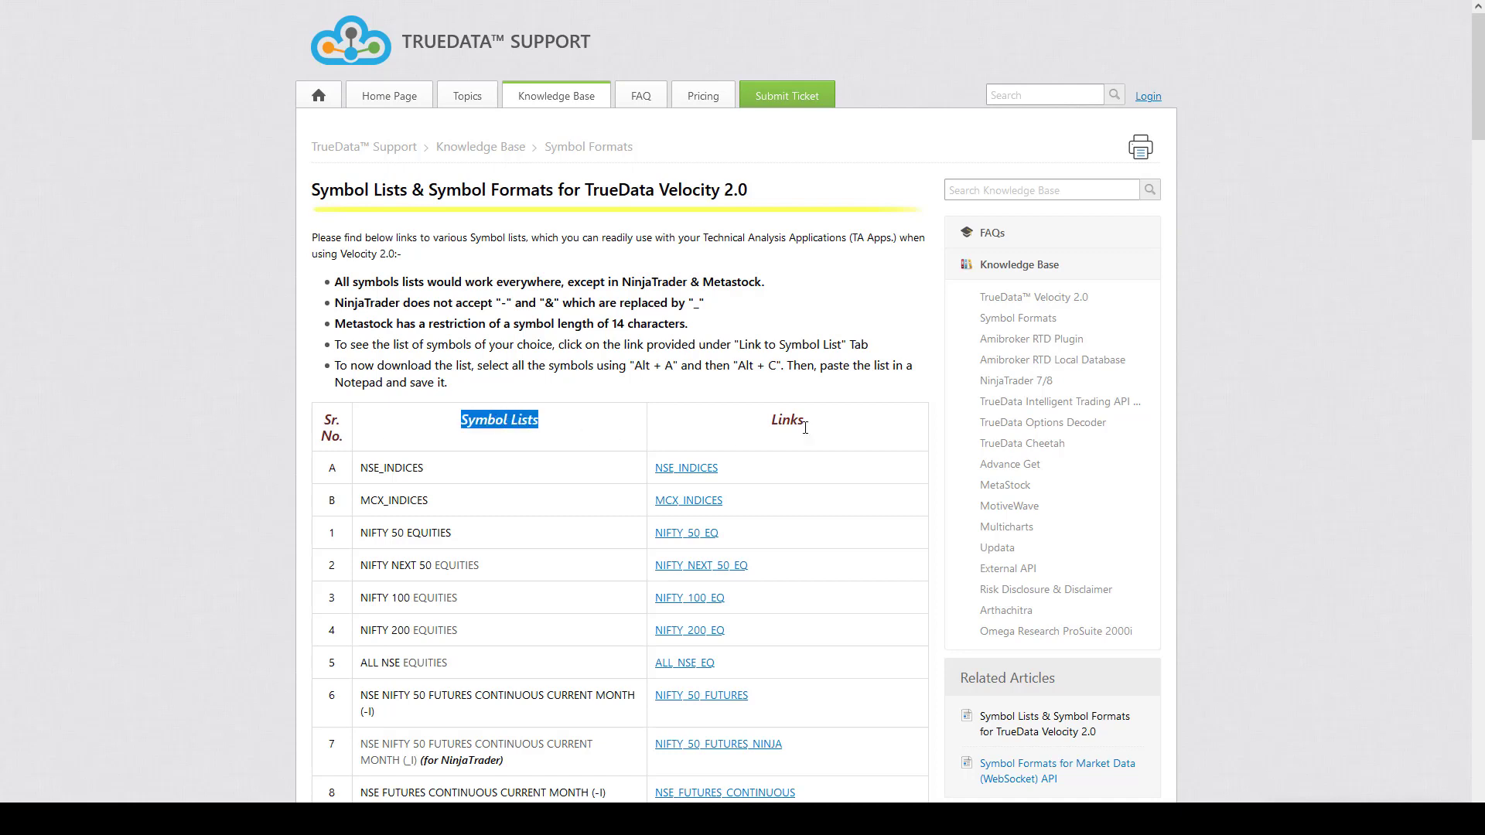
# Scroll the Velocity 2.0 symbol formats article past the NinjaTrader 7 & 8 samples to Metastock.
pyautogui.scroll(-3)
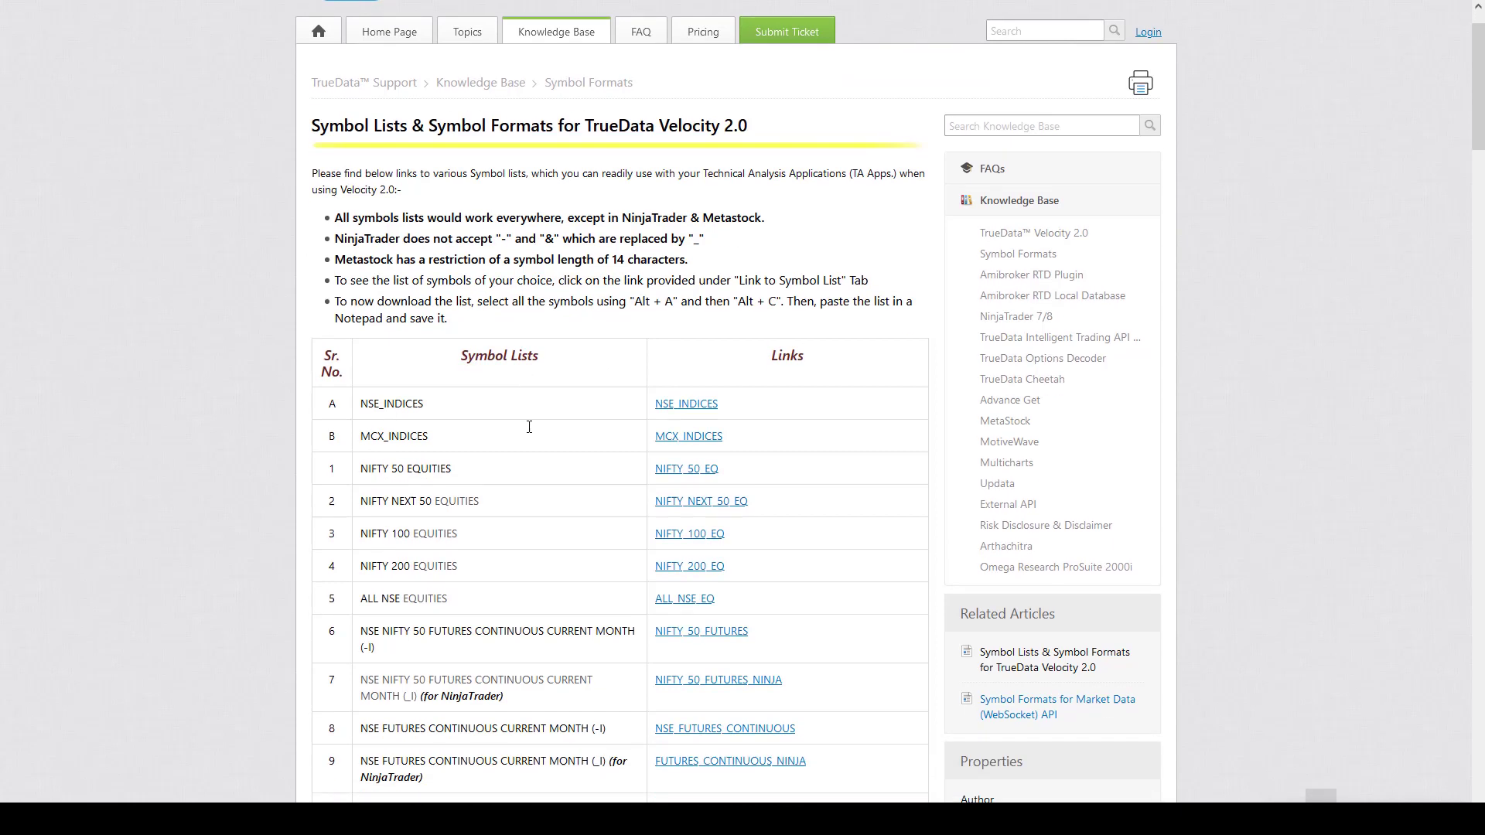
pyautogui.scroll(-3)
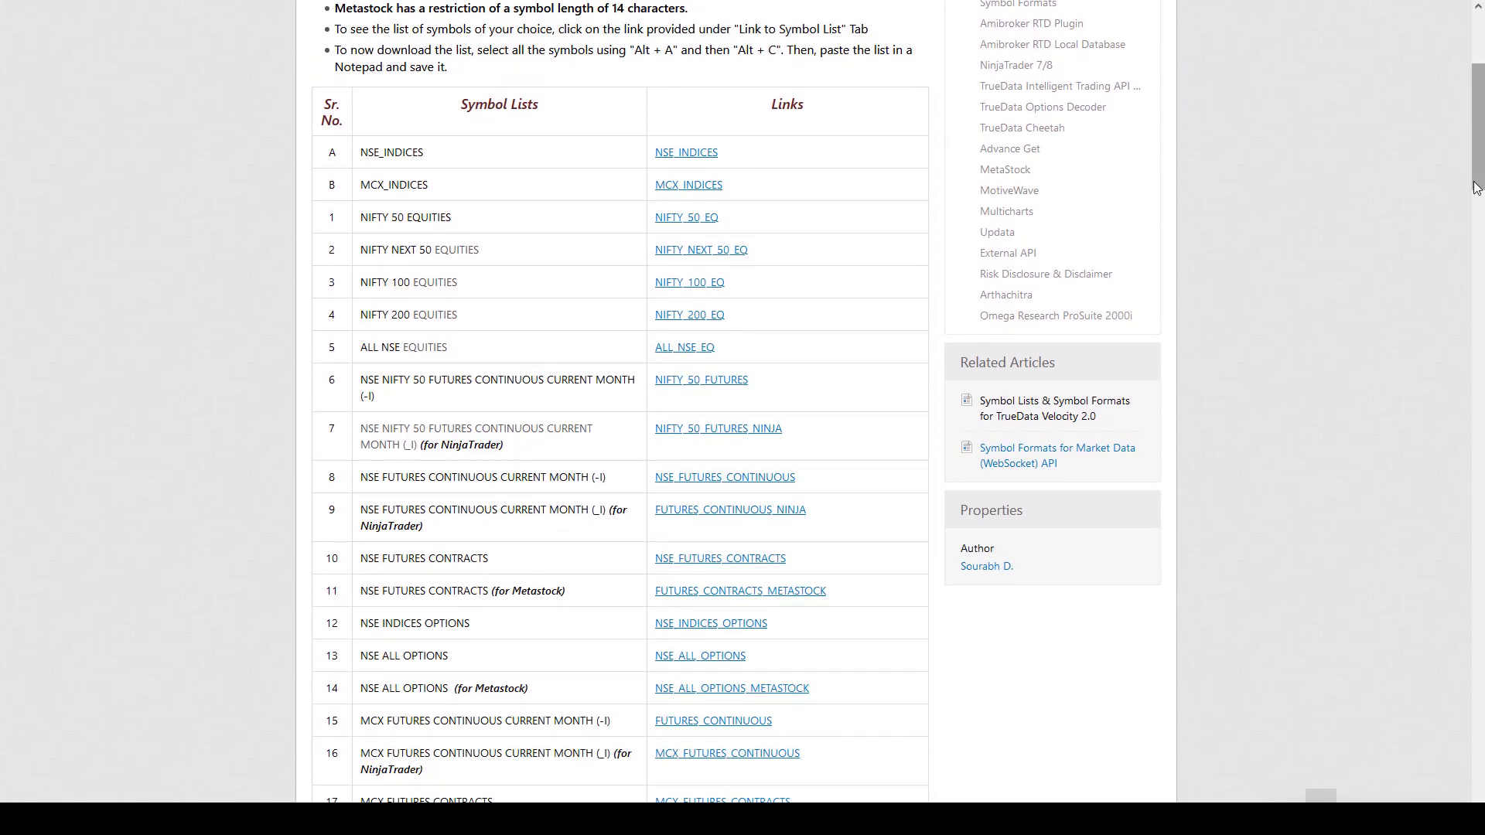
pyautogui.scroll(-3)
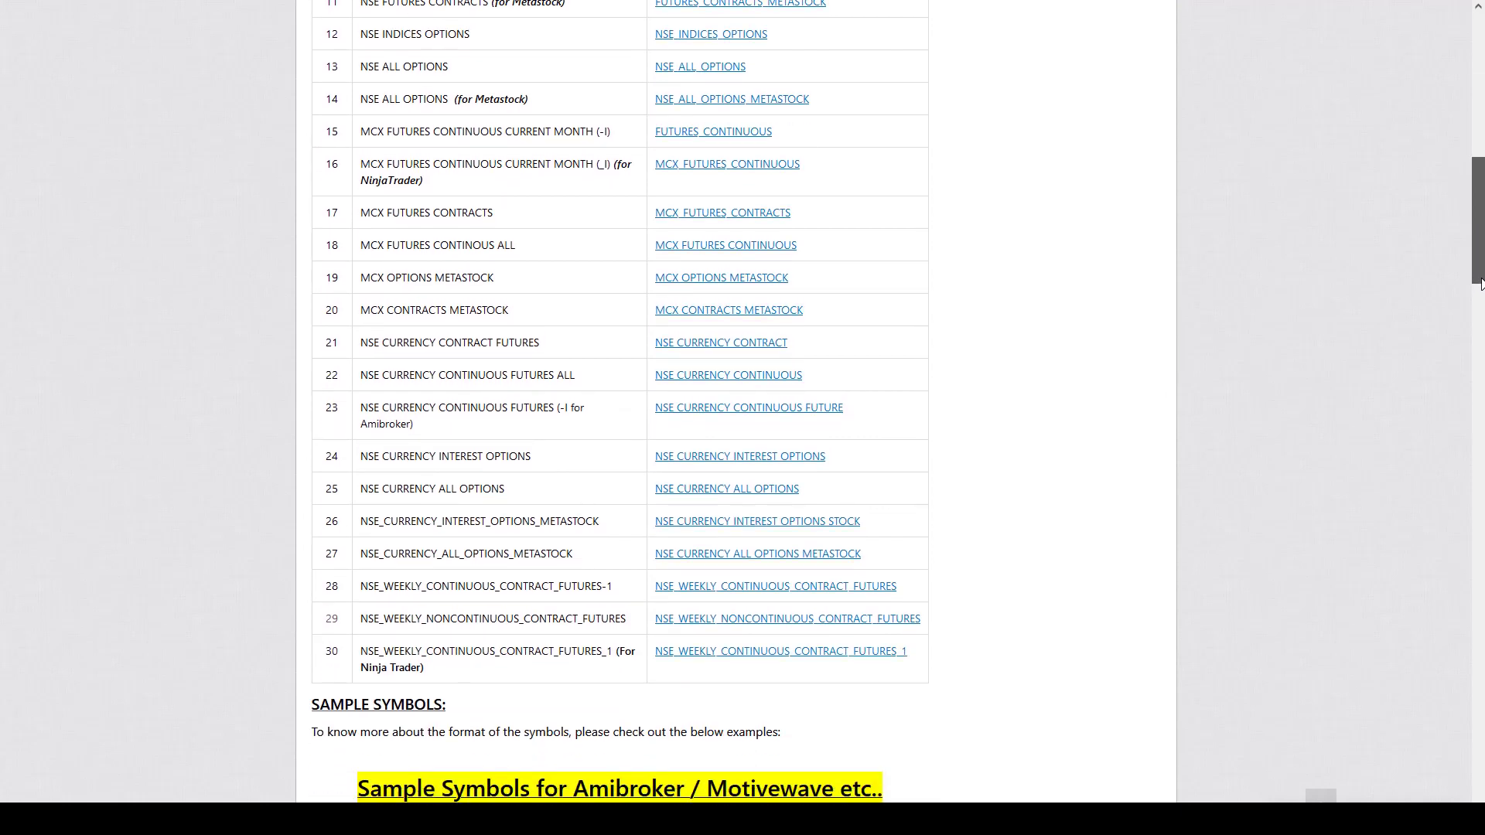
pyautogui.scroll(-3)
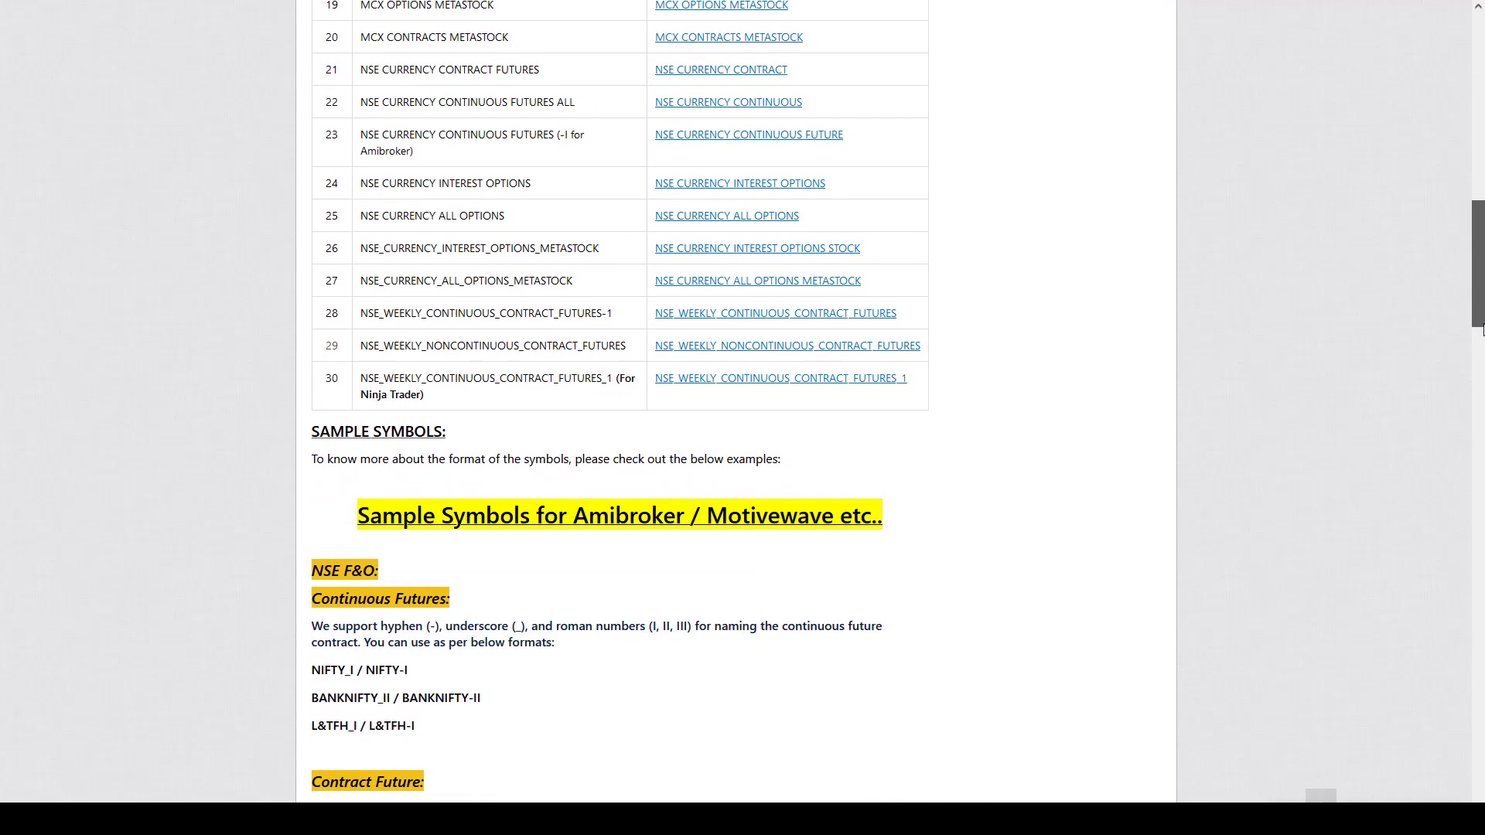
pyautogui.scroll(-3)
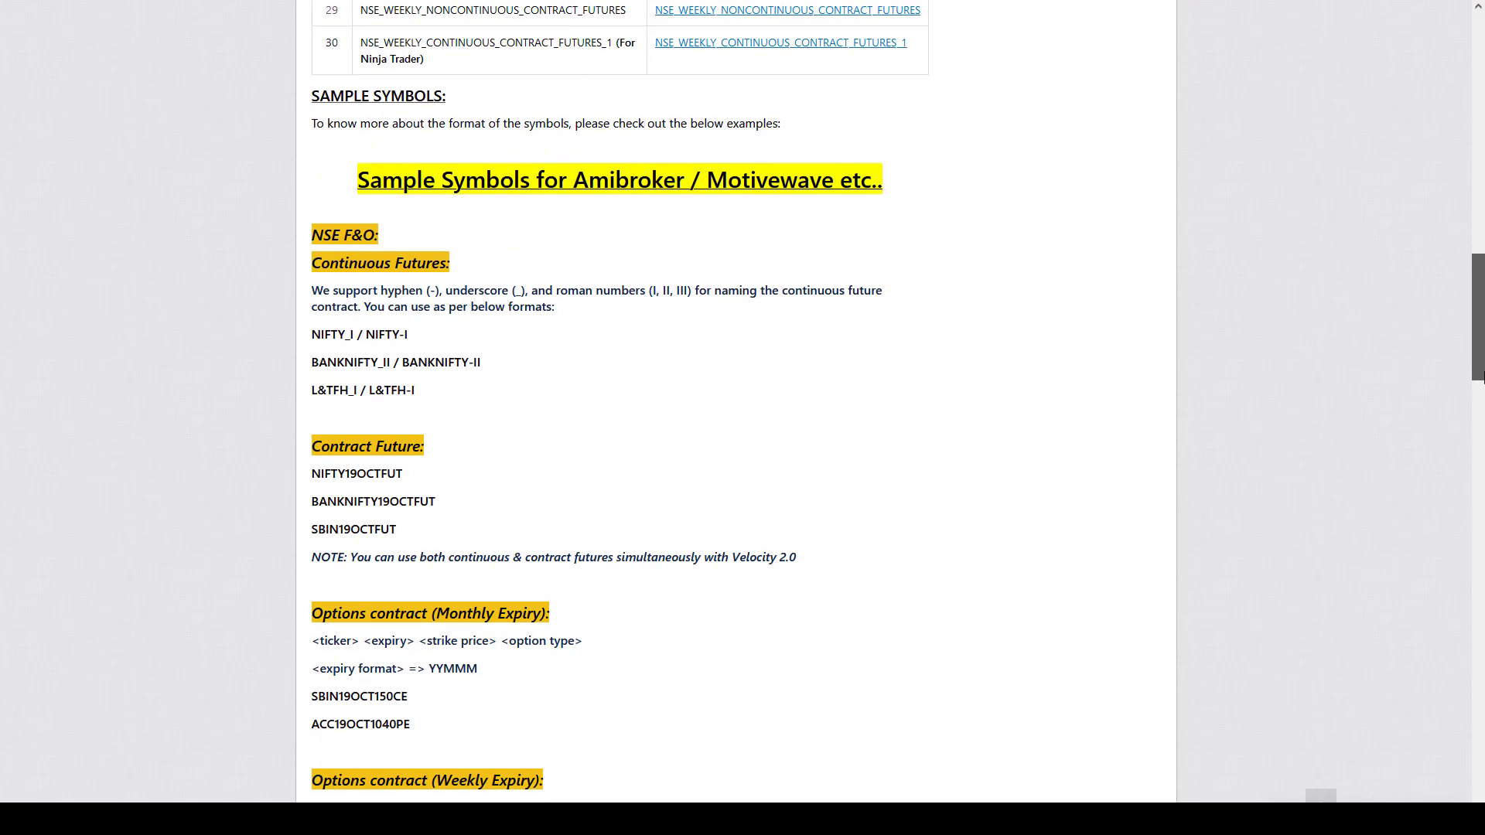
pyautogui.scroll(-3)
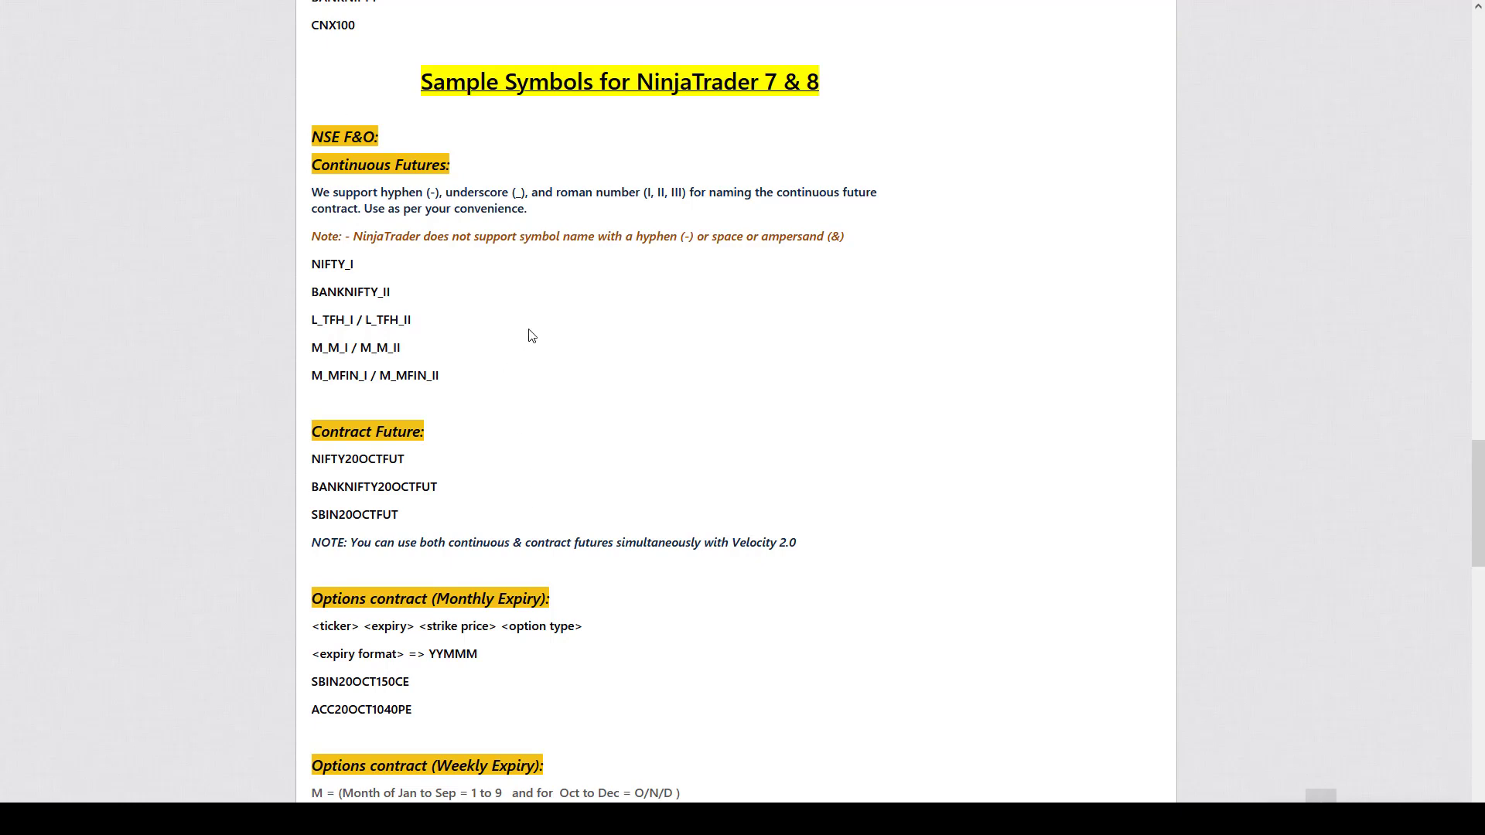
pyautogui.scroll(-3)
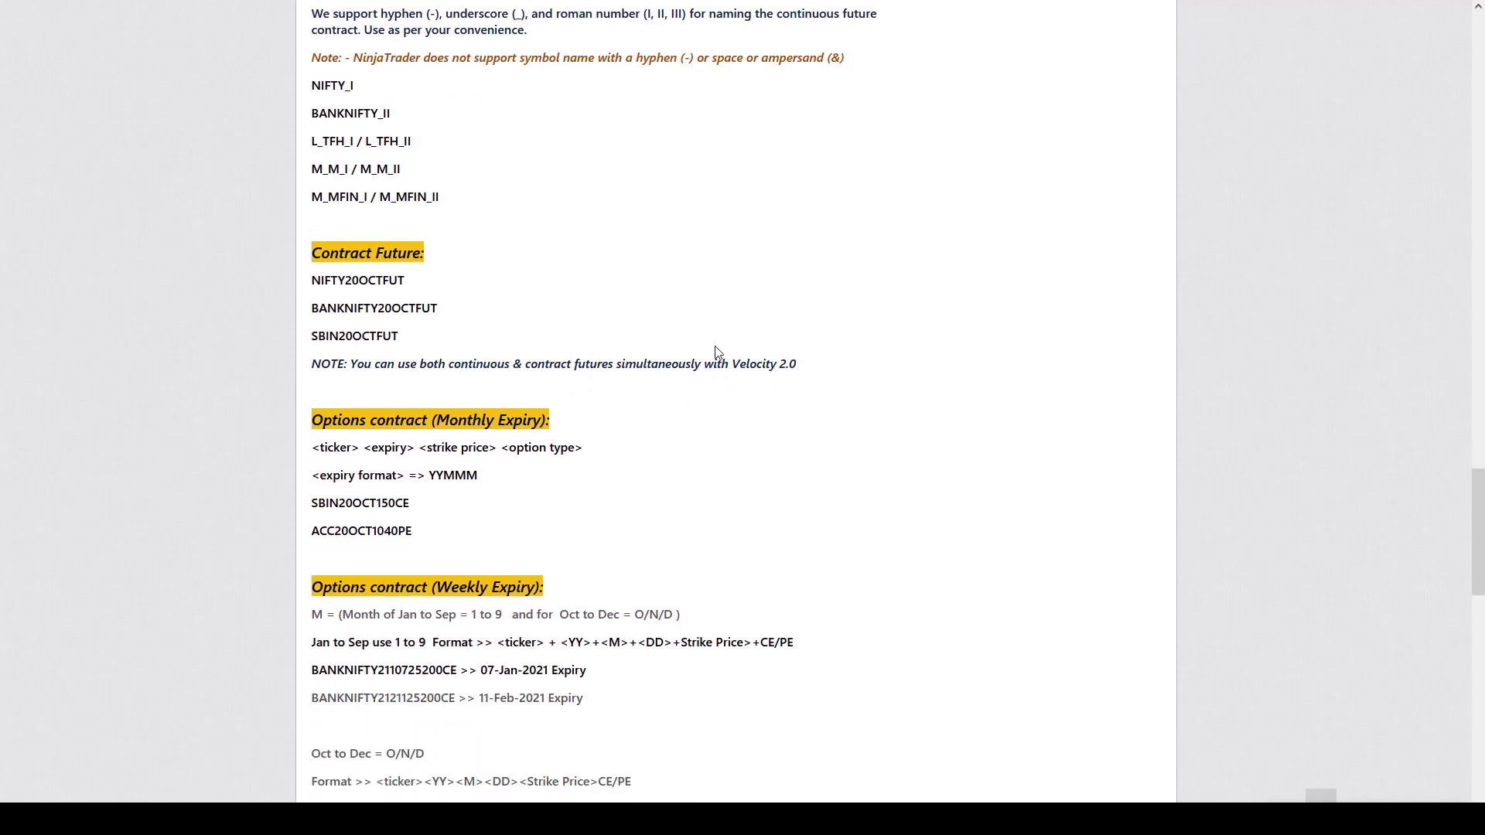
pyautogui.scroll(-3)
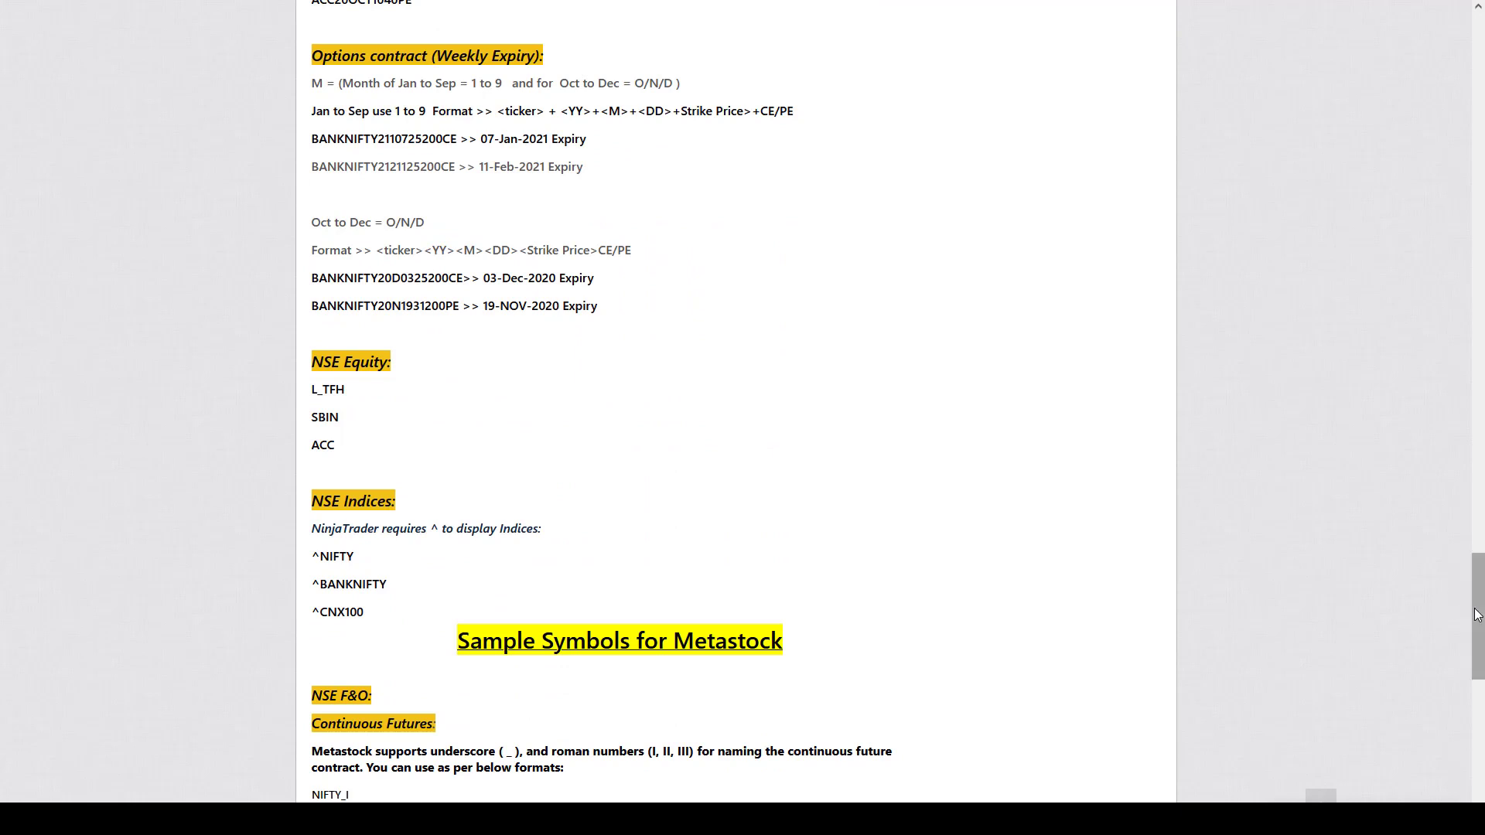
pyautogui.scroll(-3)
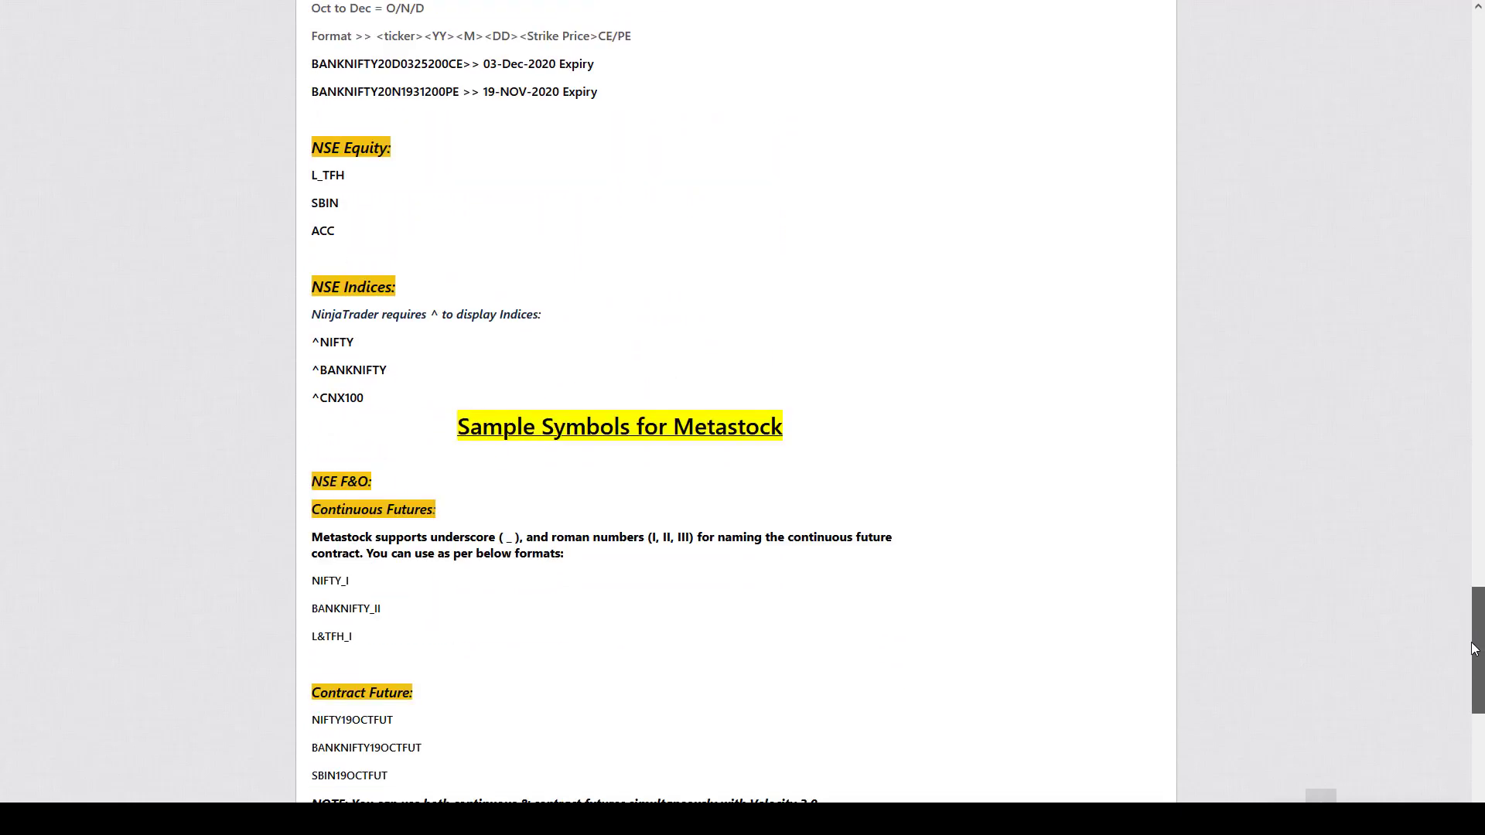
pyautogui.scroll(-3)
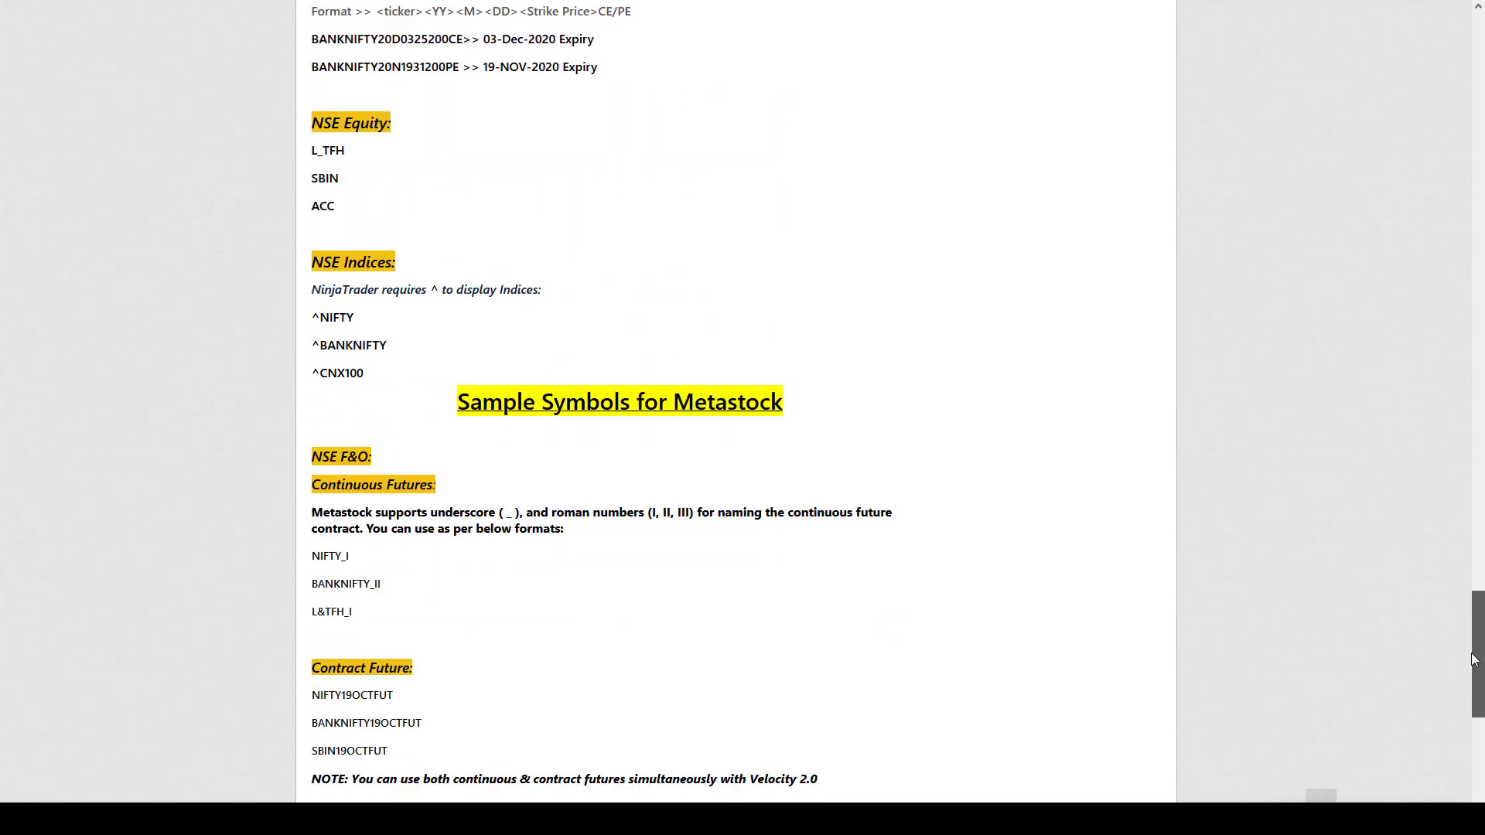